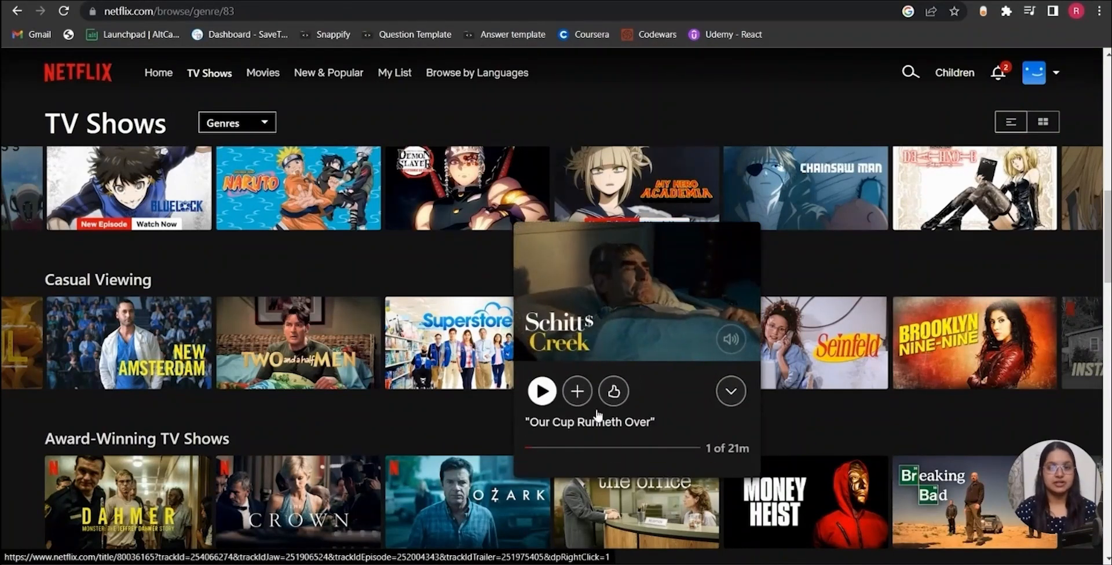
mouse_move(1001, 350)
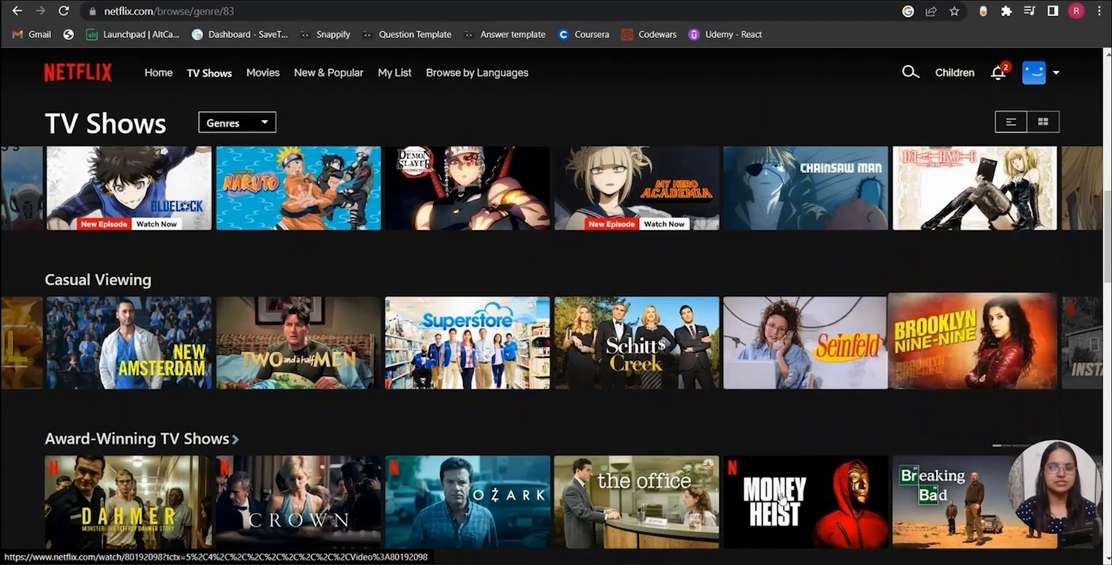
Dismiss the demo booking form after viewing the finished hover effect, leaving a fresh pen ready
scroll(down, 3)
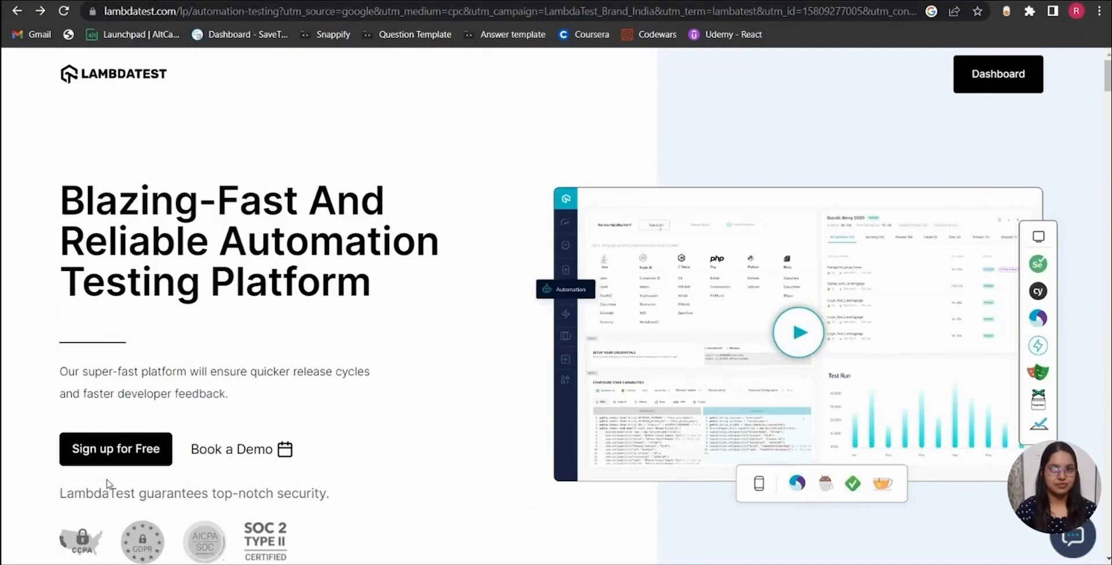
mouse_move(109, 467)
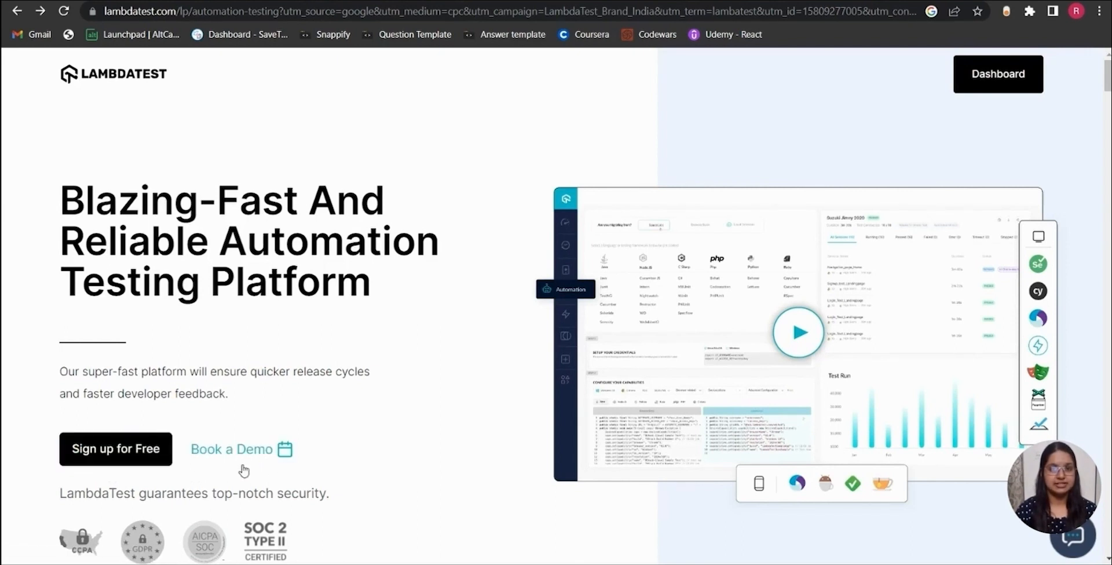
mouse_move(227, 481)
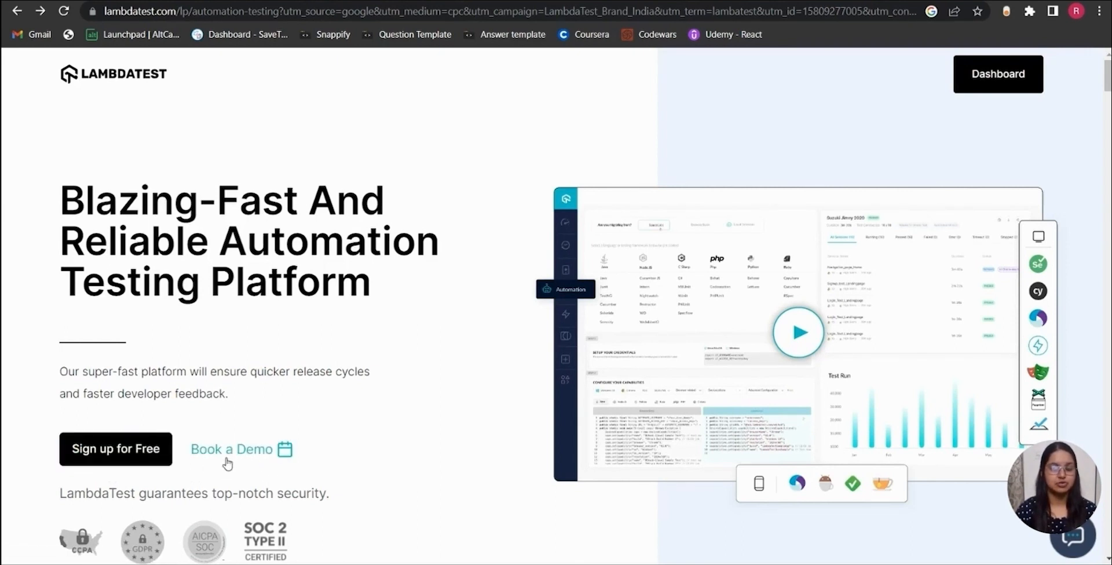
mouse_move(248, 463)
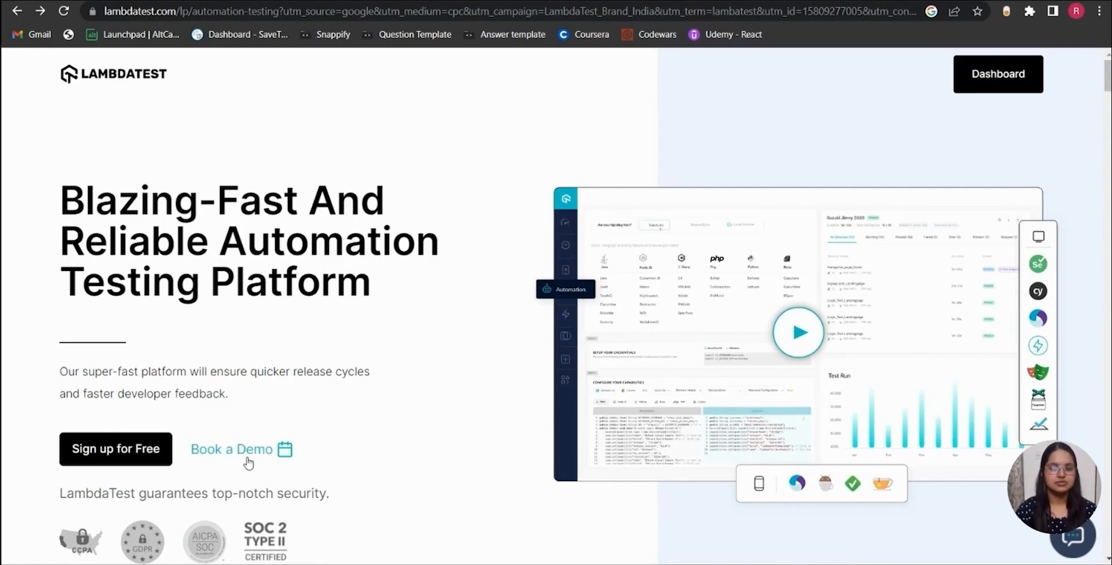
mouse_move(214, 484)
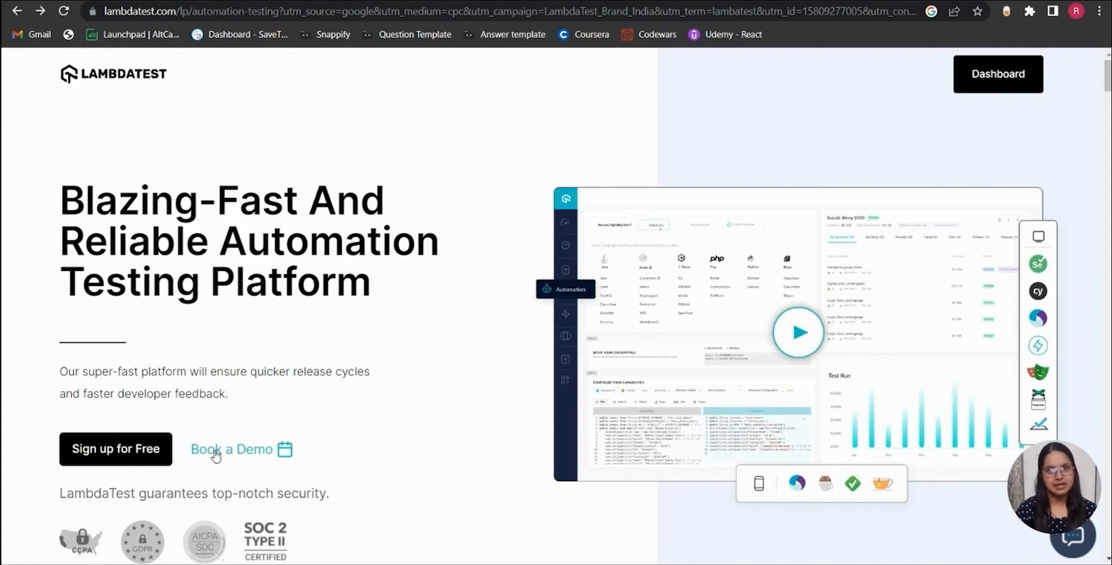
click(231, 449)
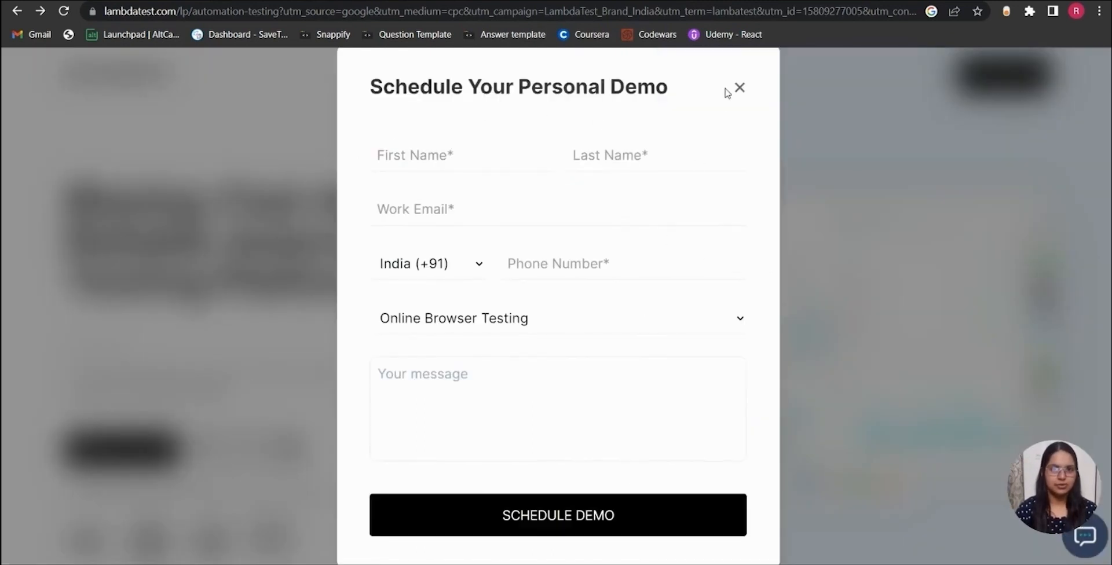
click(739, 88)
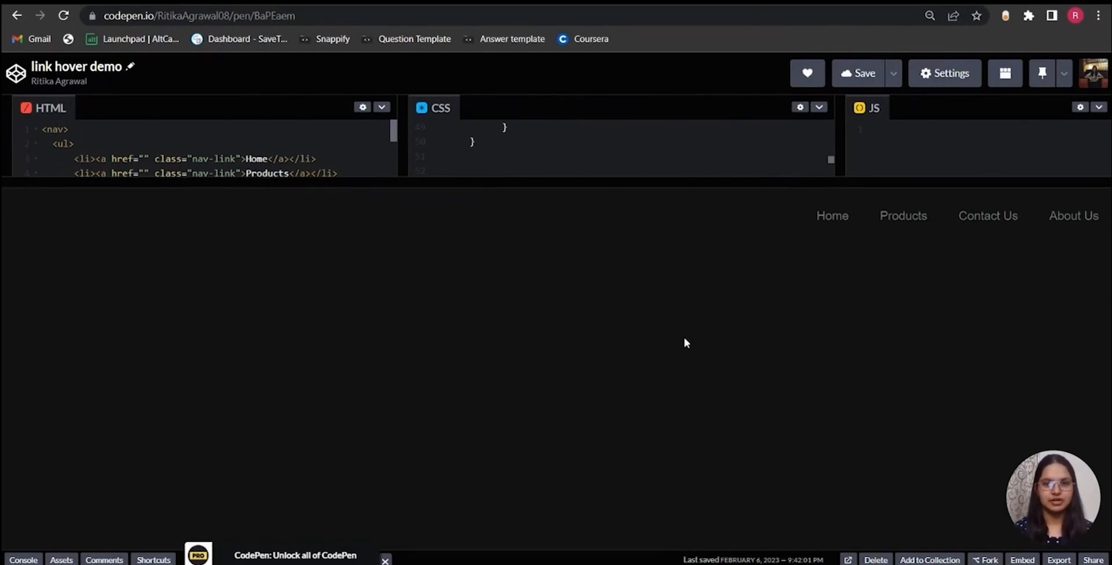
mouse_move(823, 224)
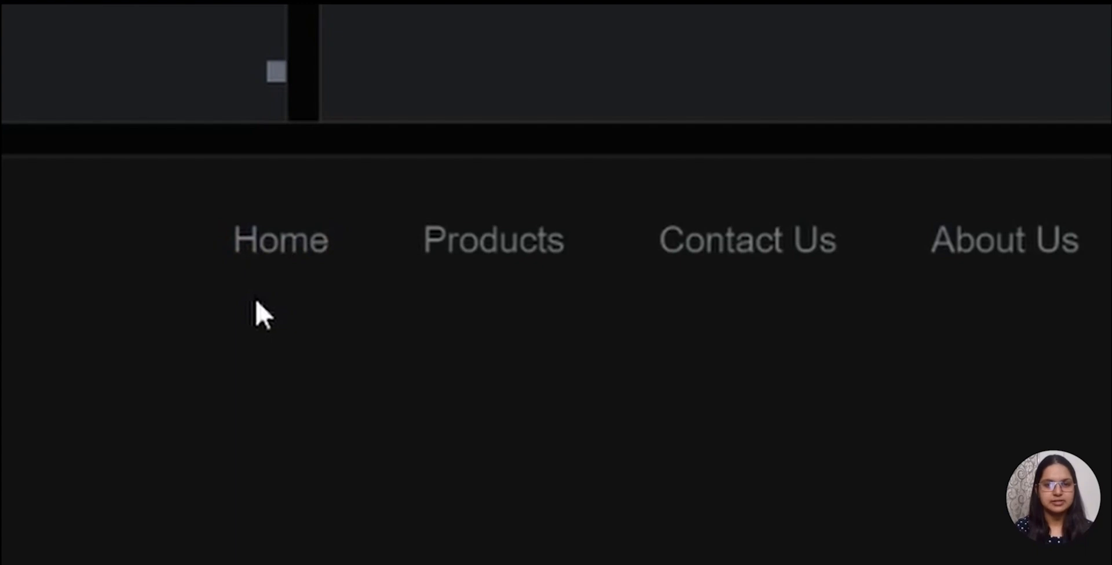
mouse_move(254, 296)
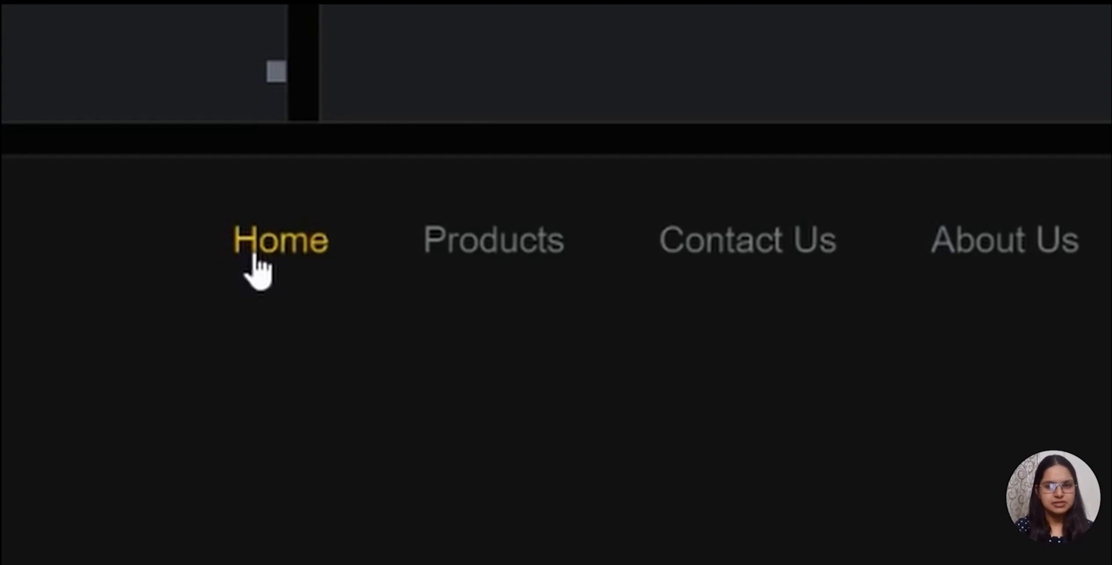
mouse_move(274, 326)
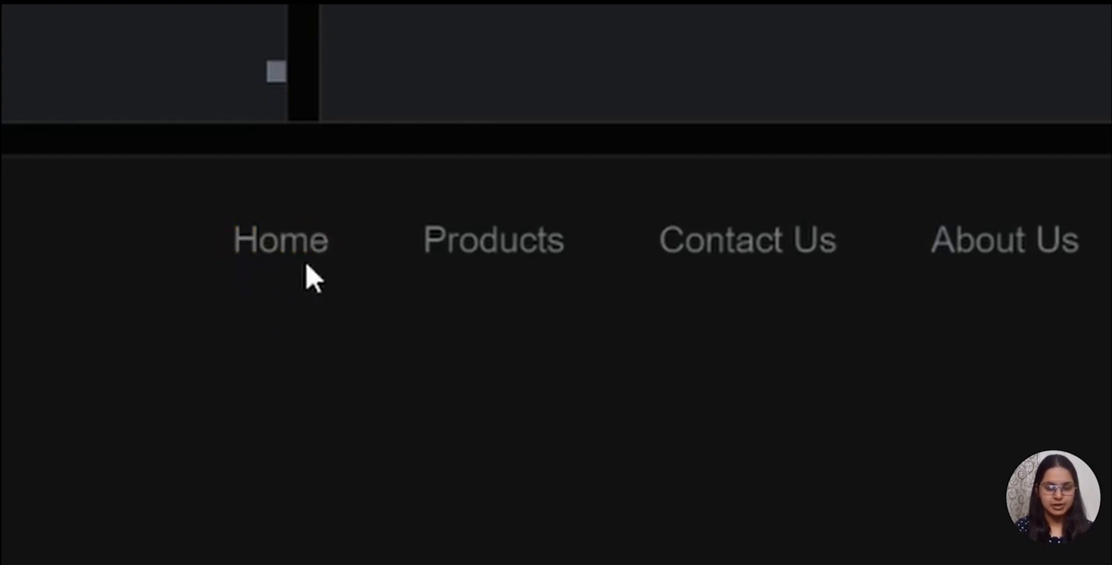
mouse_move(738, 256)
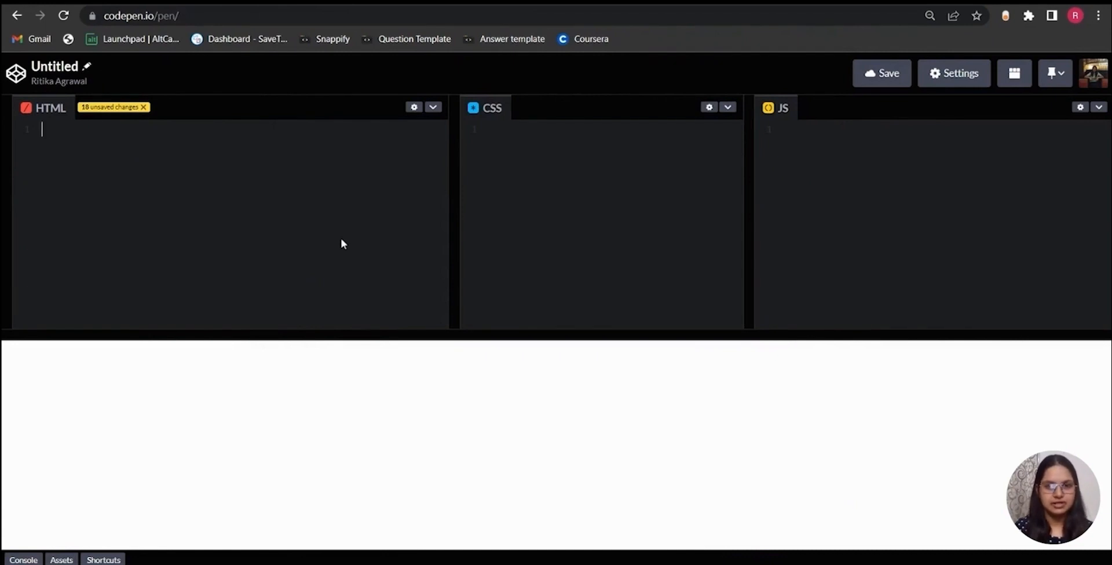
Write the nav element wrapping an empty ul list in the HTML panel
text(<nav>)
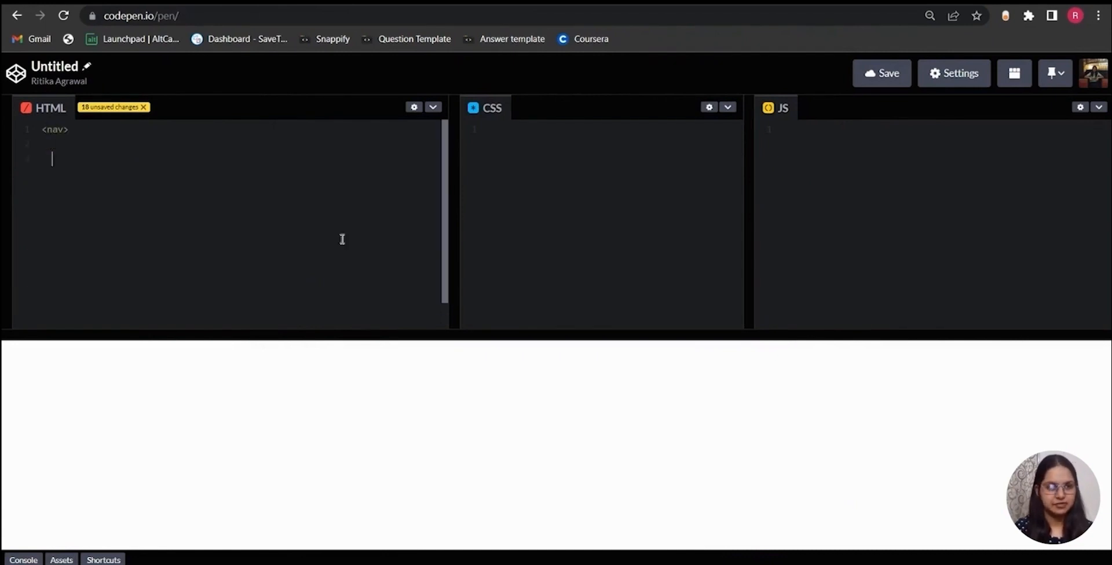
text(</nav>)
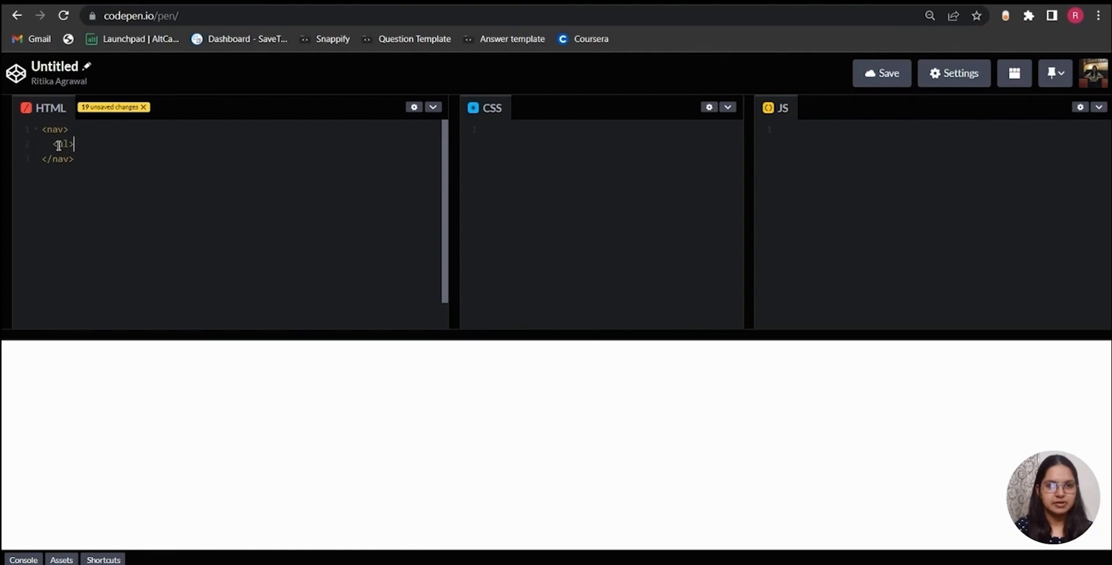
text(</ul>)
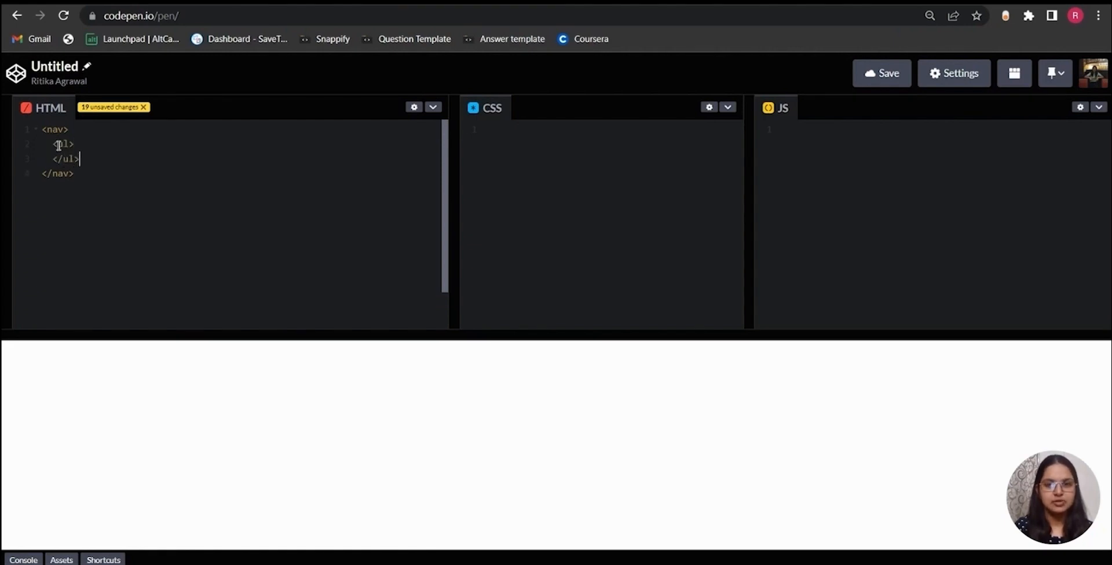
key(Enter)
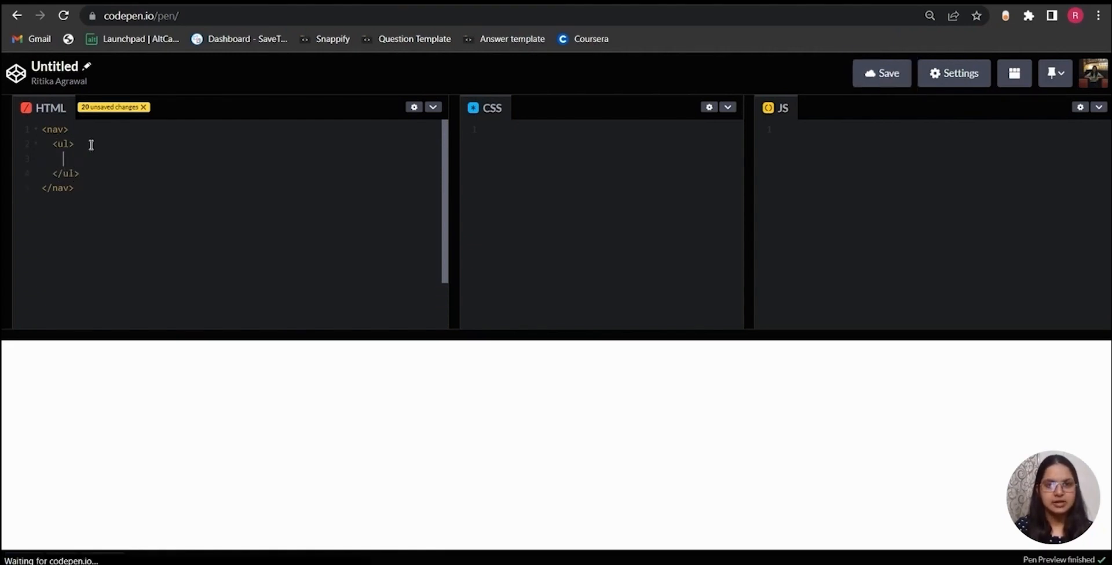
Add the first list item: a Home anchor with class nav-link
text(<li)
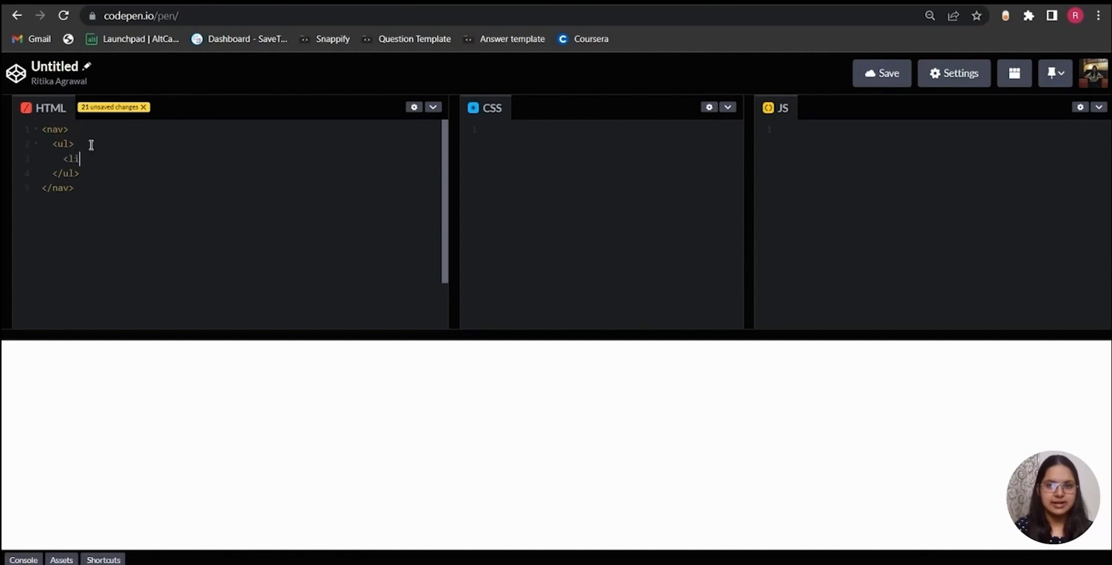
text(>)
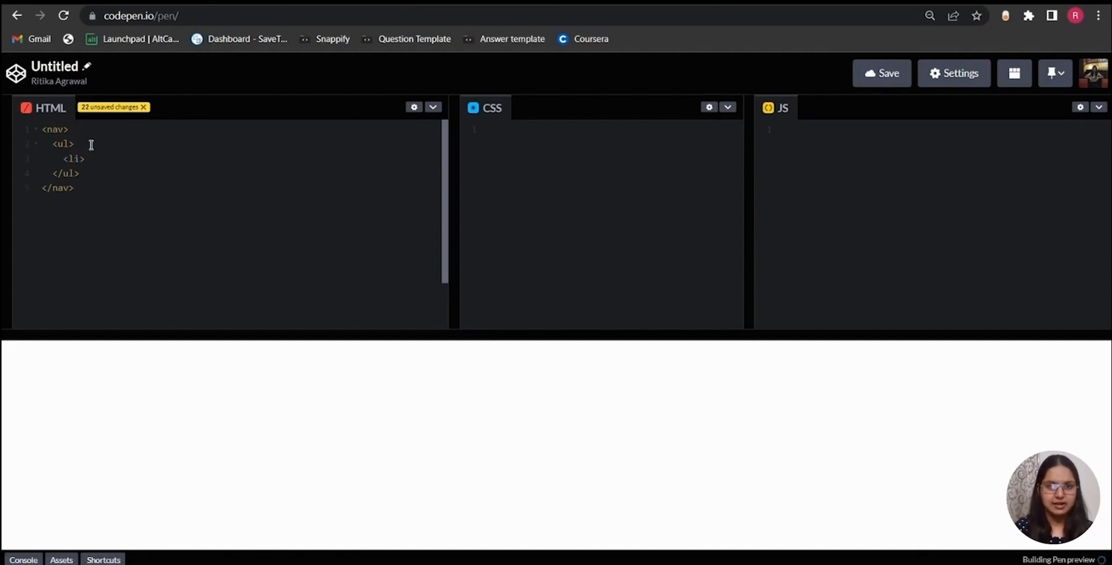
text(<a href=")
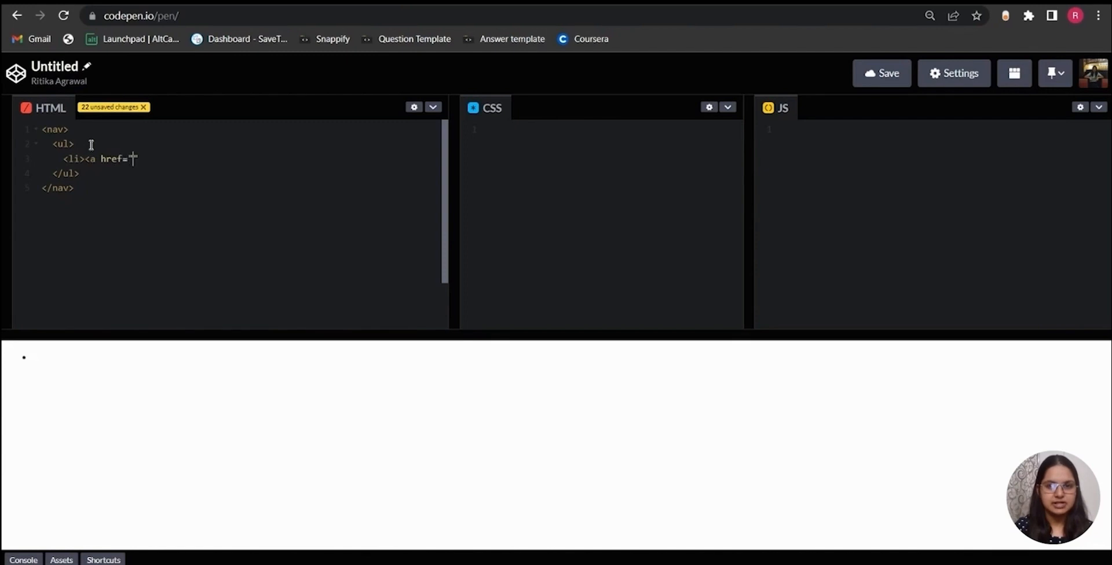
text("></)
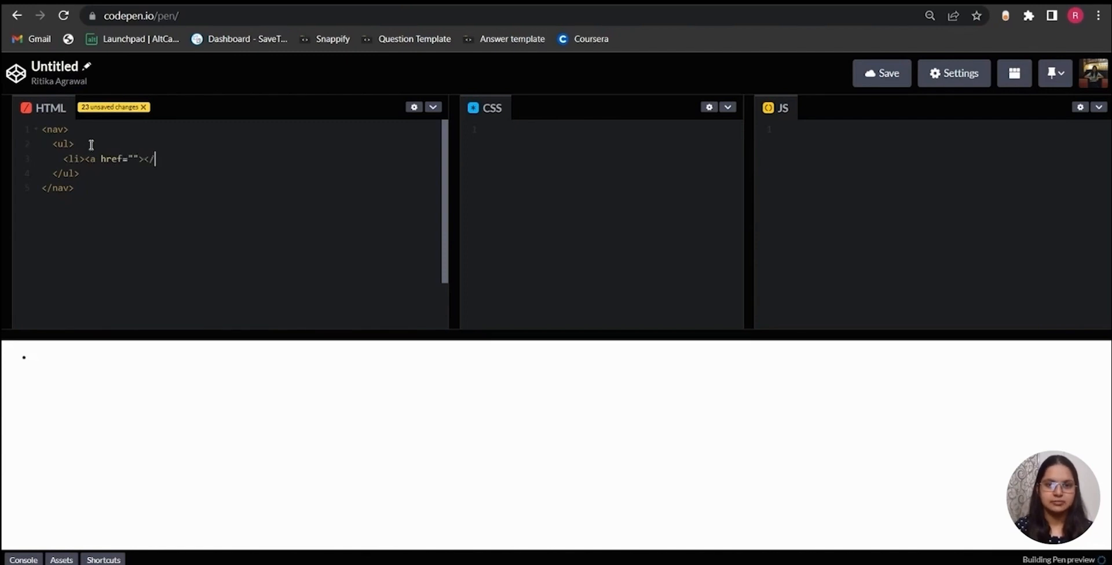
text(a>)
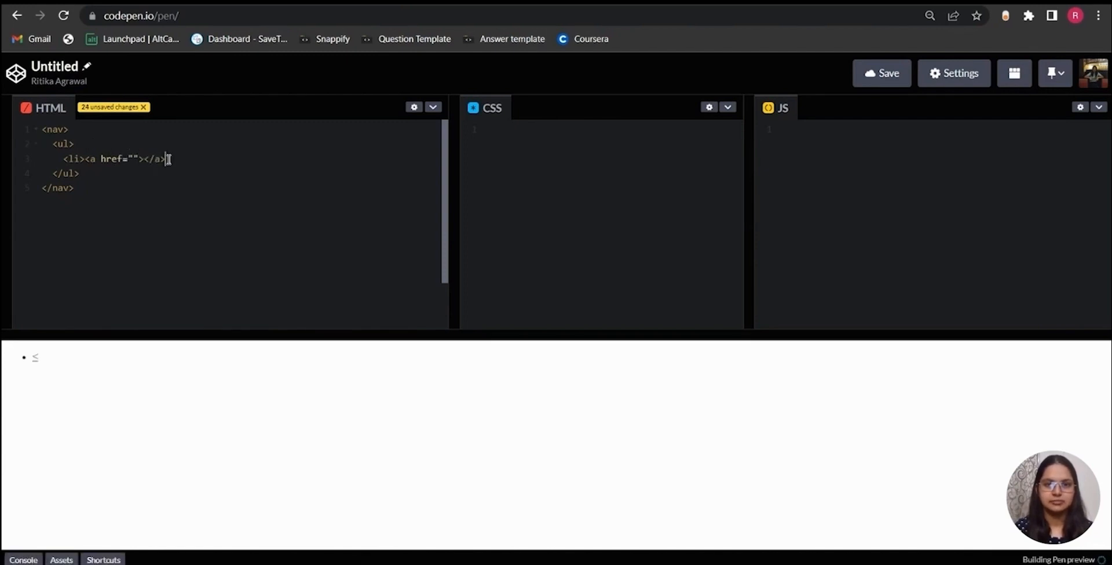
text(</li>)
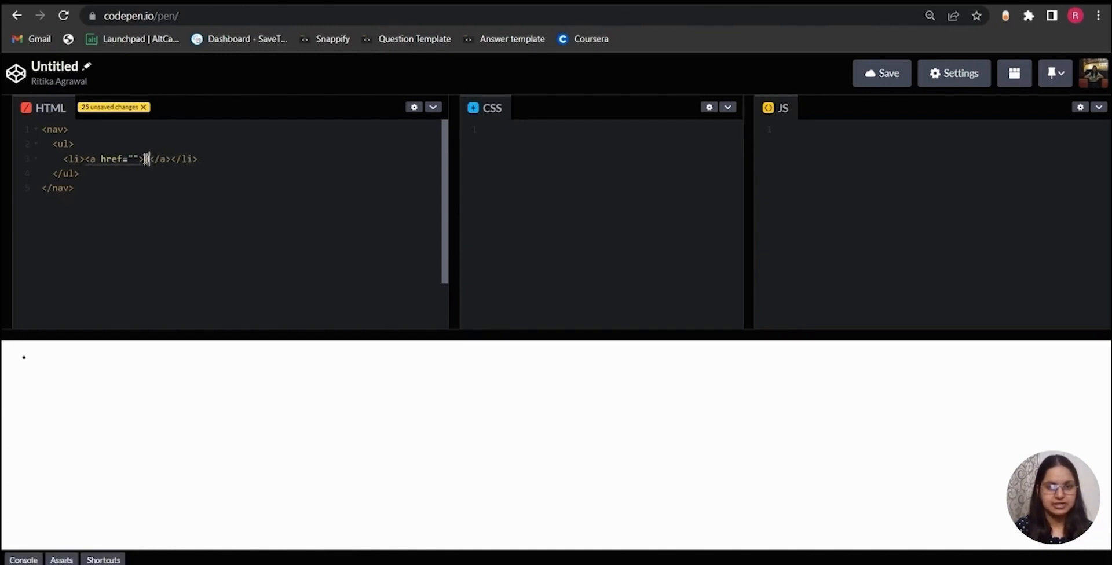
text(Home)
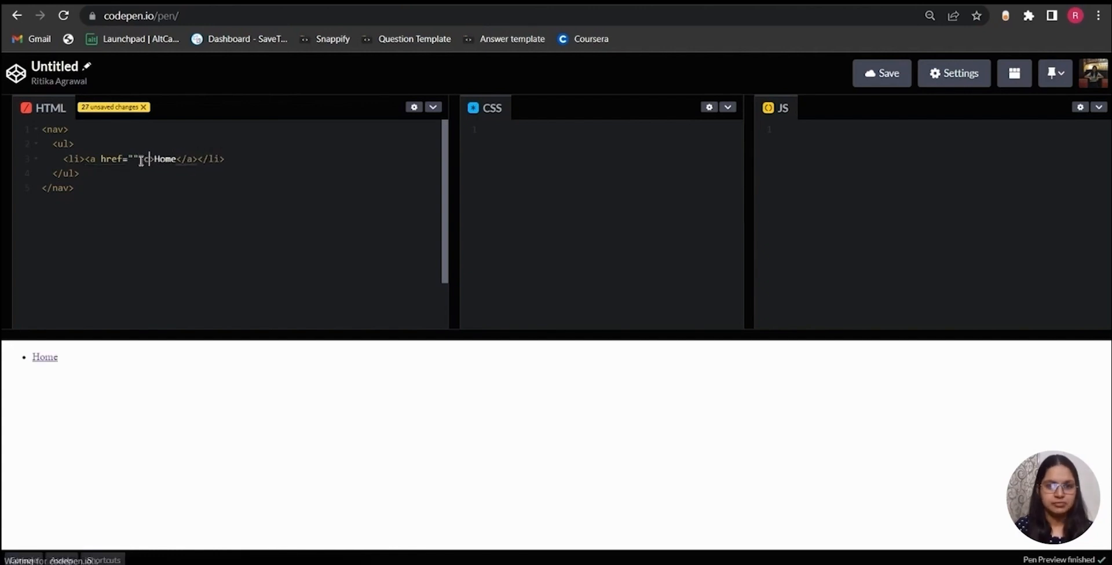
text(class="n")
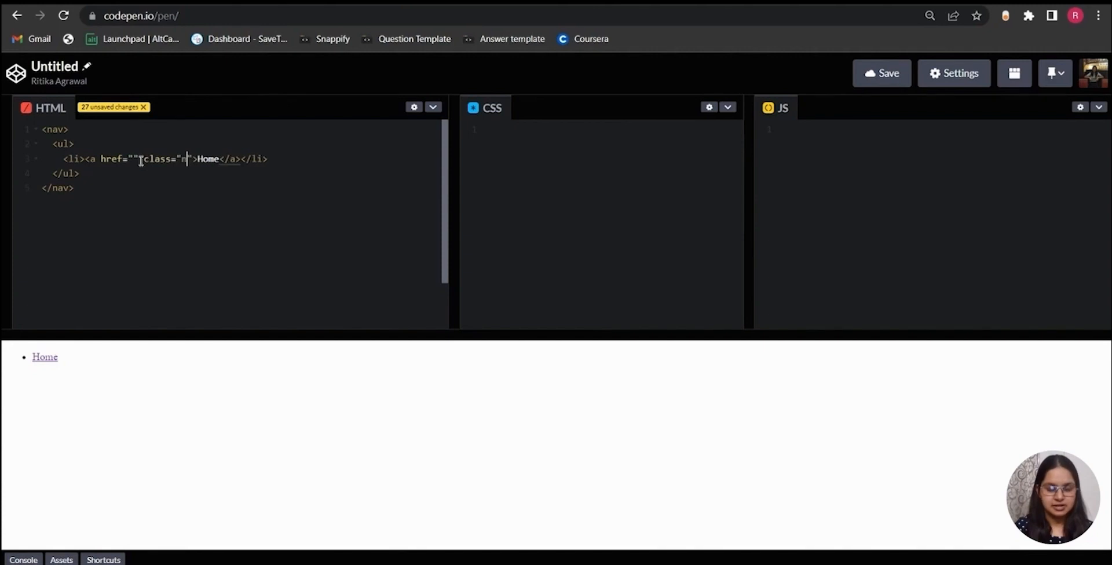
text(av-link)
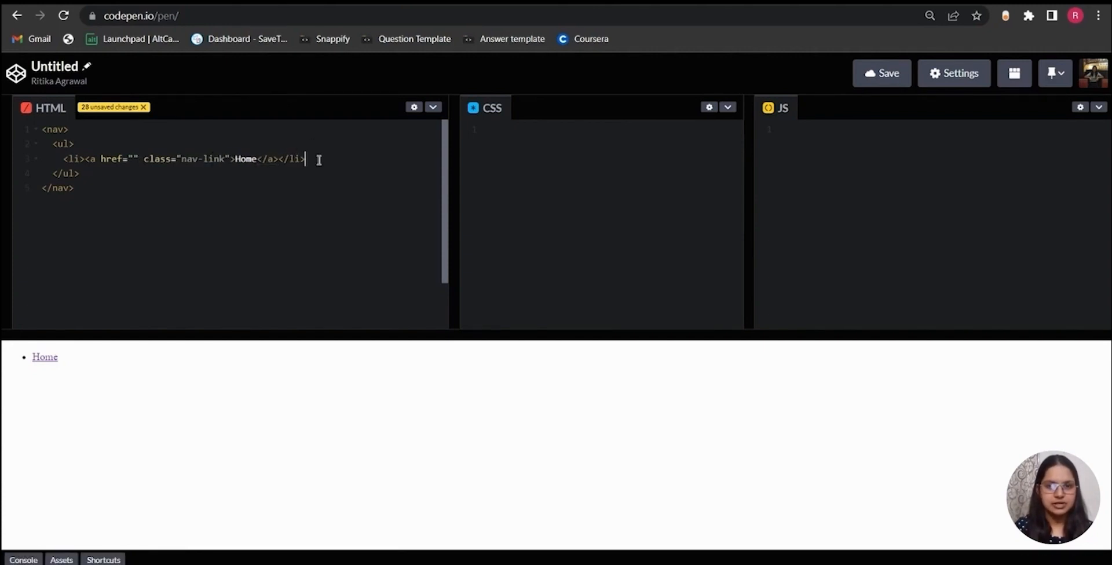
Add a second nav-link list item for Products
key(Enter)
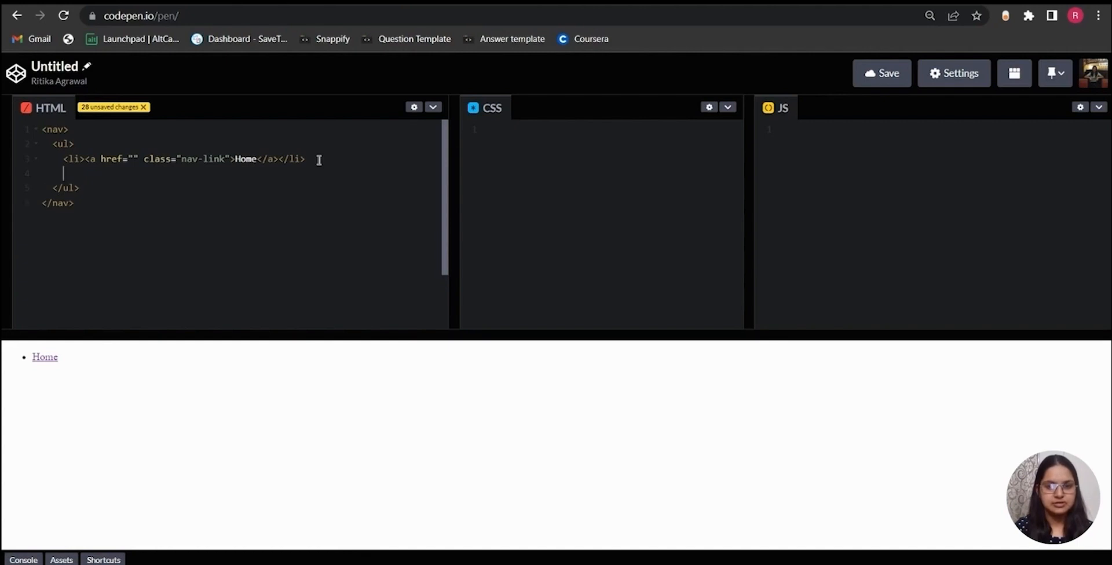
text(<li><a href="" class="nav-link">Products</a></li>)
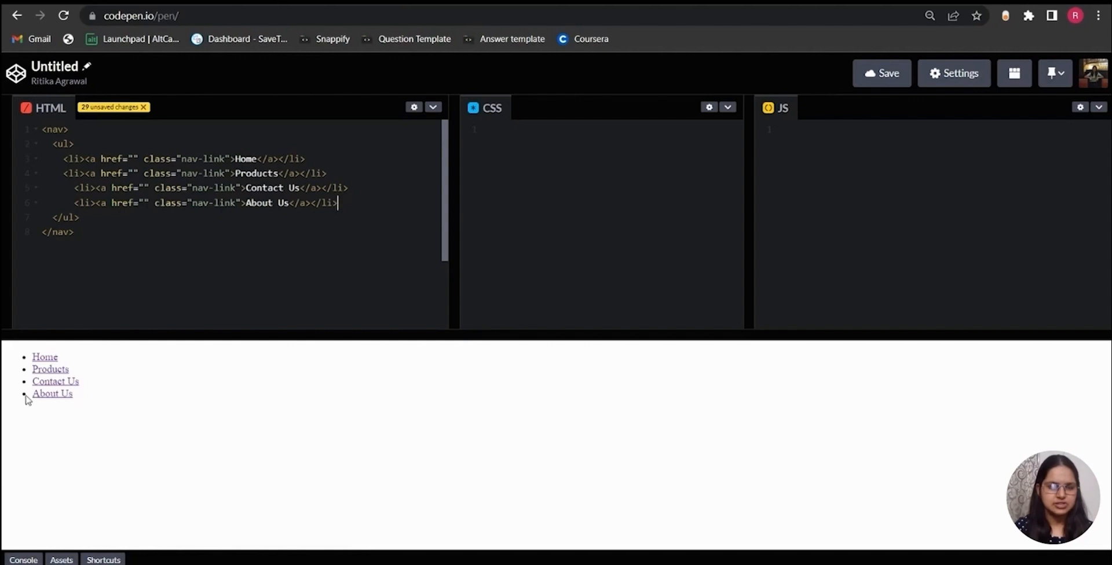
mouse_move(70, 363)
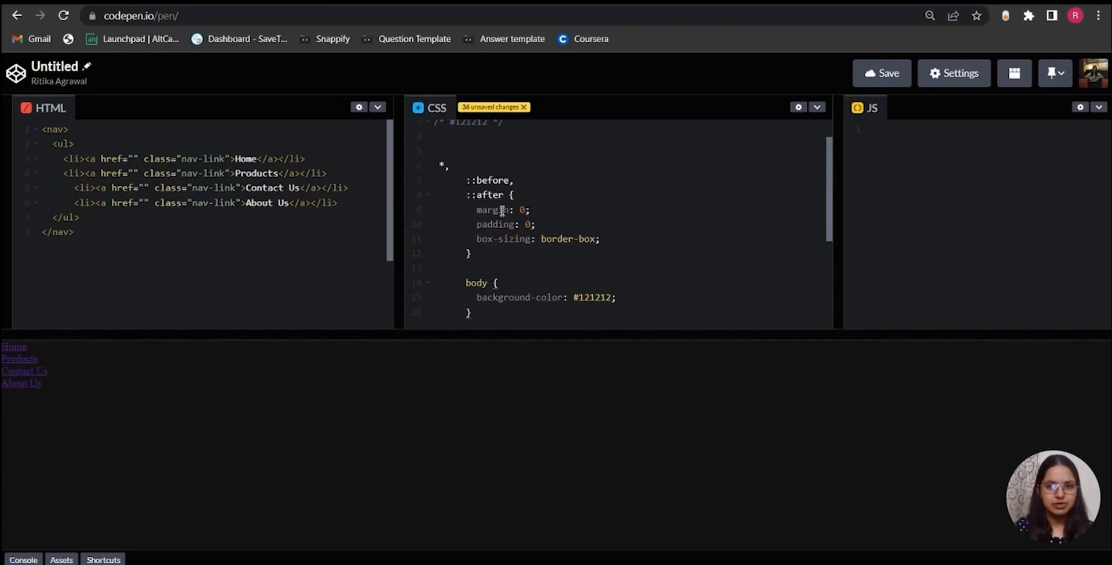
click(537, 225)
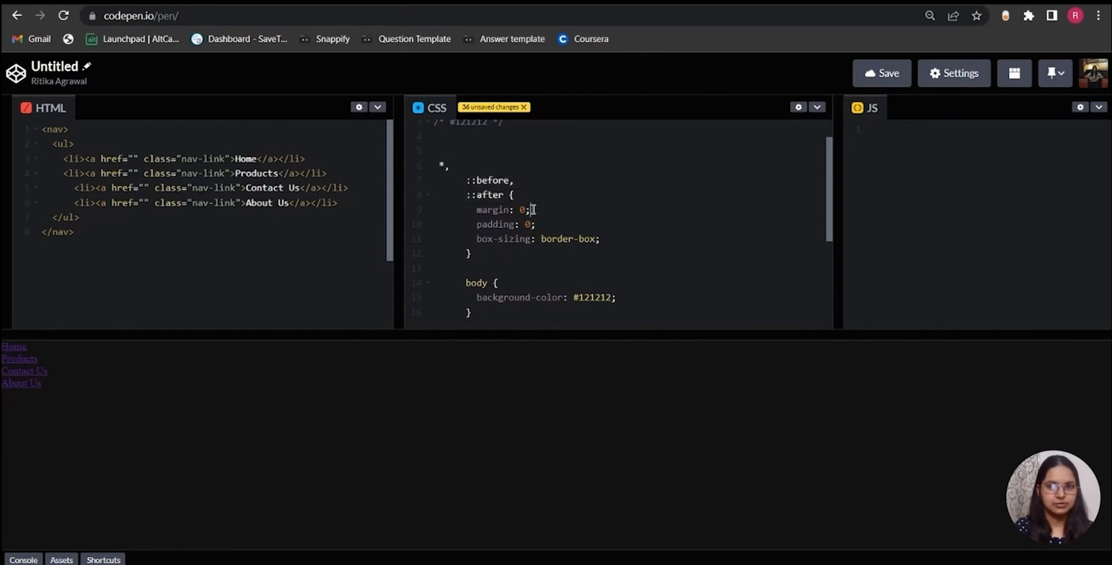
mouse_move(542, 225)
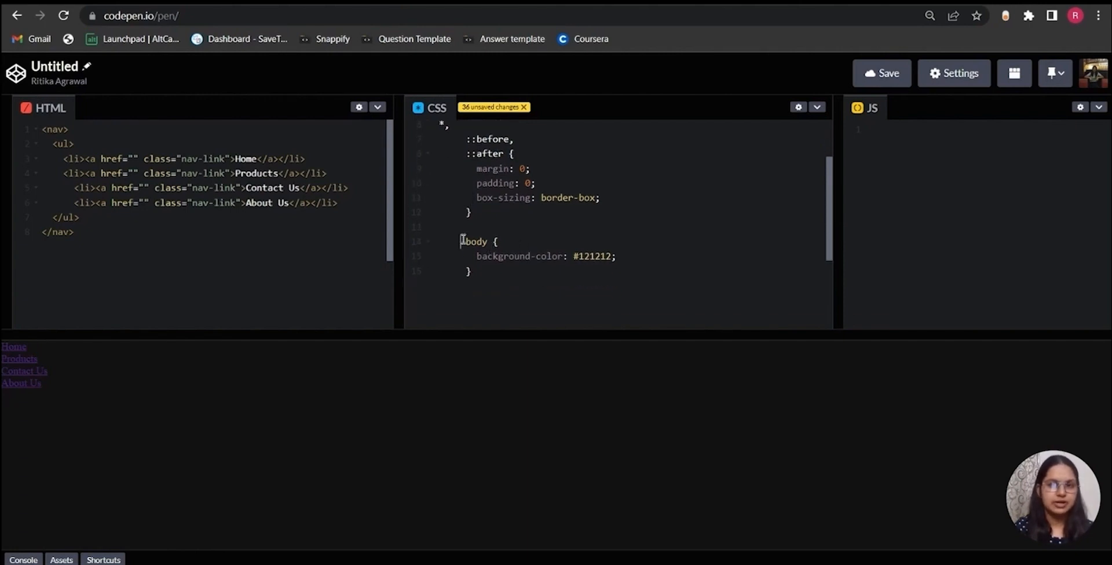
Start a nav rule with a 2px solid red border and display:flex
click(882, 73)
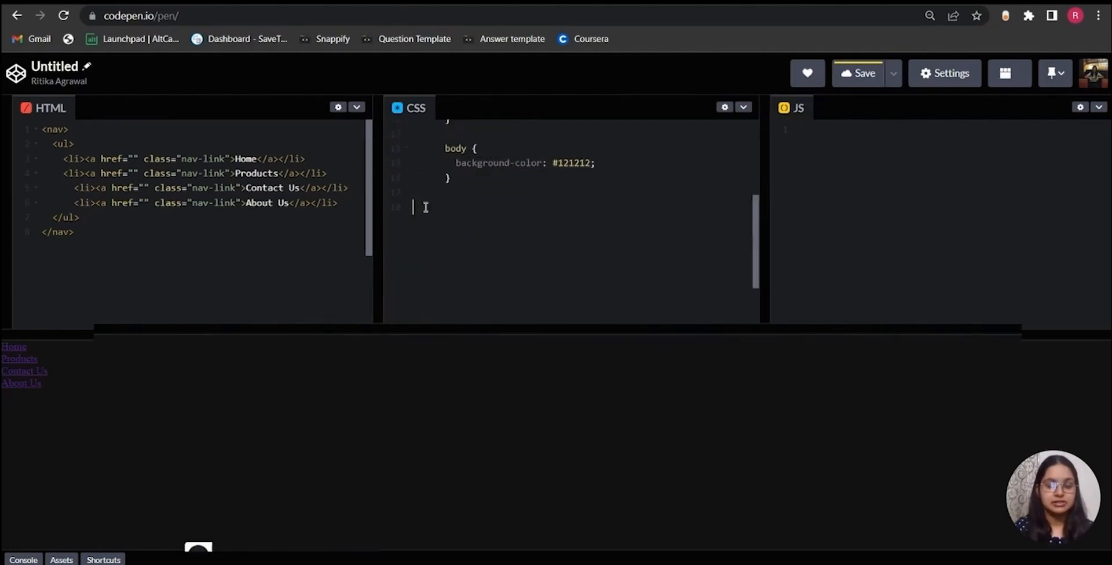
text(nav)
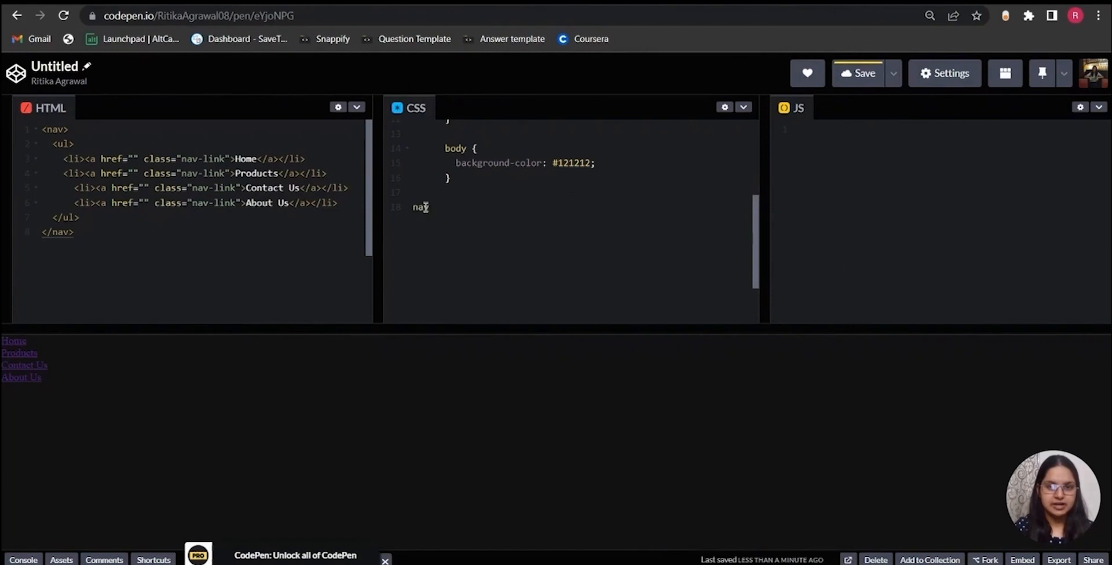
text({)
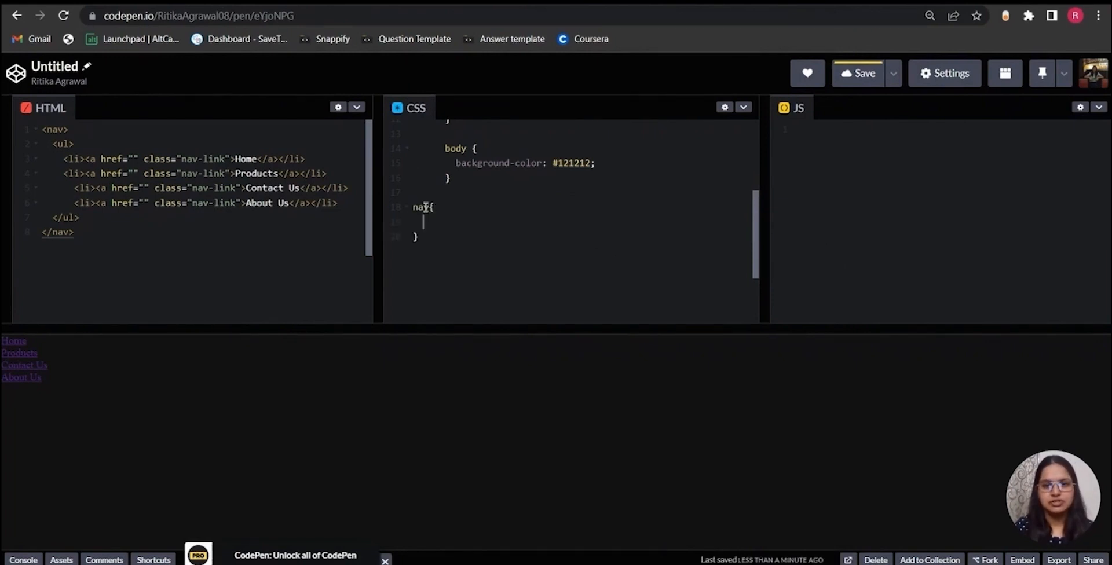
text(border:2px solid red;)
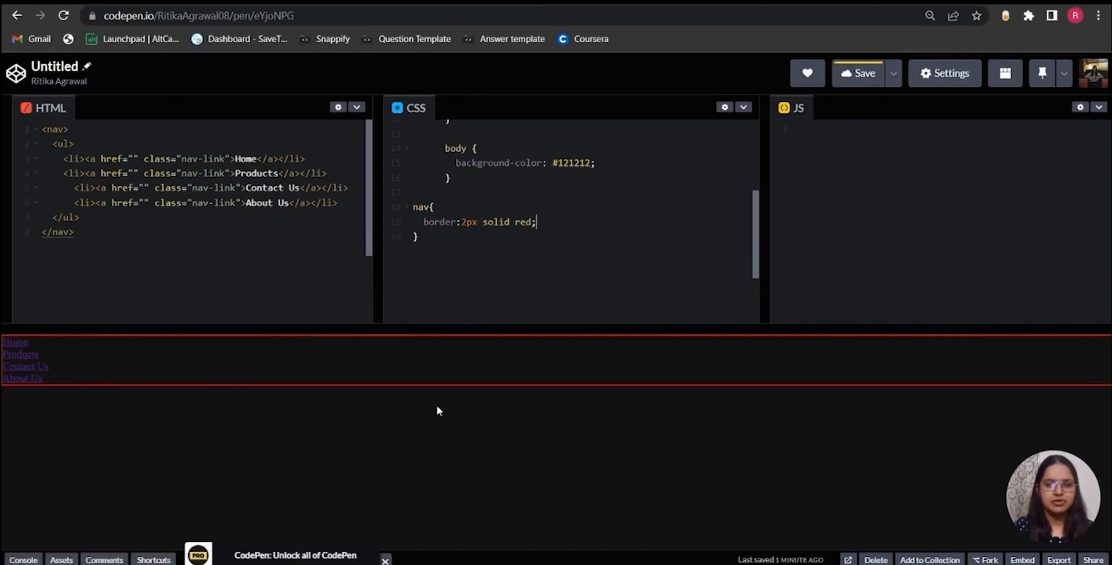
mouse_move(329, 252)
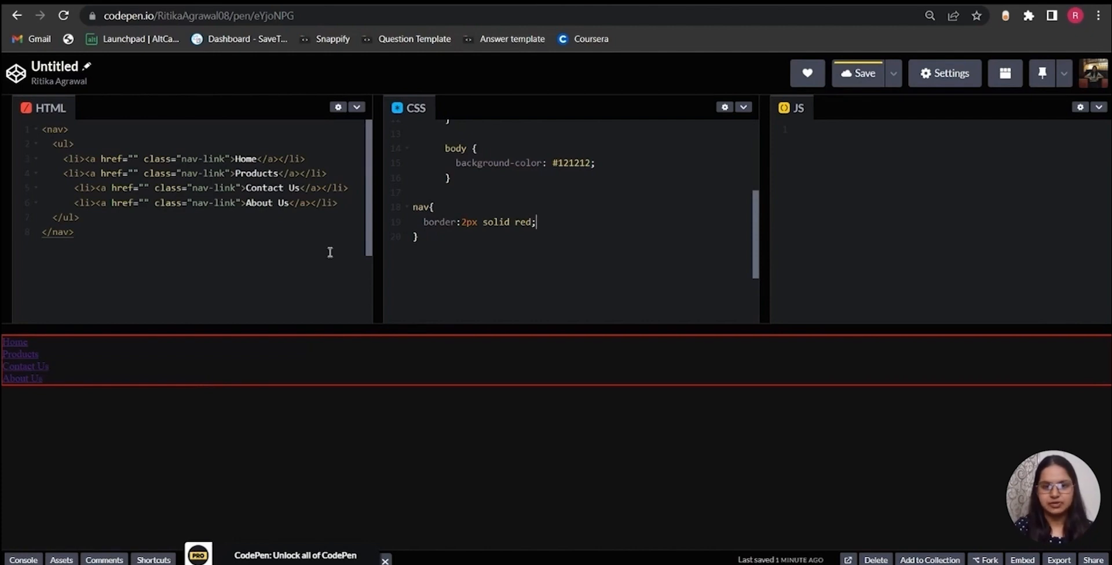
text(disp)
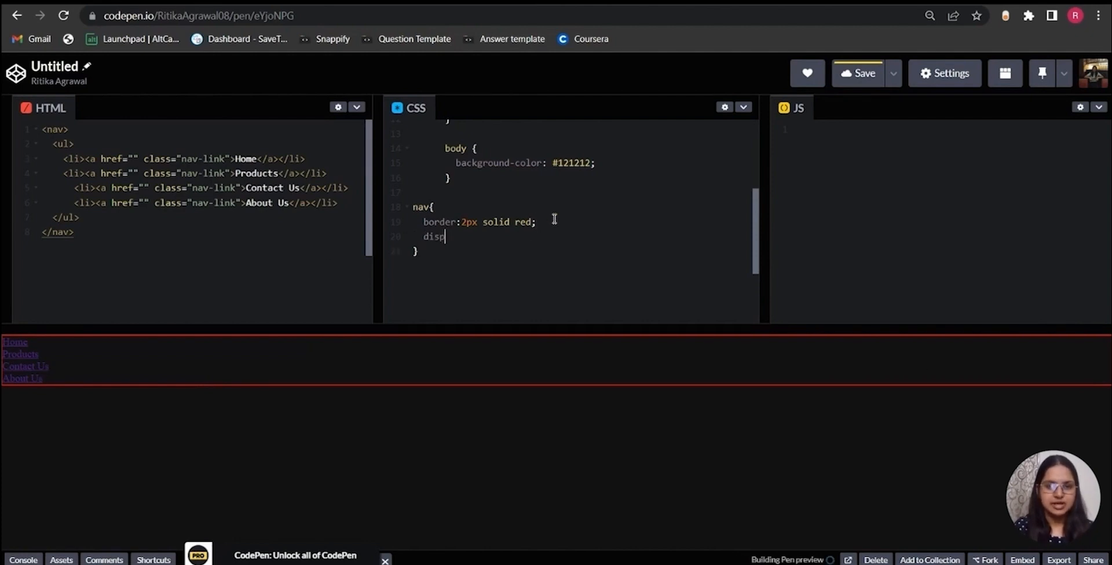
text(lay;flex;)
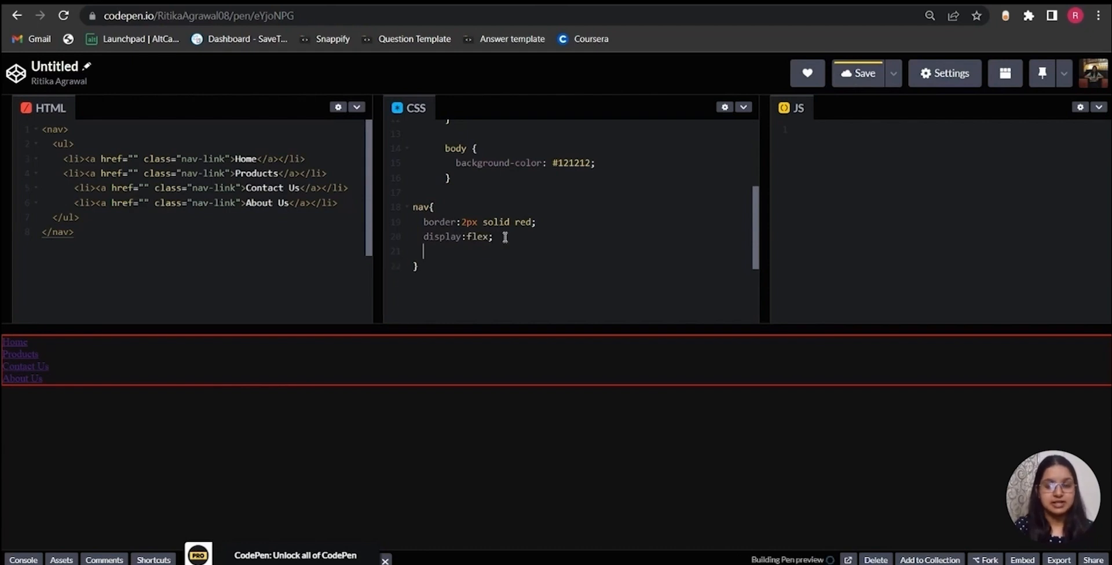
Push the links right with justify-content:flex-end and add padding:2em 0
text(jus)
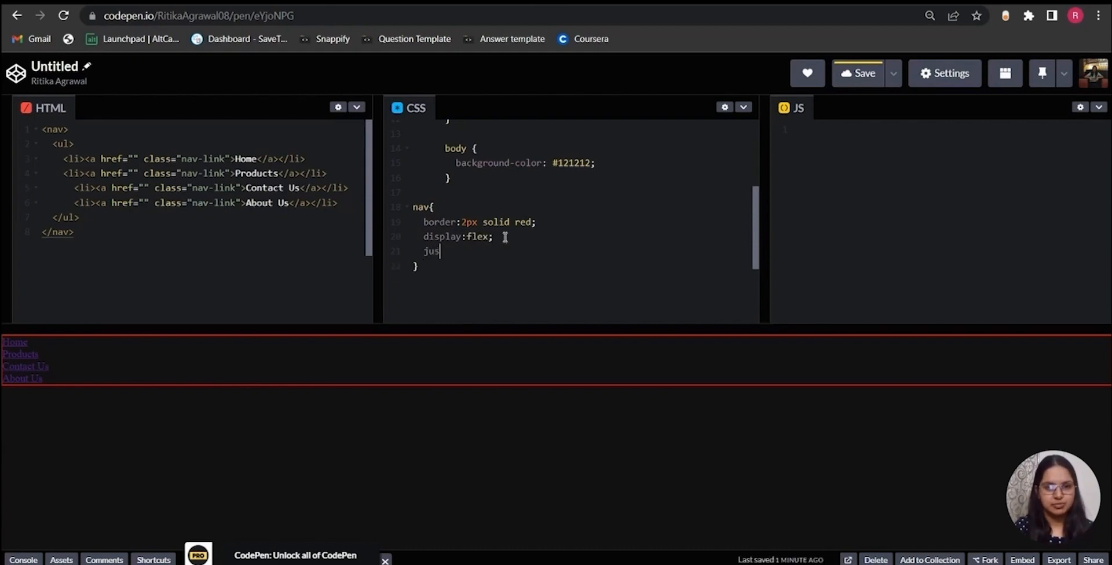
text(tify-content)
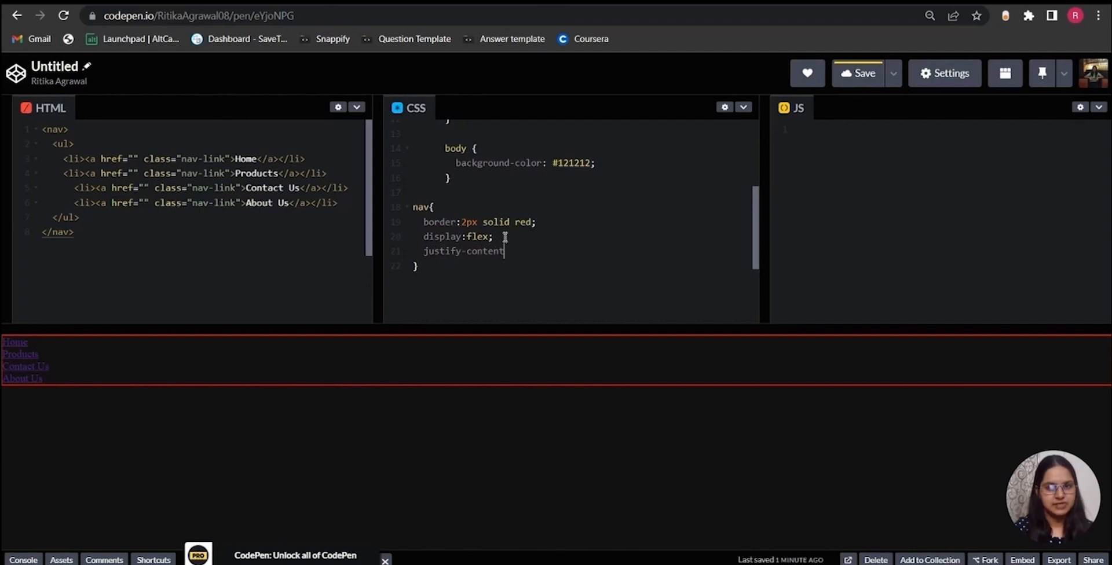
text(:flex-end;)
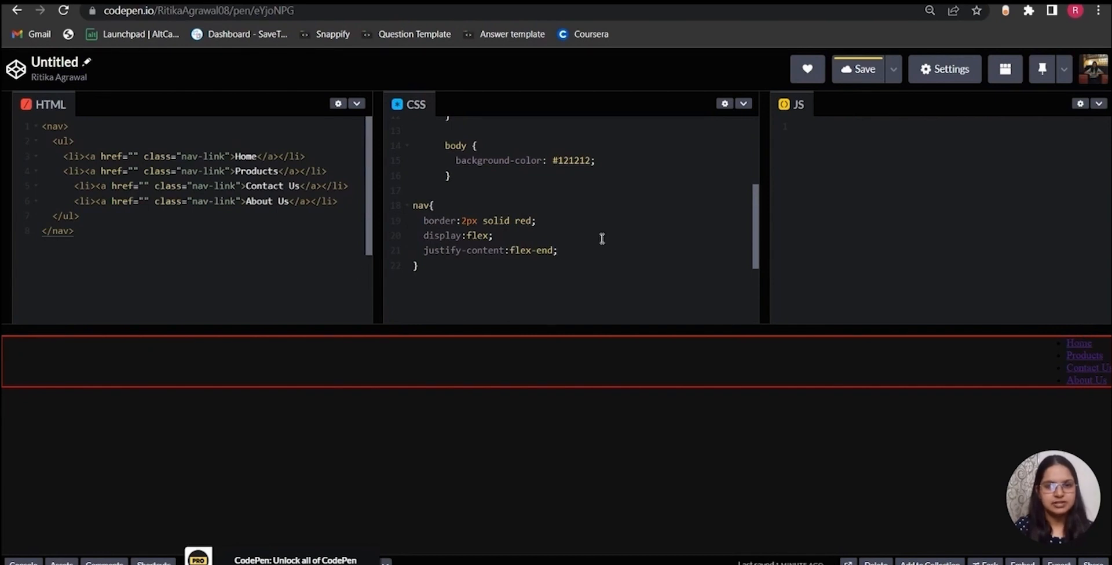
text(padding:)
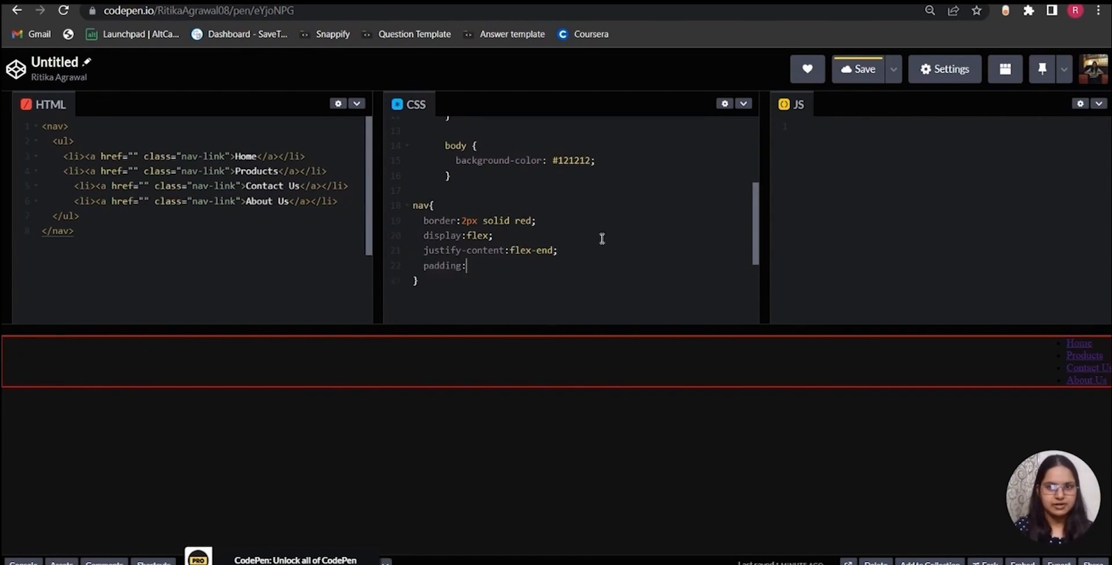
text(2em 0;)
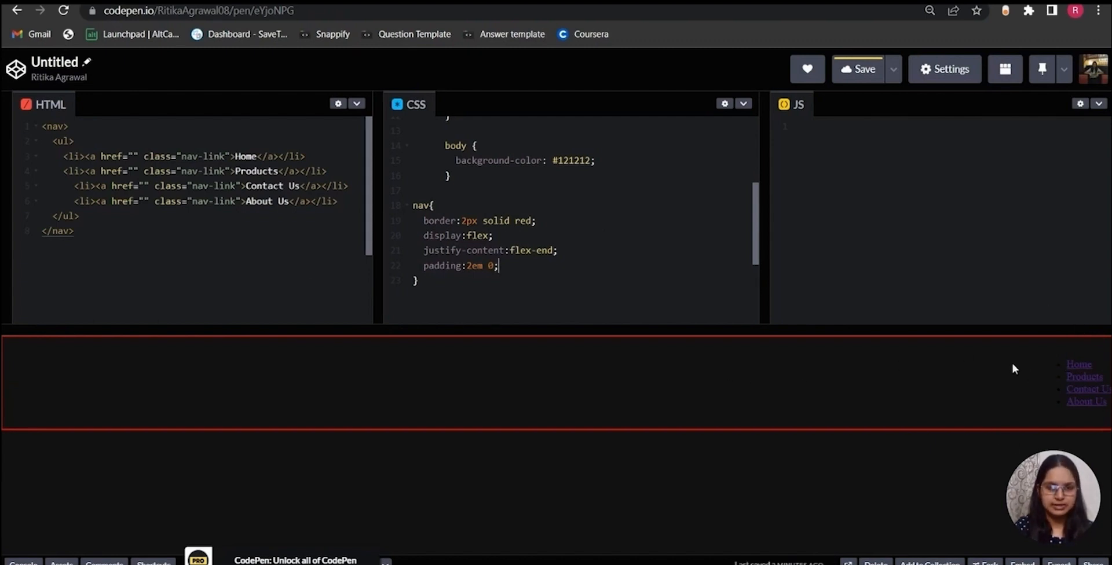
mouse_move(1020, 394)
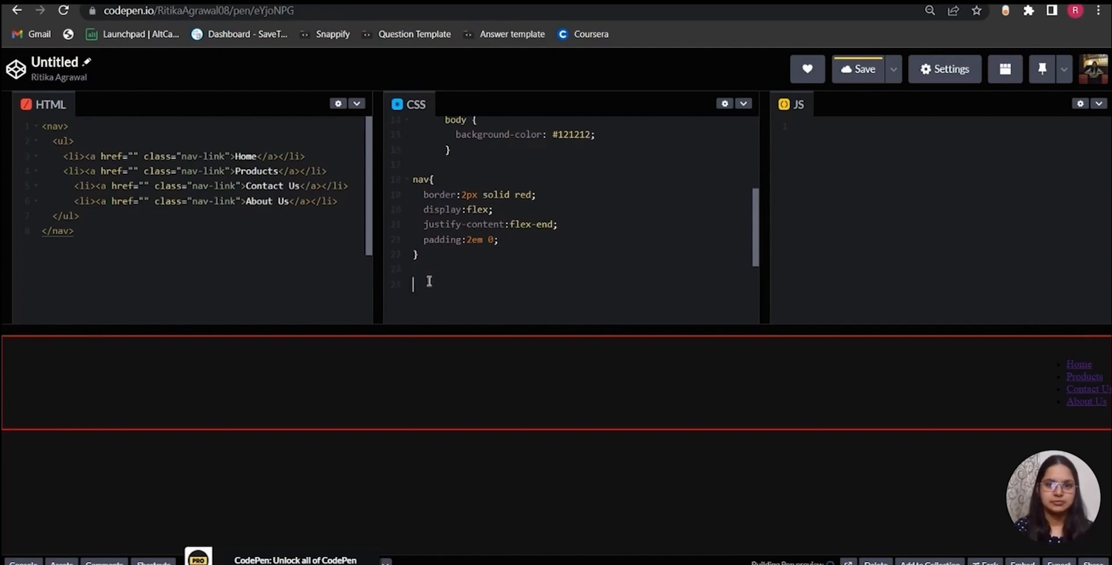
Write a ul rule with display:flex and list-style-type:none
text(ul{)
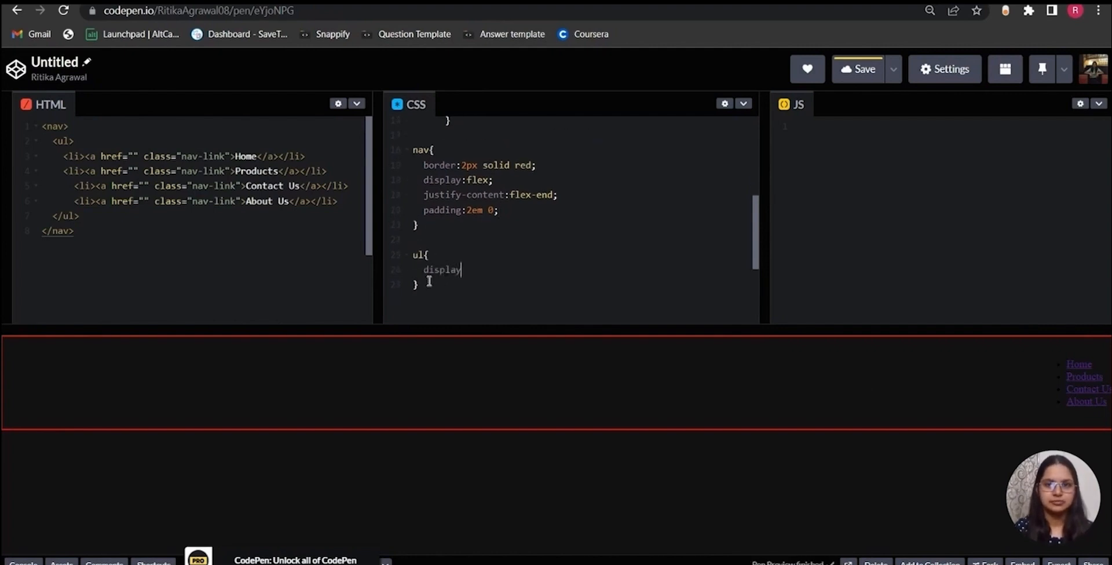
text(:flex;)
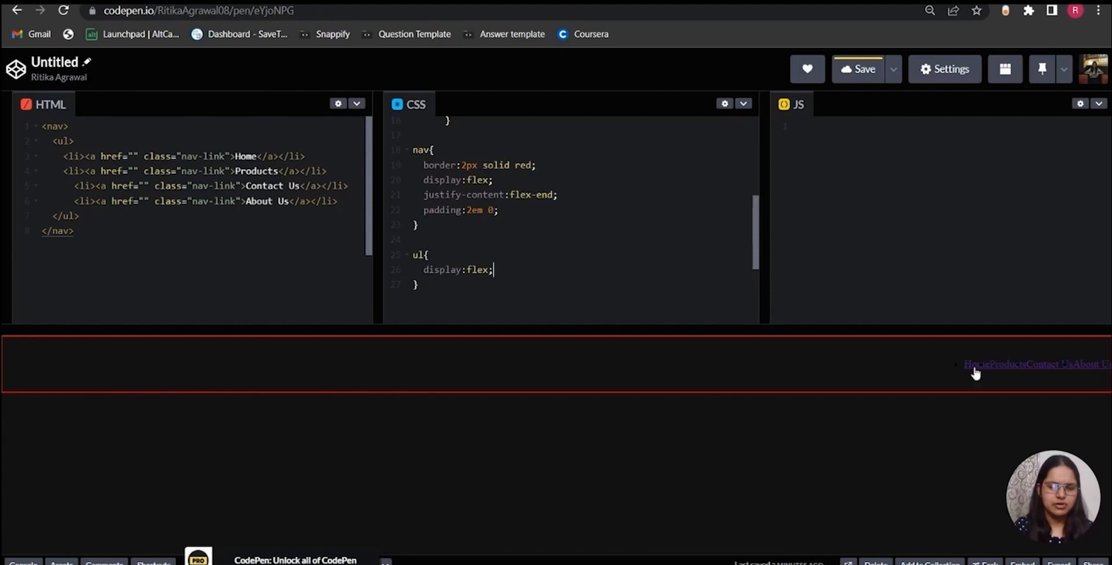
mouse_move(956, 378)
text(l)
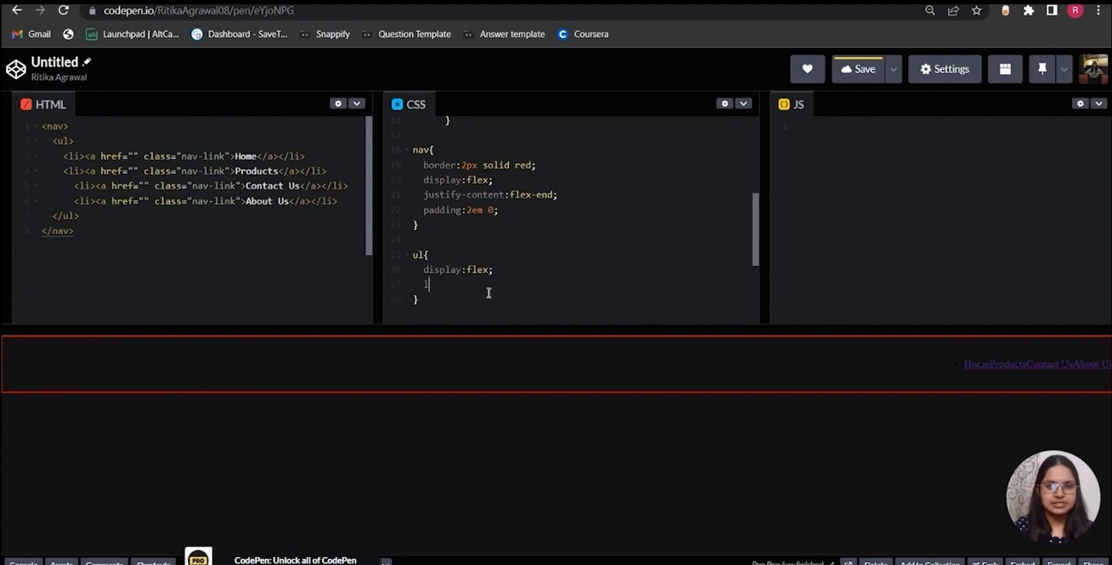
text(ist-style-t)
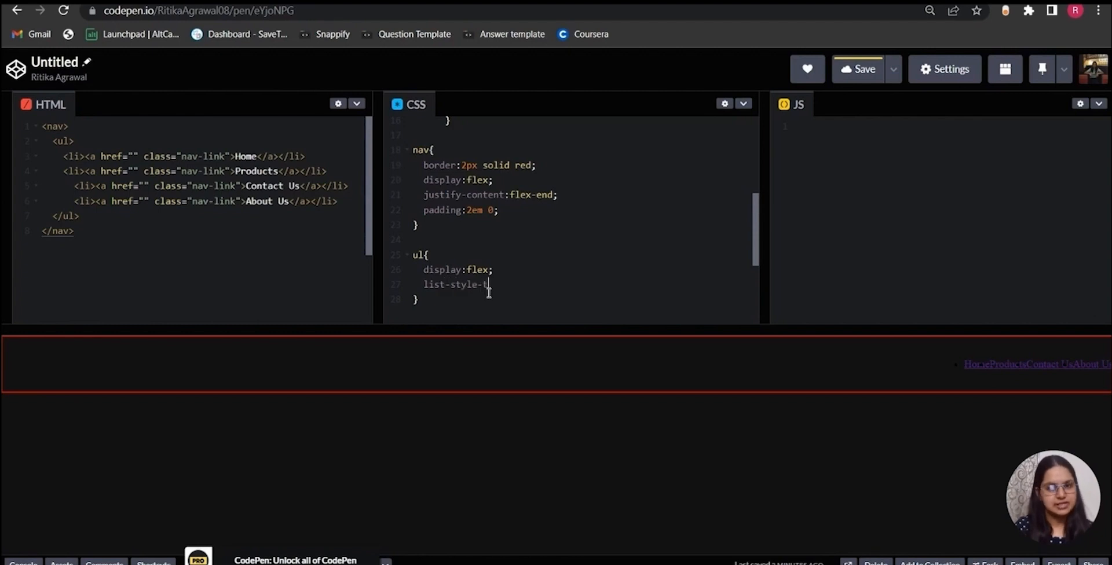
text(ype:n)
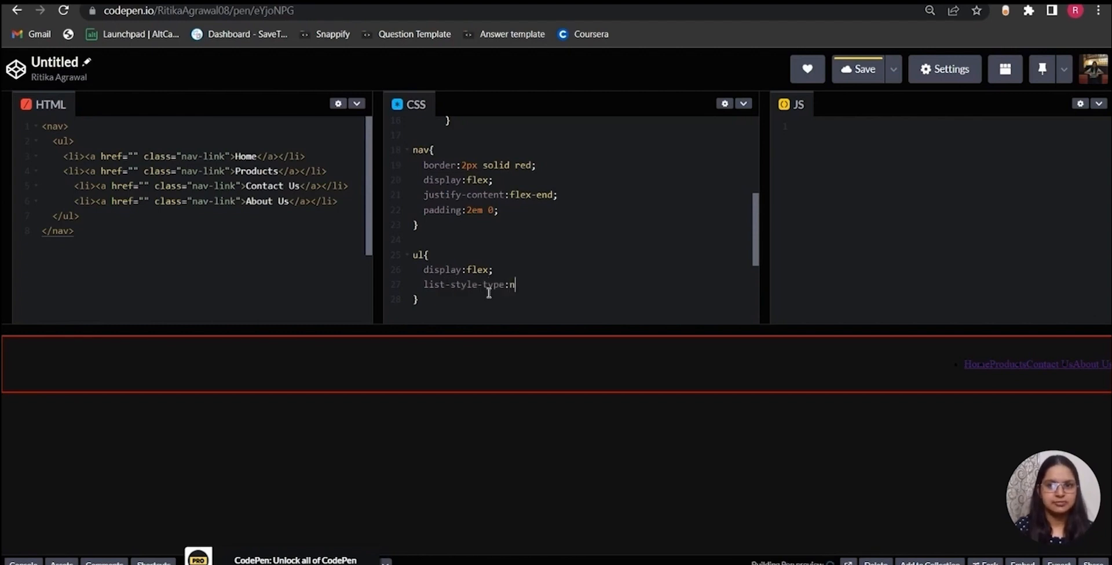
text(one;)
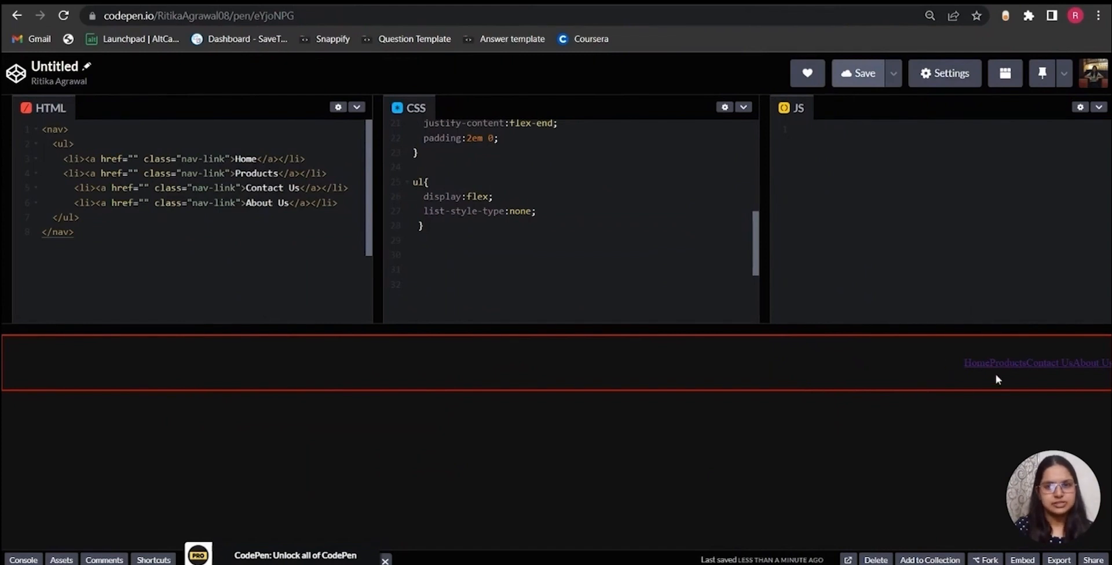
mouse_move(1065, 369)
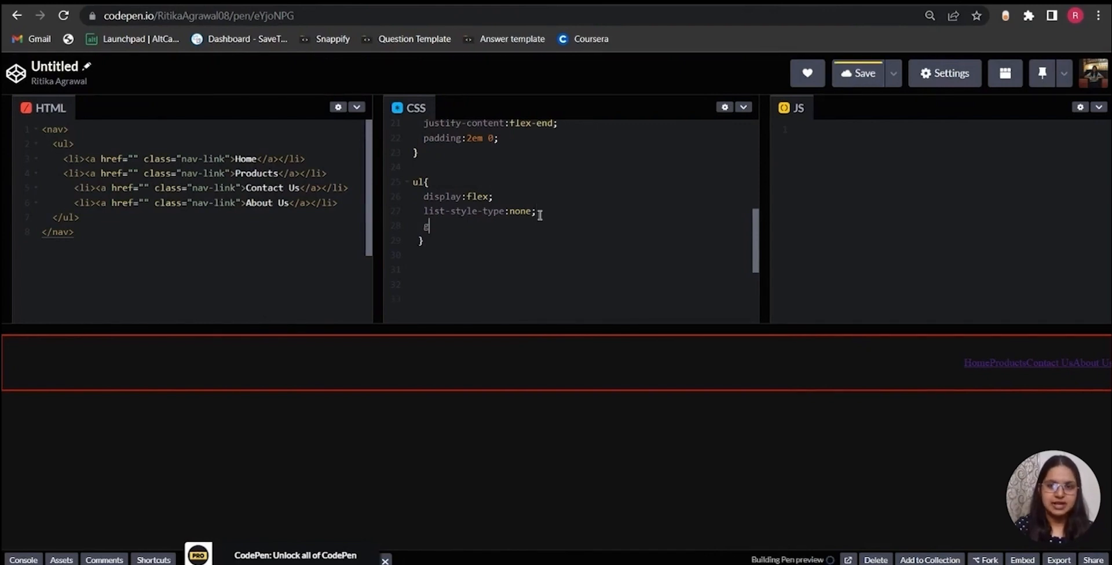
Try gap:2em on the list, then remove it again
text(gap:)
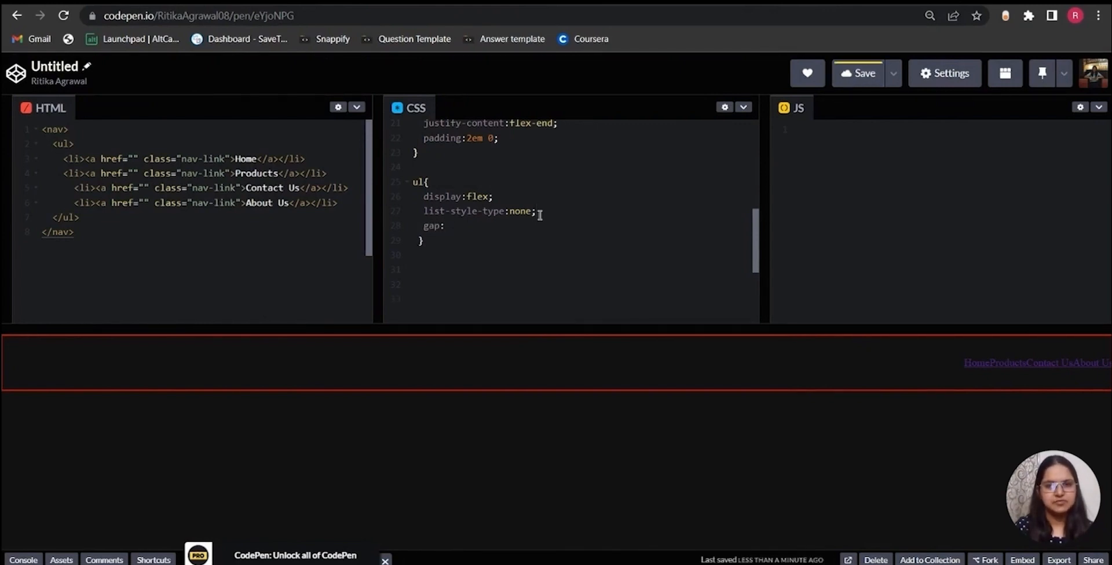
text(2)
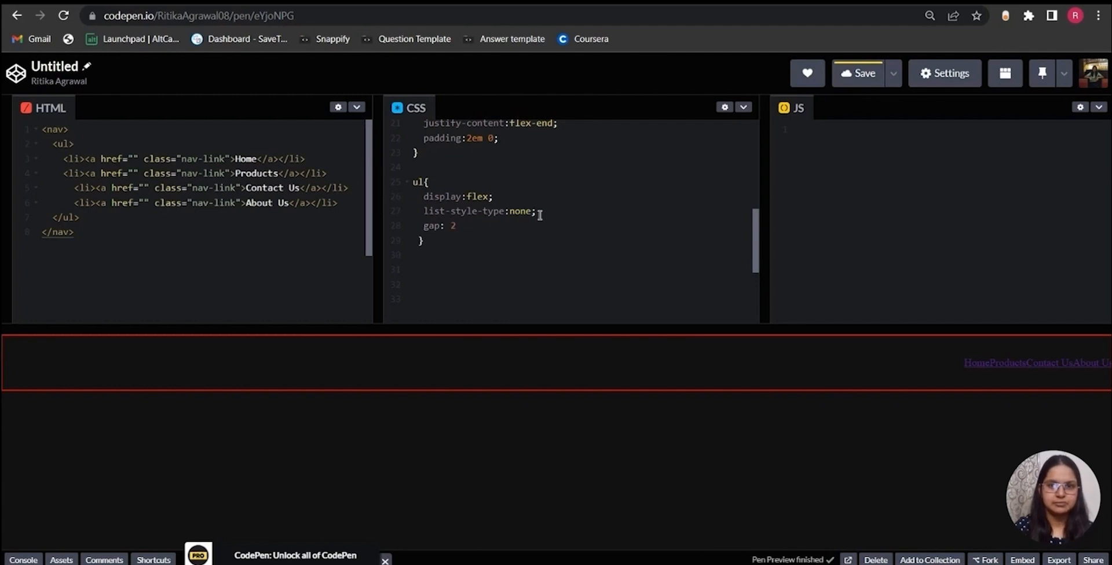
text(em;)
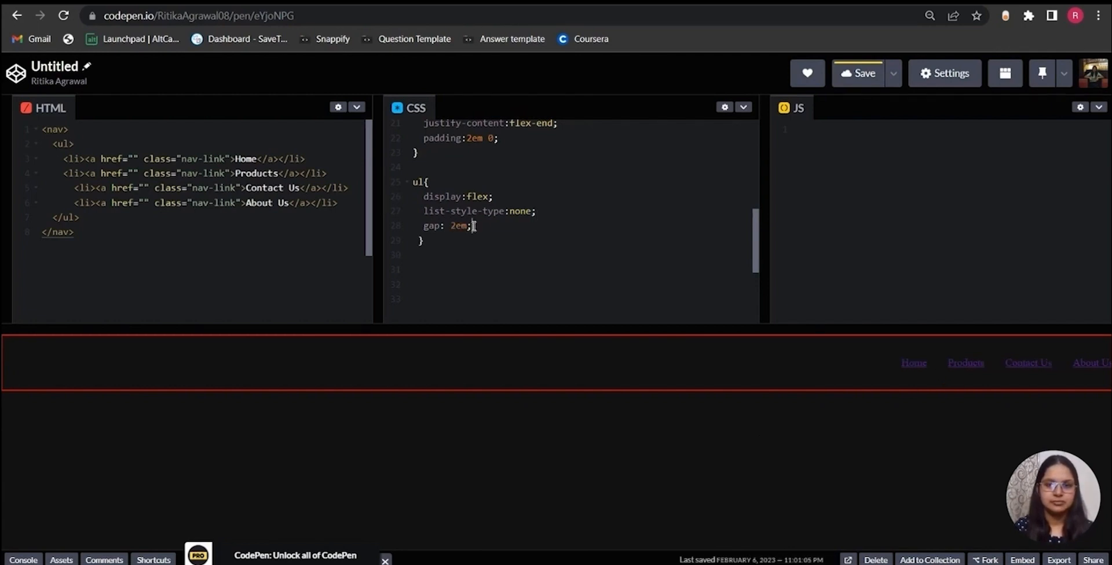
key(Backspace)
text(m)
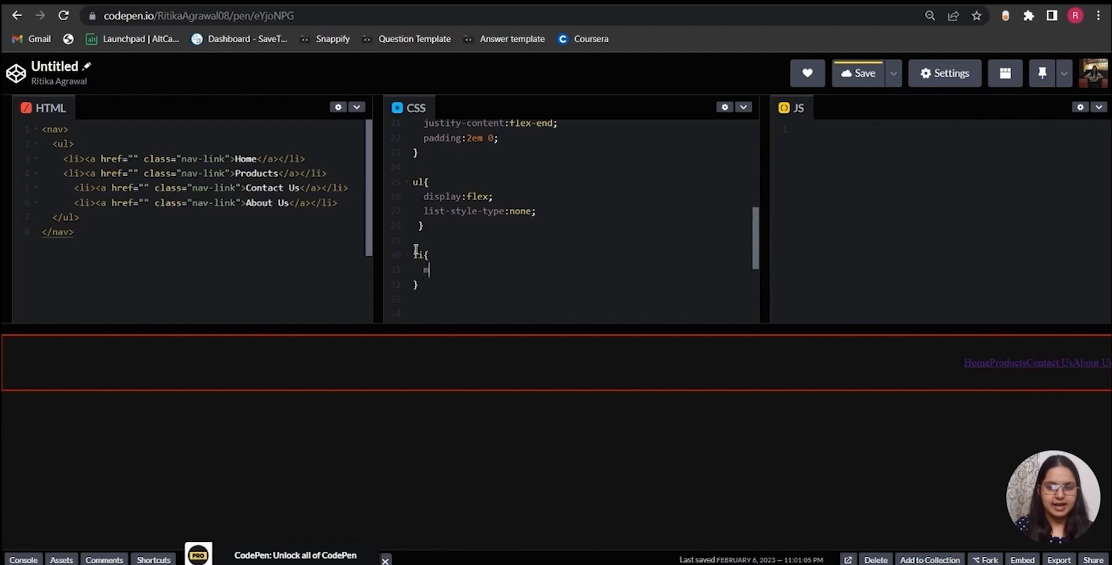
text(argin:)
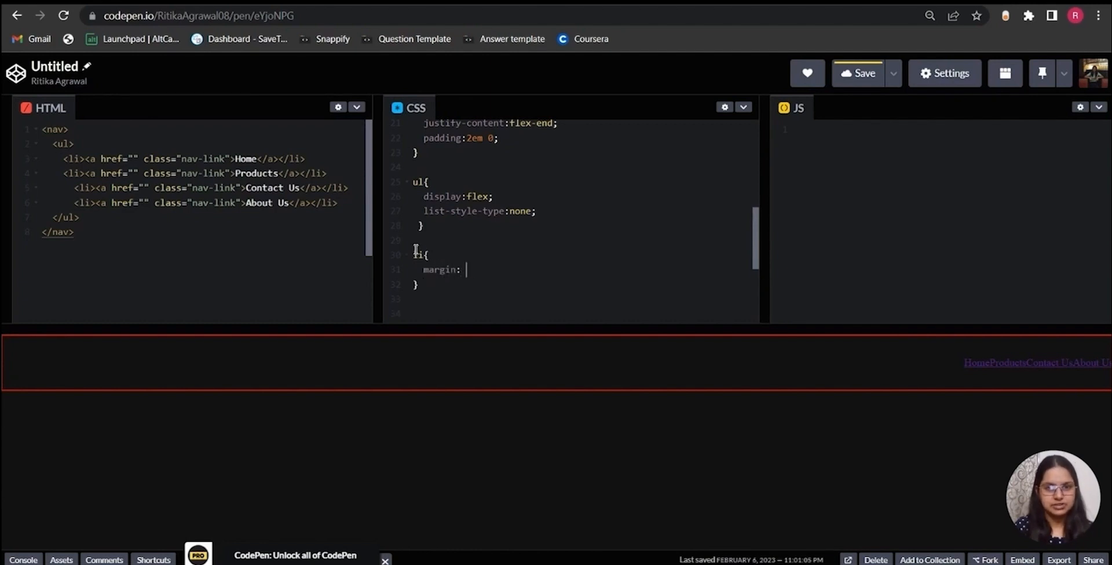
text(0 1.5em;)
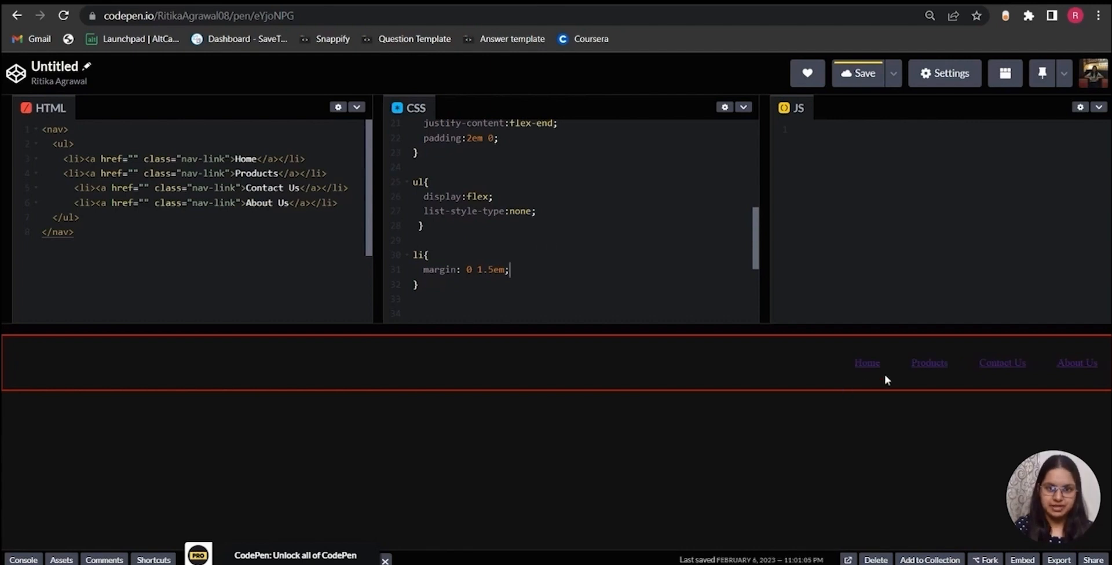
mouse_move(1047, 369)
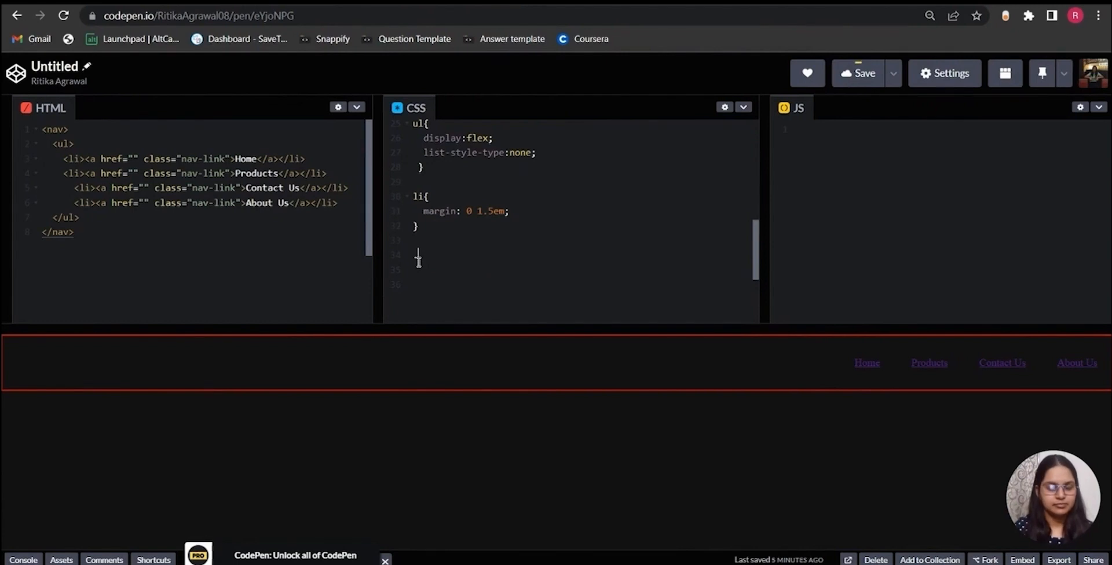
Write a .nav-link rule with font-size:1.15rem and font-family:sans-serif
text(.nav-link)
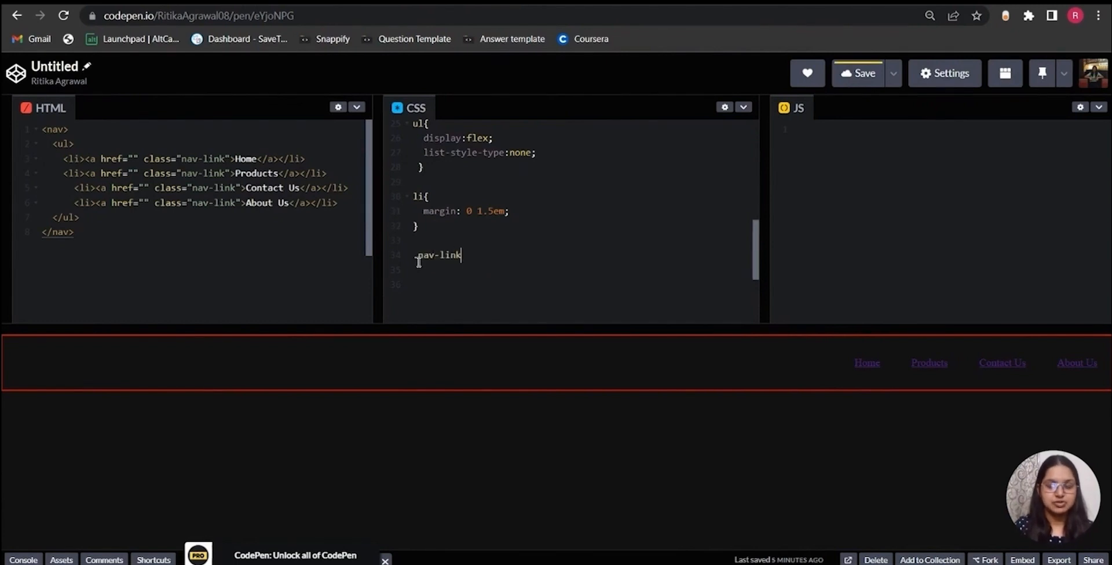
text({)
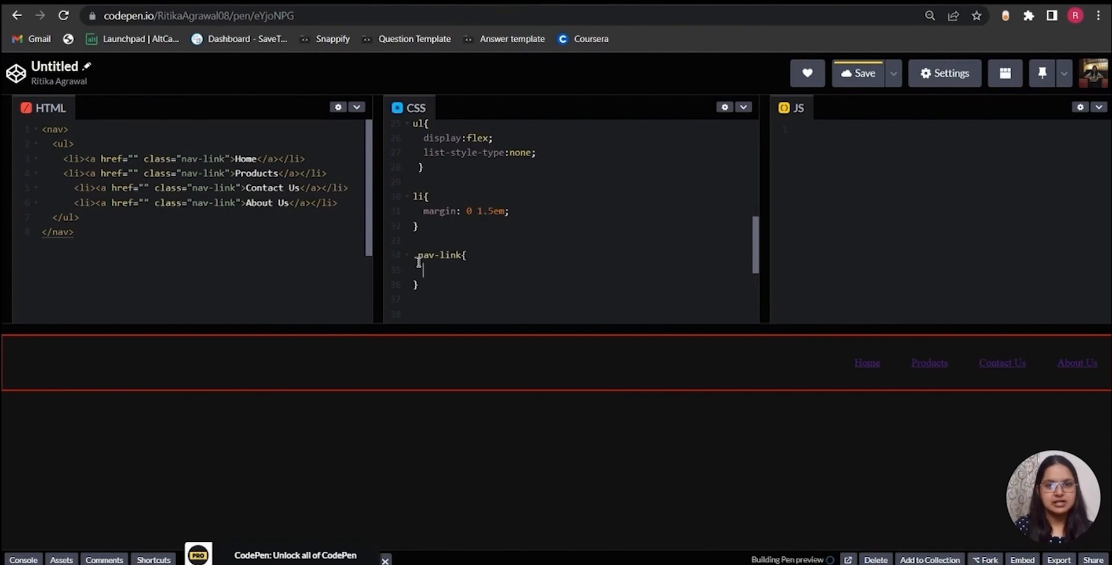
text(font-size:1.15)
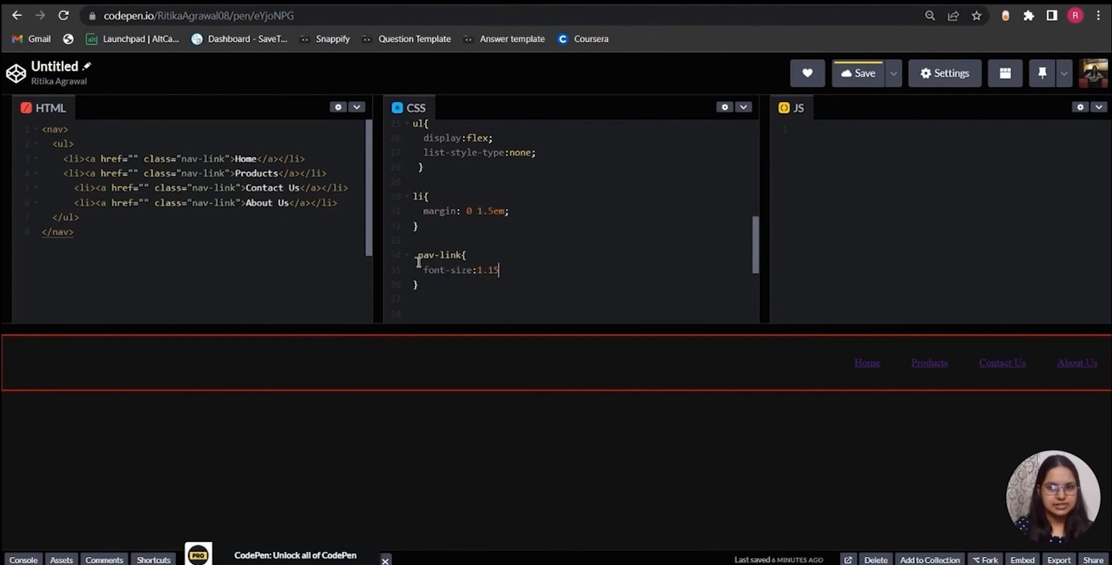
text(rem;)
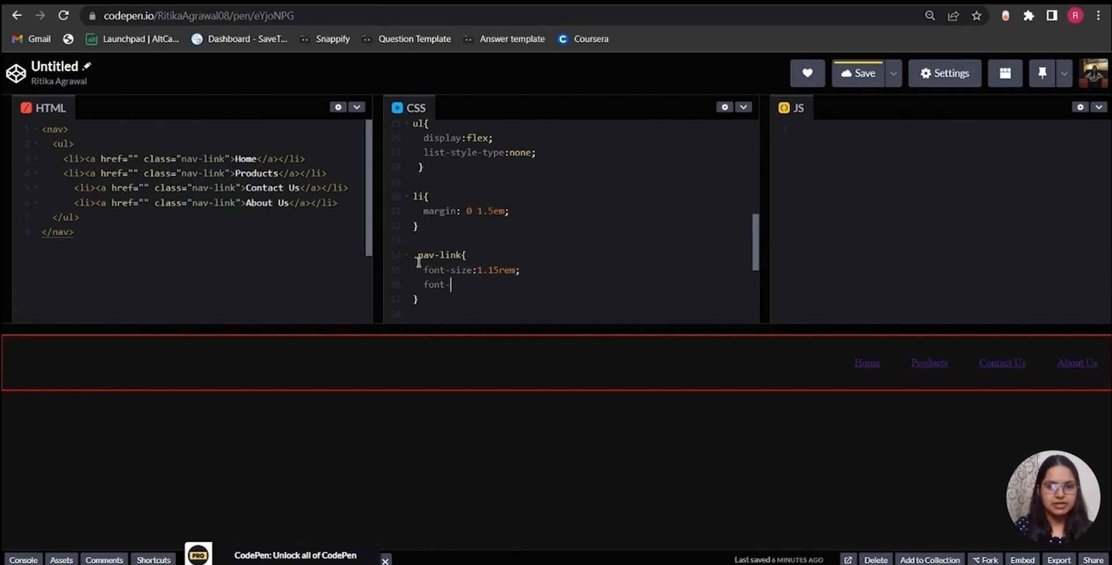
text(family;sans)
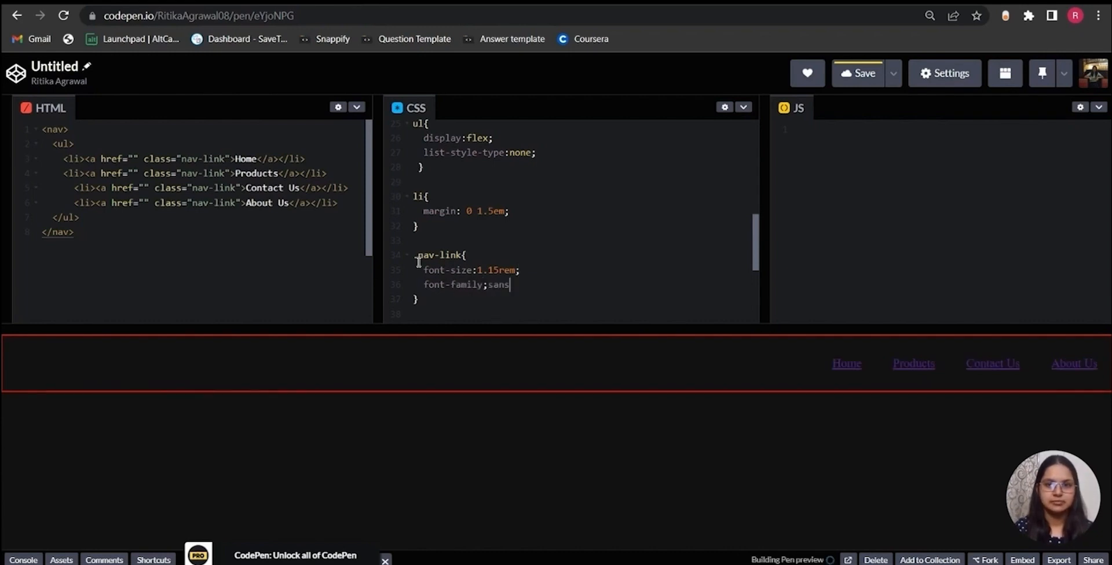
text(-serif;)
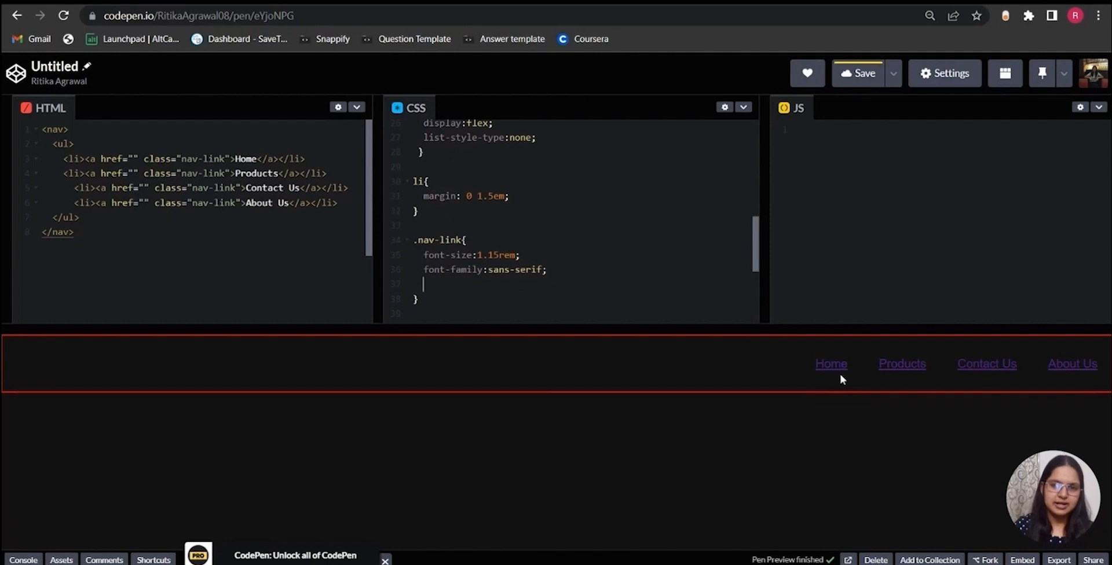
Remove the link underlines with text-decoration:none
click(449, 291)
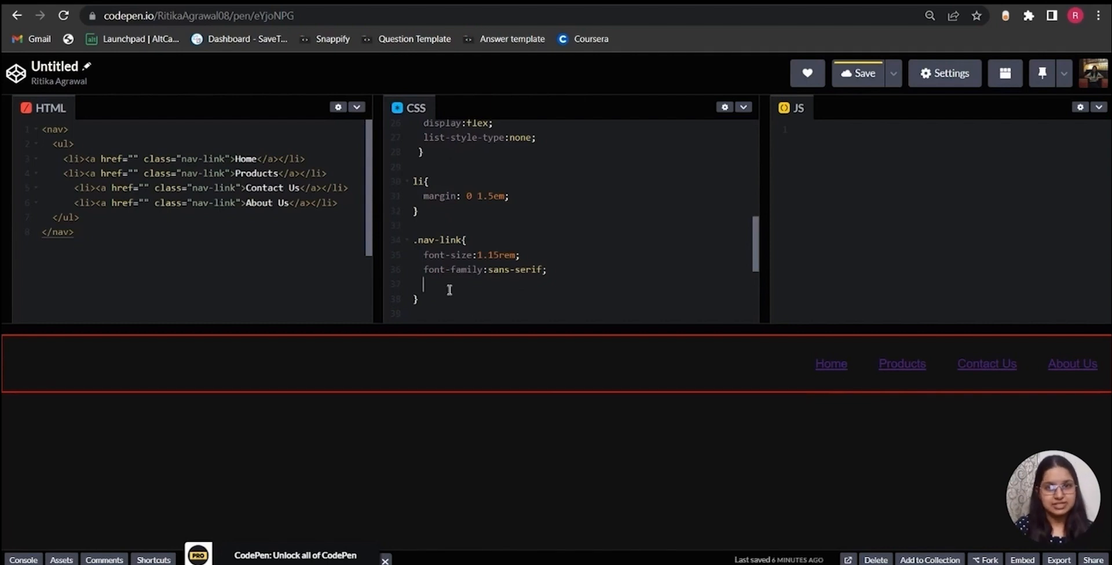
text(text)
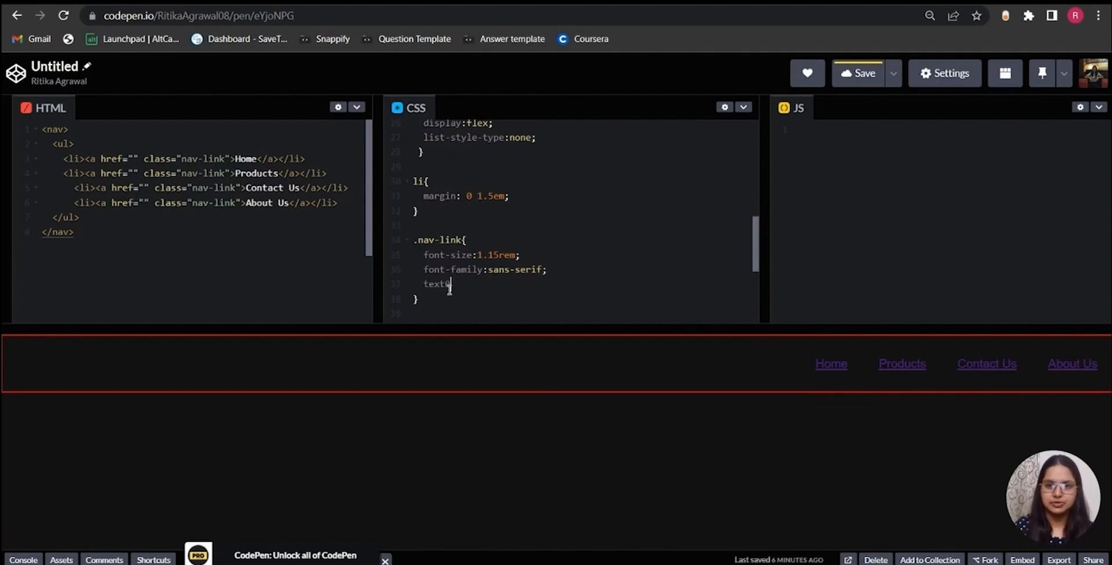
text(-decora)
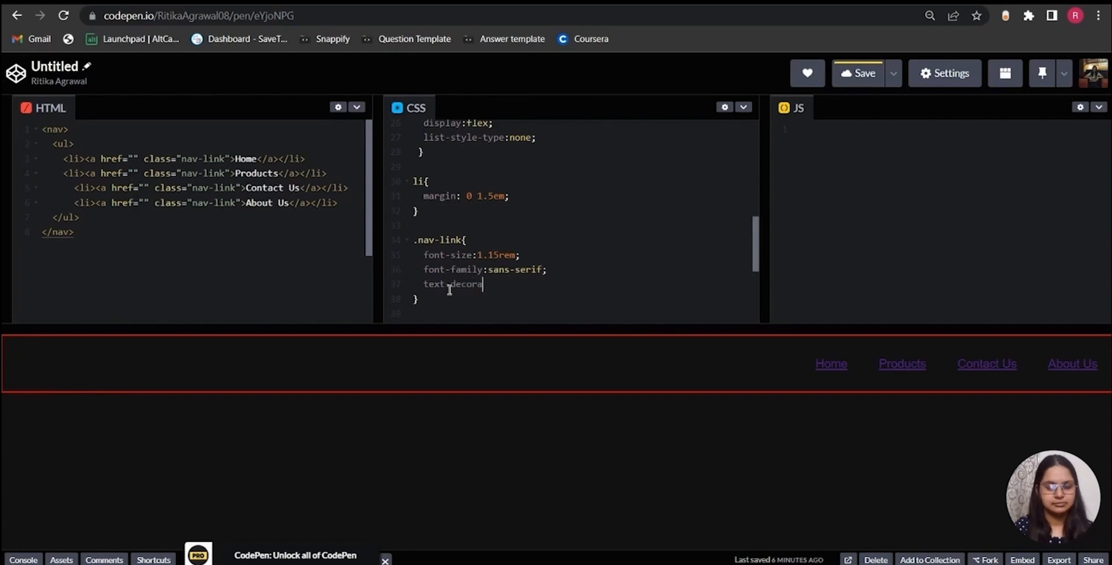
text(tion:none)
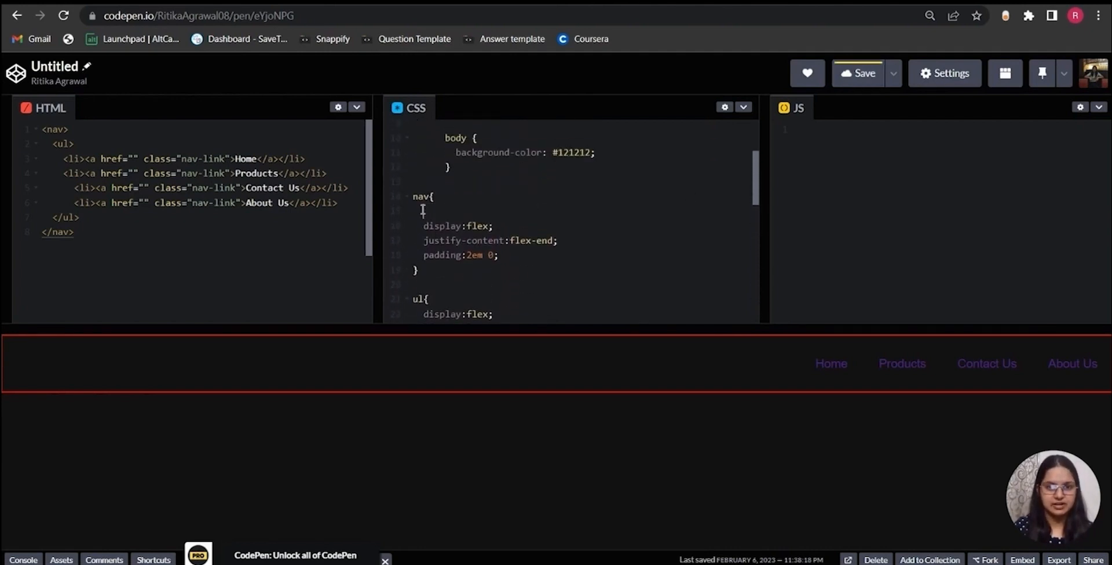
Add background-image:linear-gradient(#818589, #ffd700) to the .nav-link rule
scroll(down, 3)
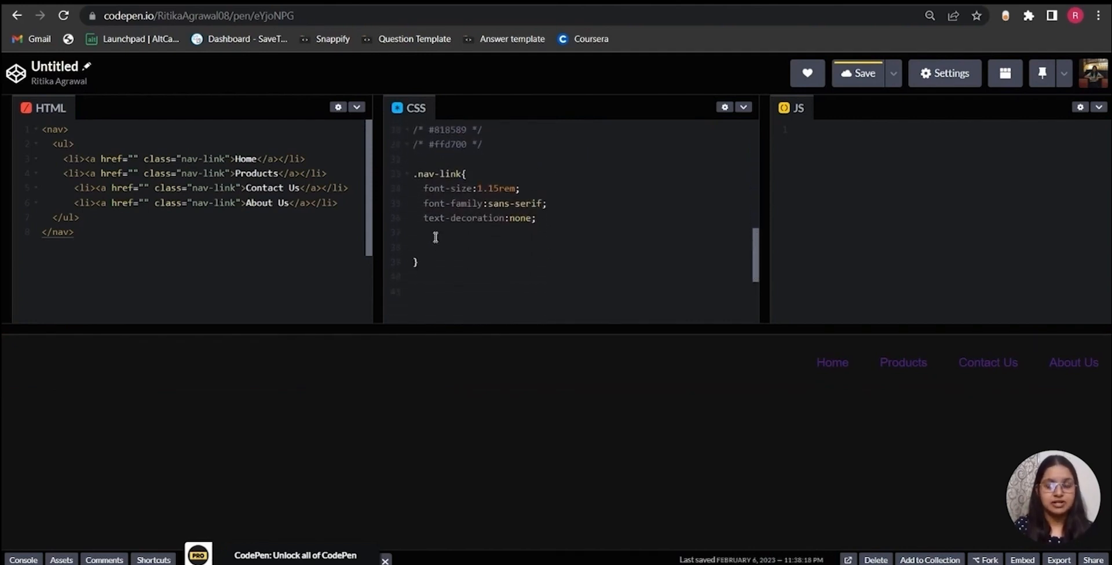
text(background-)
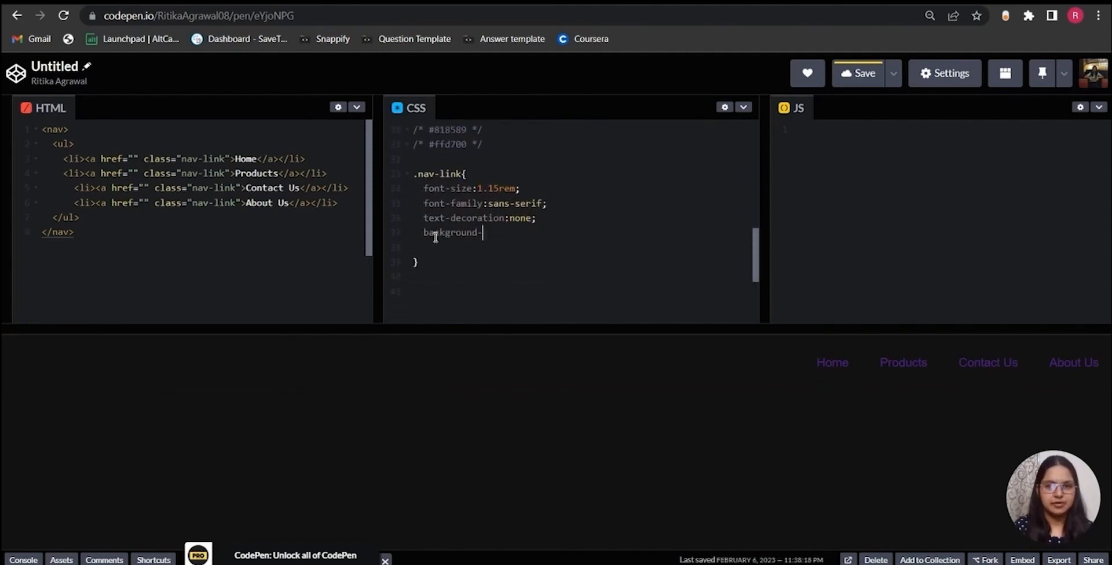
text(image:)
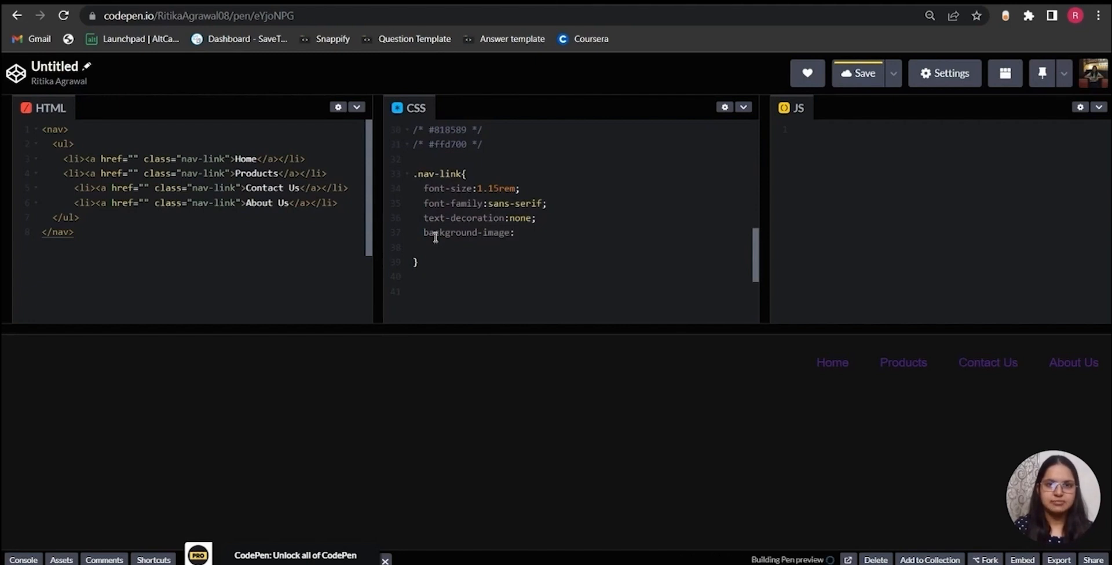
text(line)
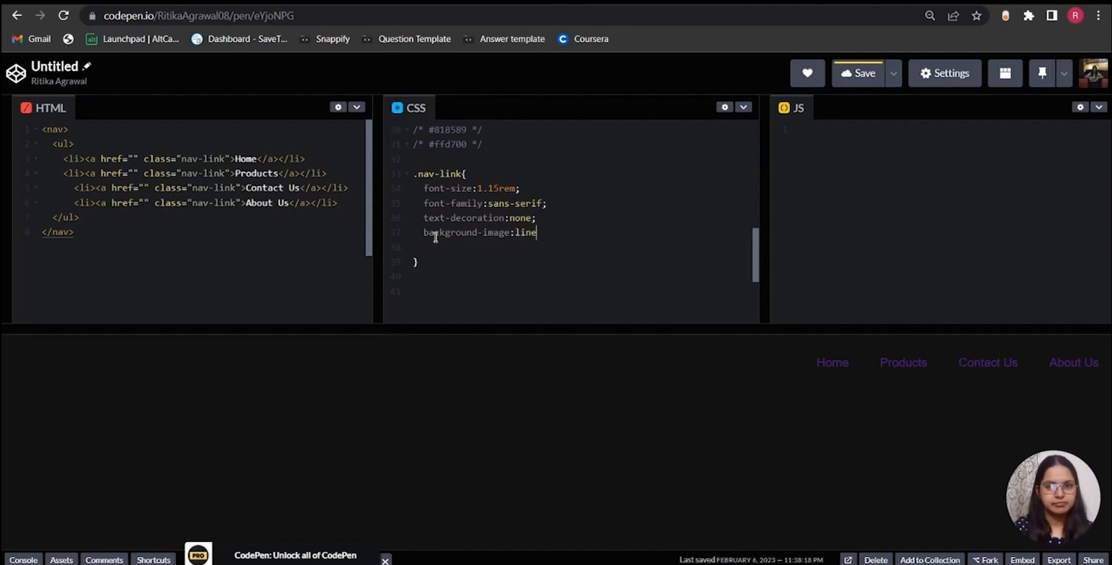
text(ar-gradient()
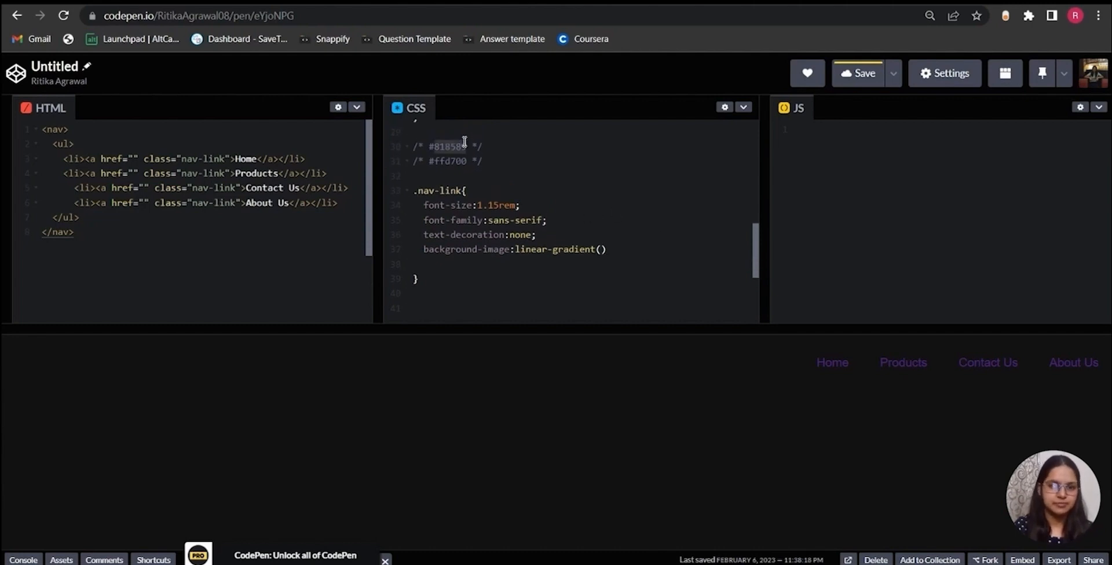
click(603, 249)
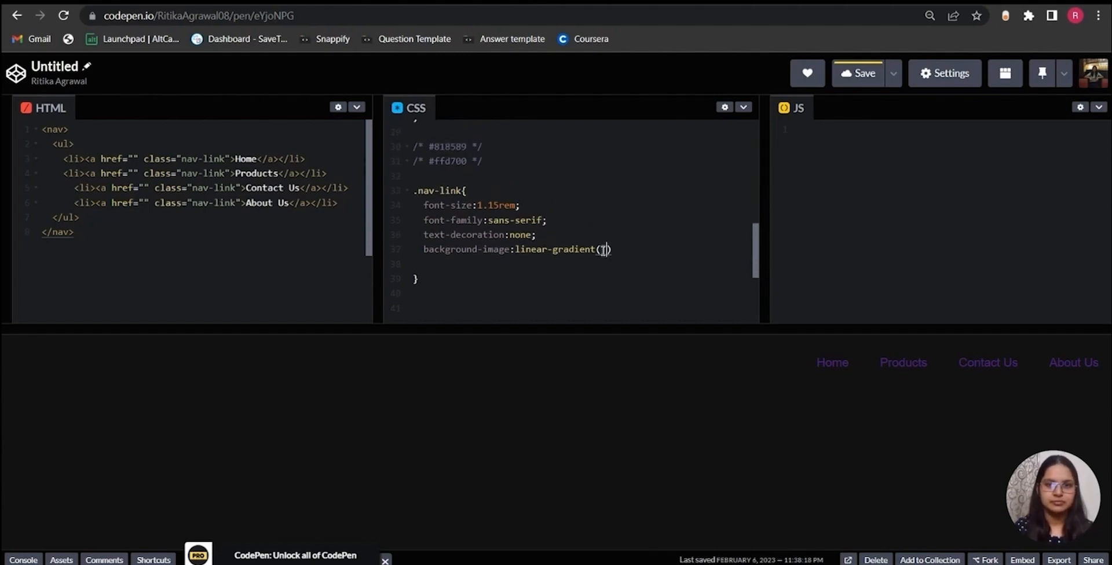
text(#818589 ,,)
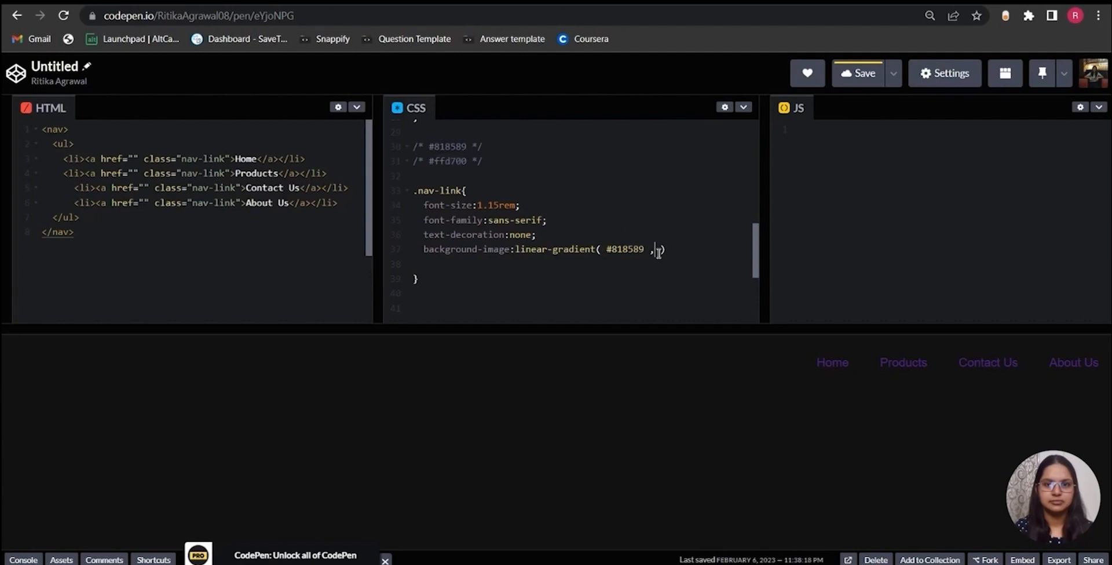
text(#ffd700)
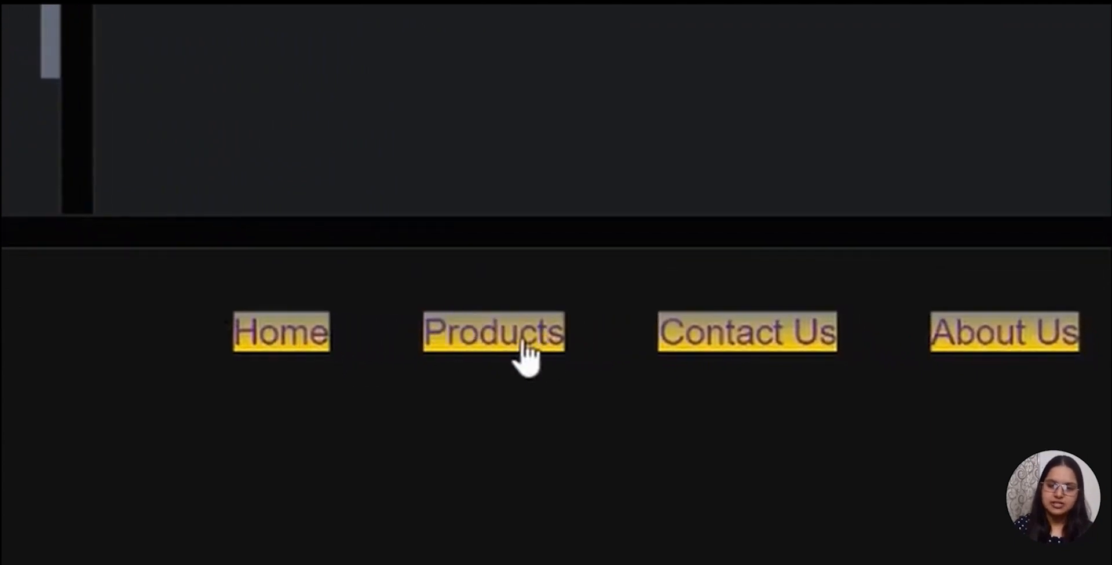
mouse_move(753, 337)
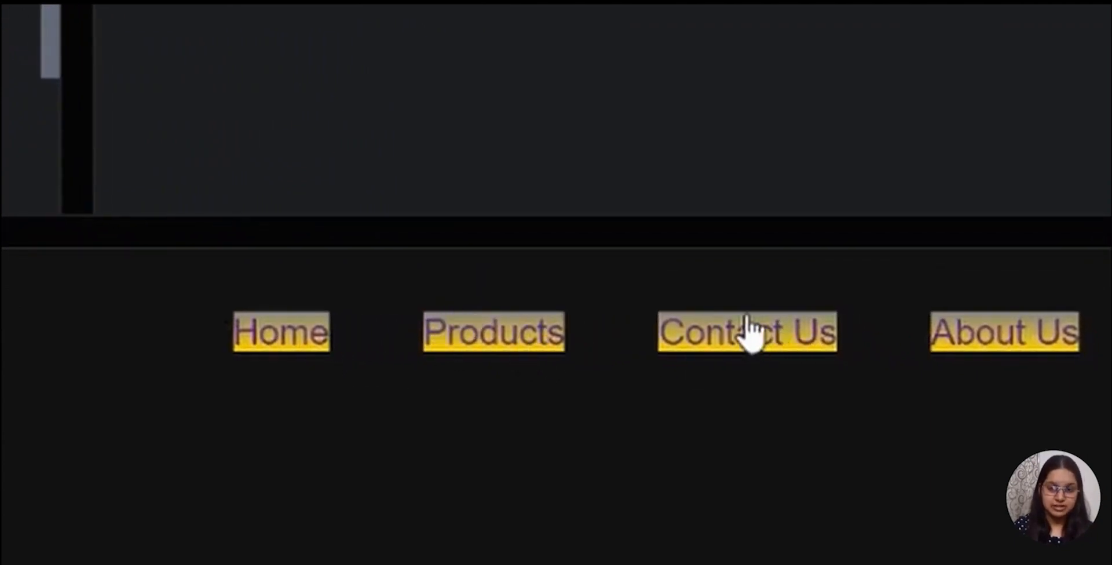
mouse_move(746, 357)
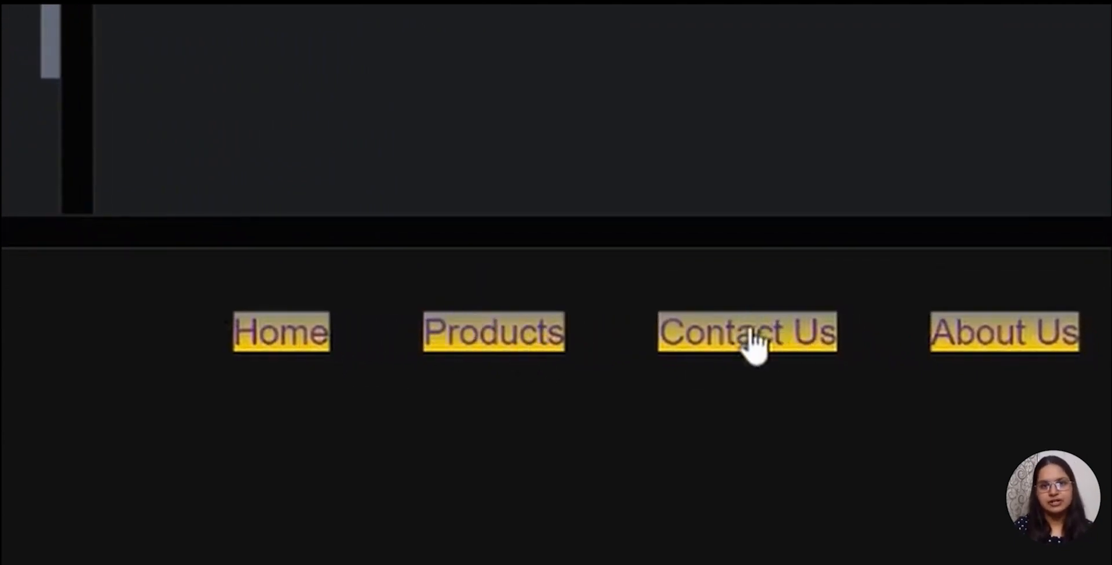
mouse_move(313, 339)
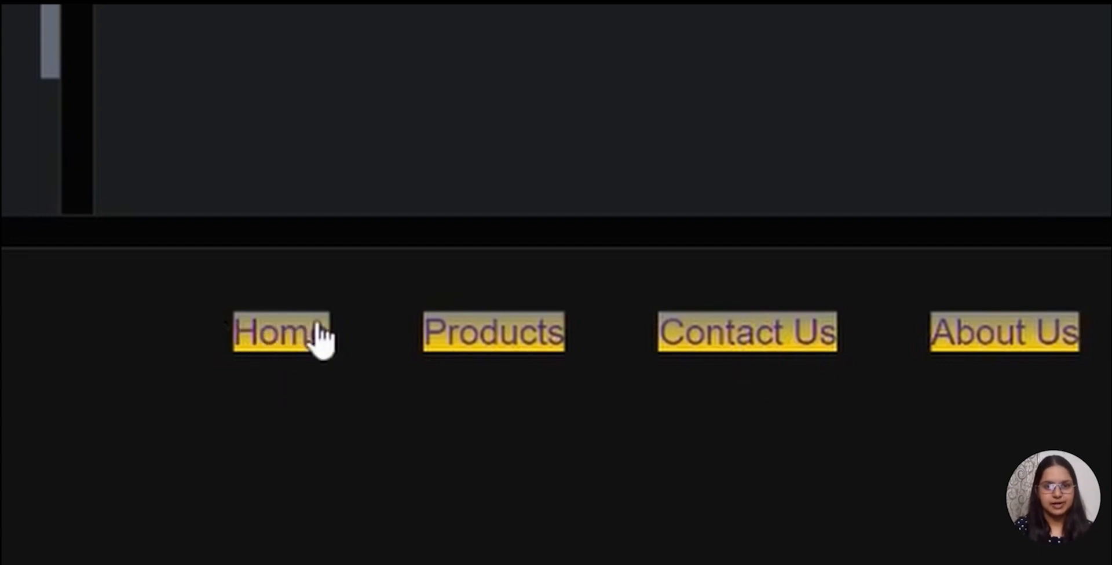
mouse_move(304, 347)
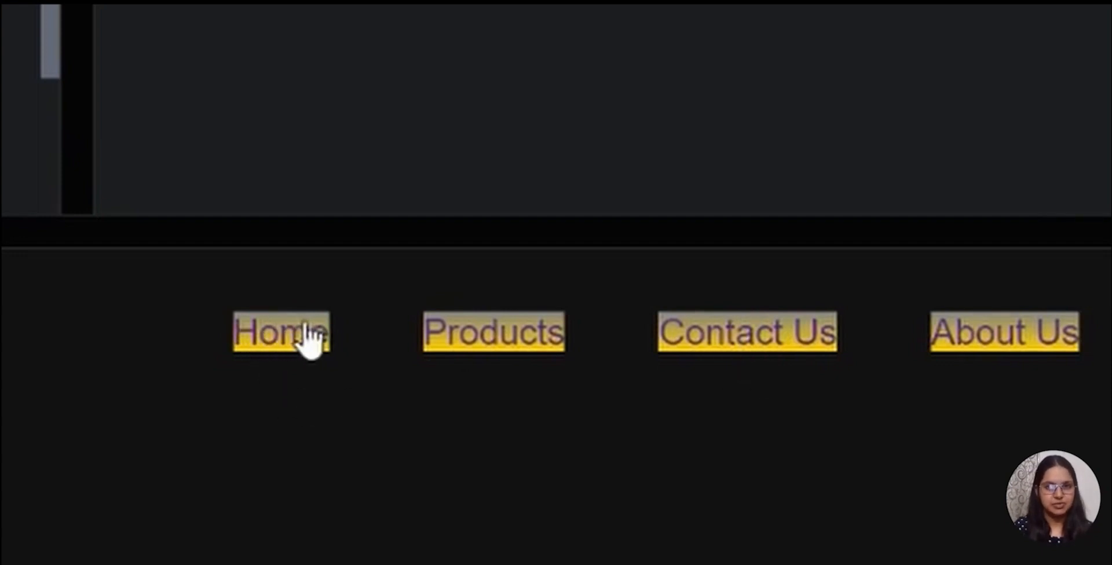
mouse_move(298, 374)
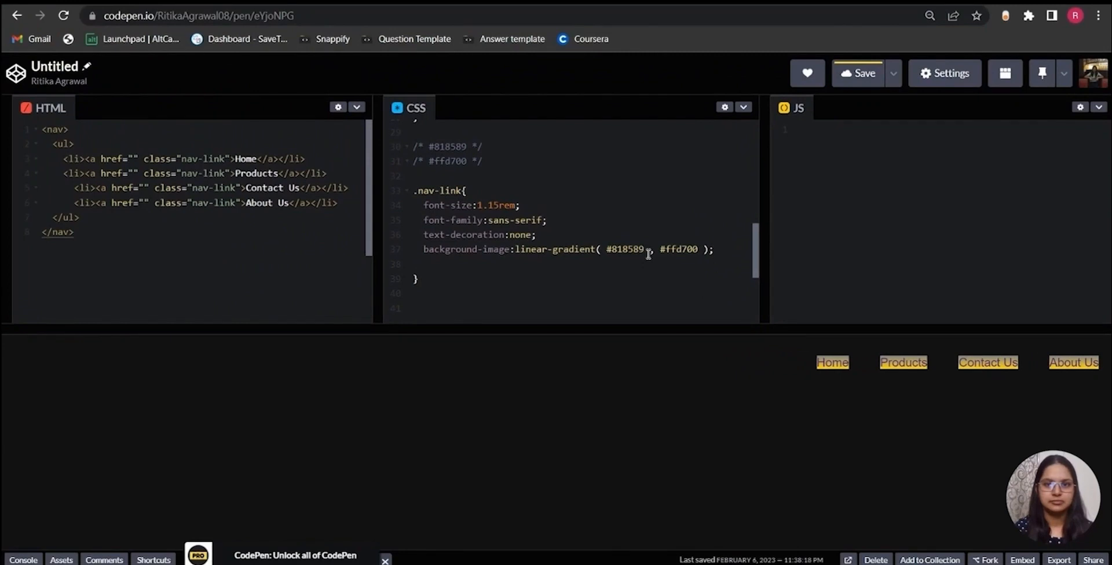
Set the gradient stops at 50% each and make the link text color transparent
text(50%)
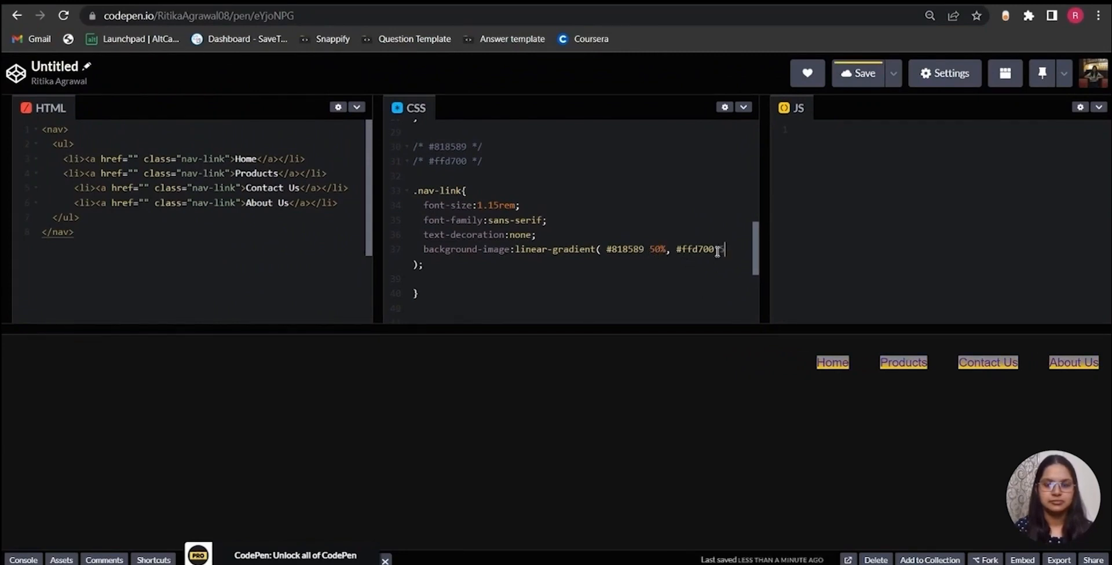
text(50%)
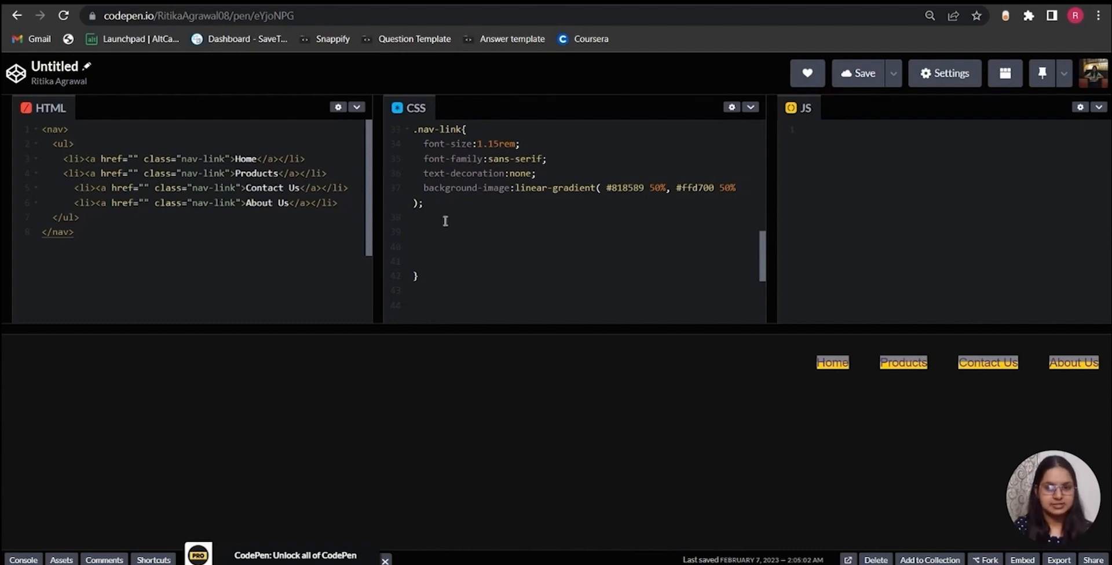
text(color)
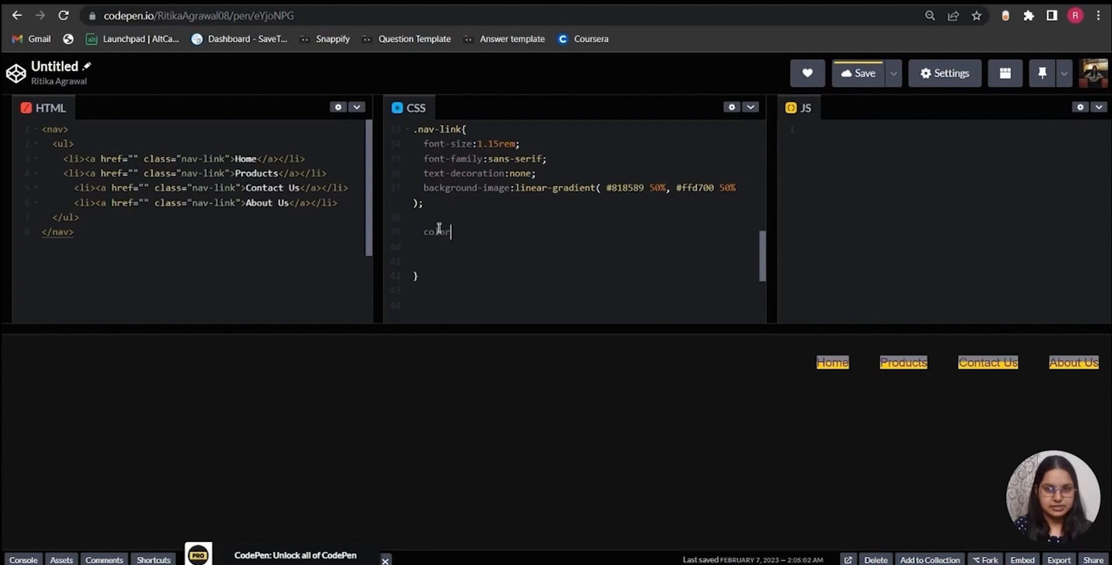
text(:trans)
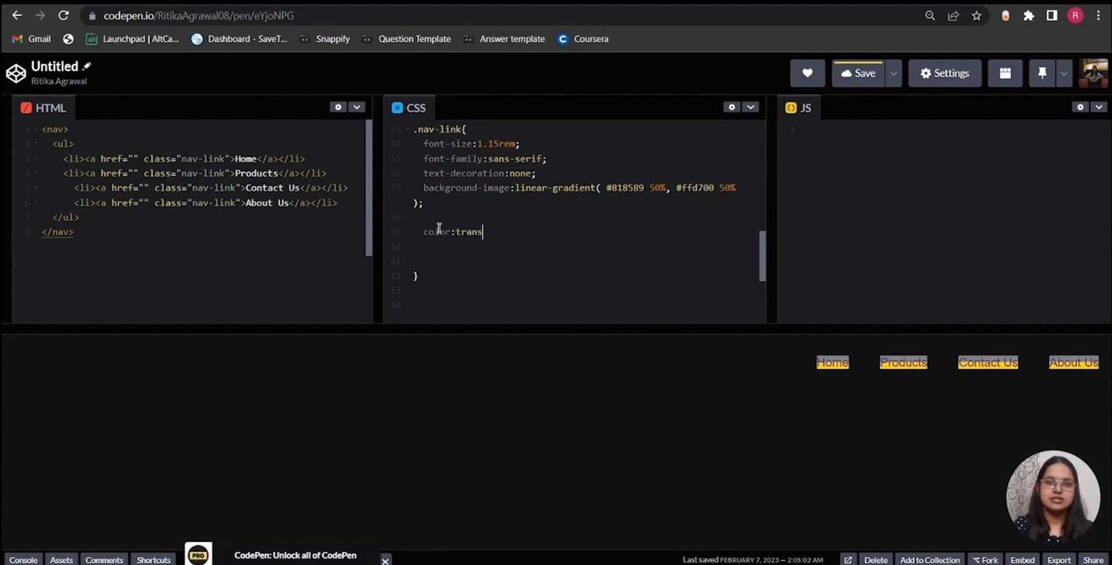
text(parent;)
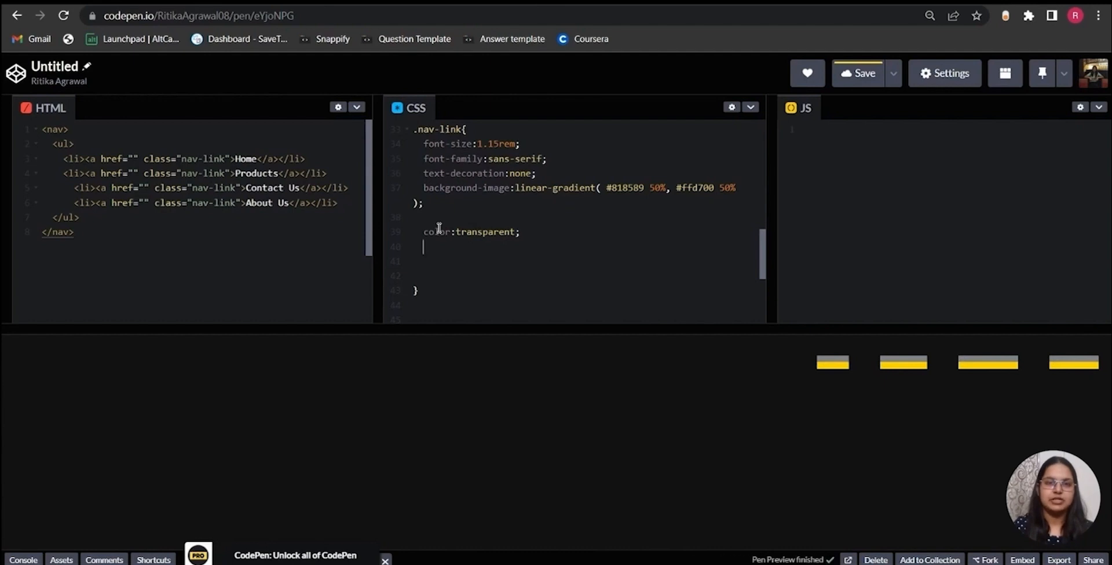
Clip the background to the text with background-clip:text and its -webkit- version
text(backgr)
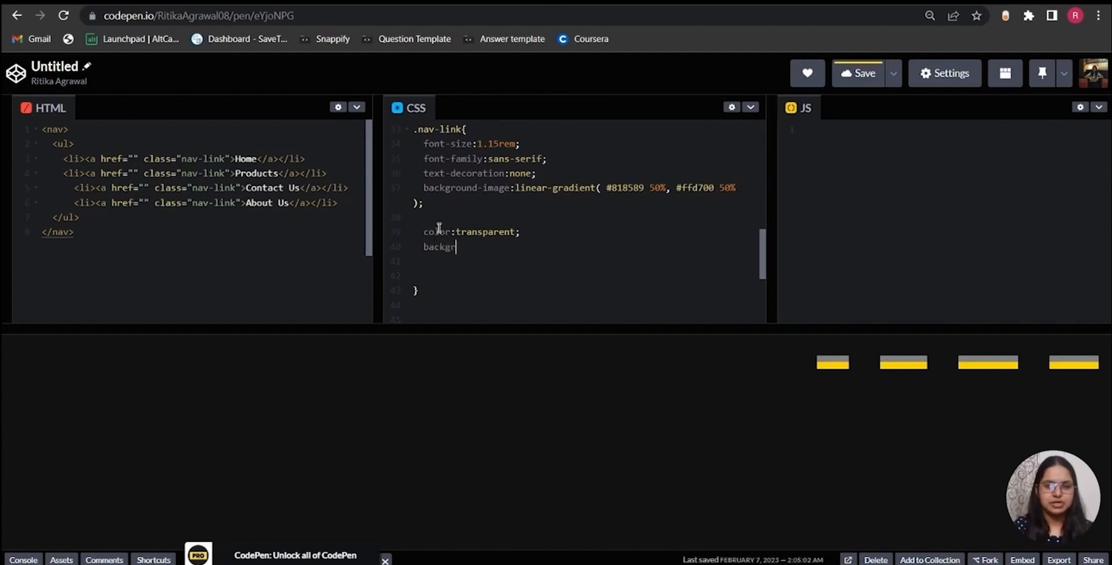
text(ound-clip)
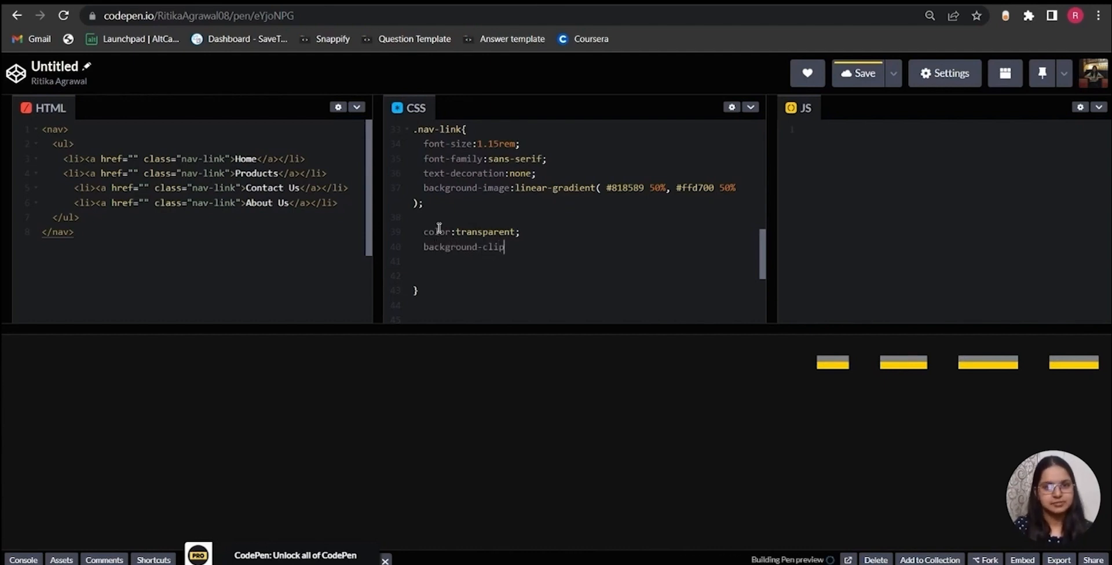
text(:text;)
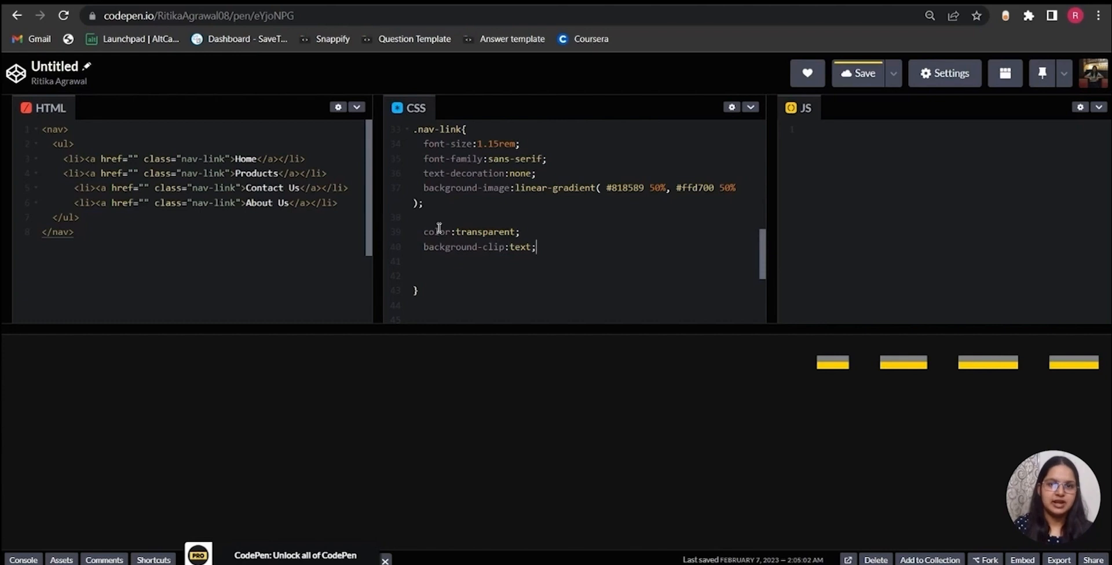
text(-w)
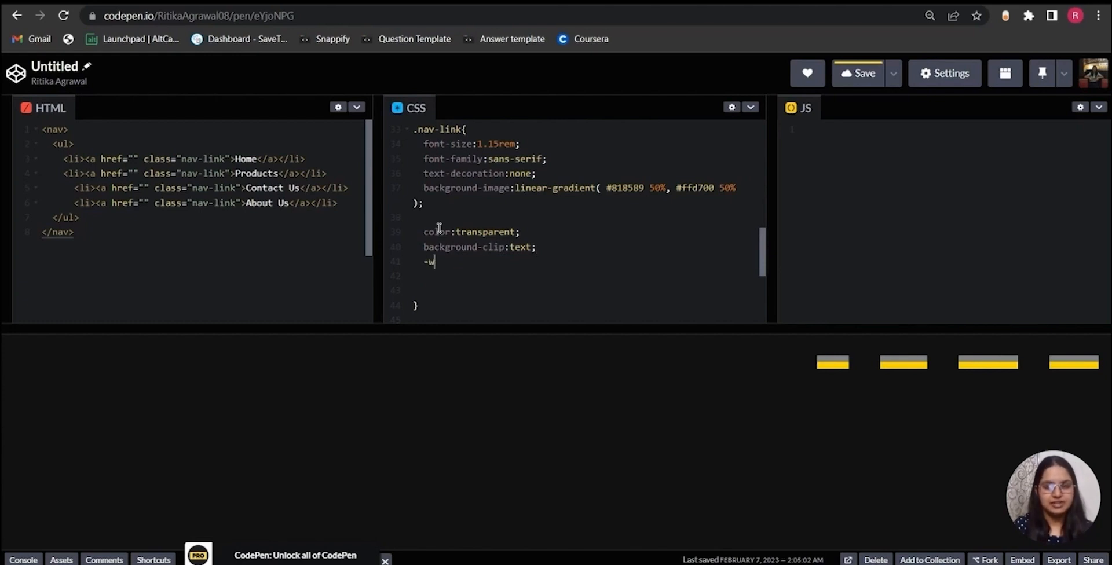
text(ebkit-)
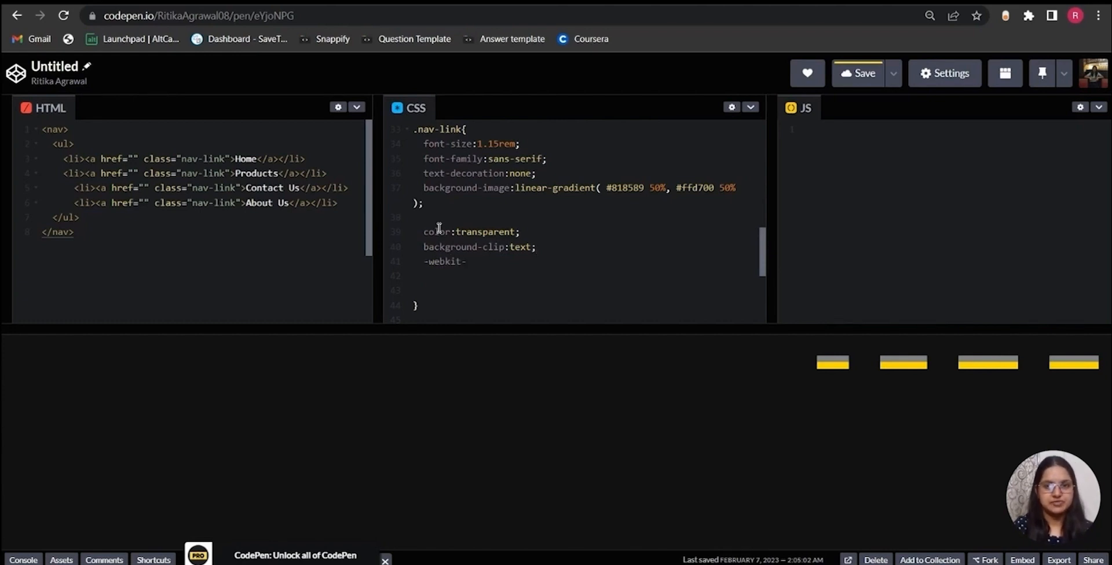
text(background-)
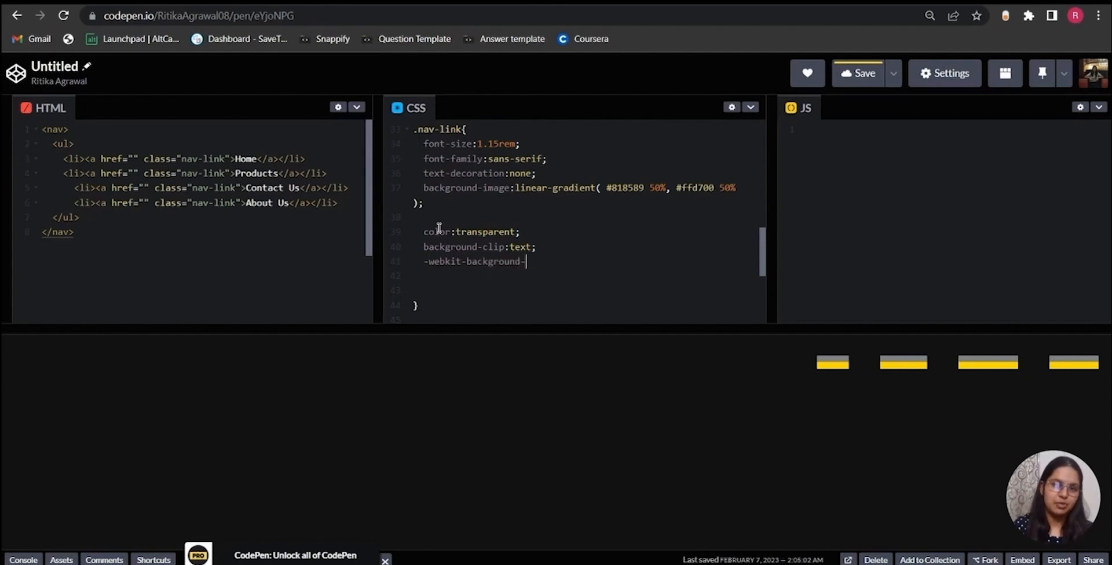
text(clip:t)
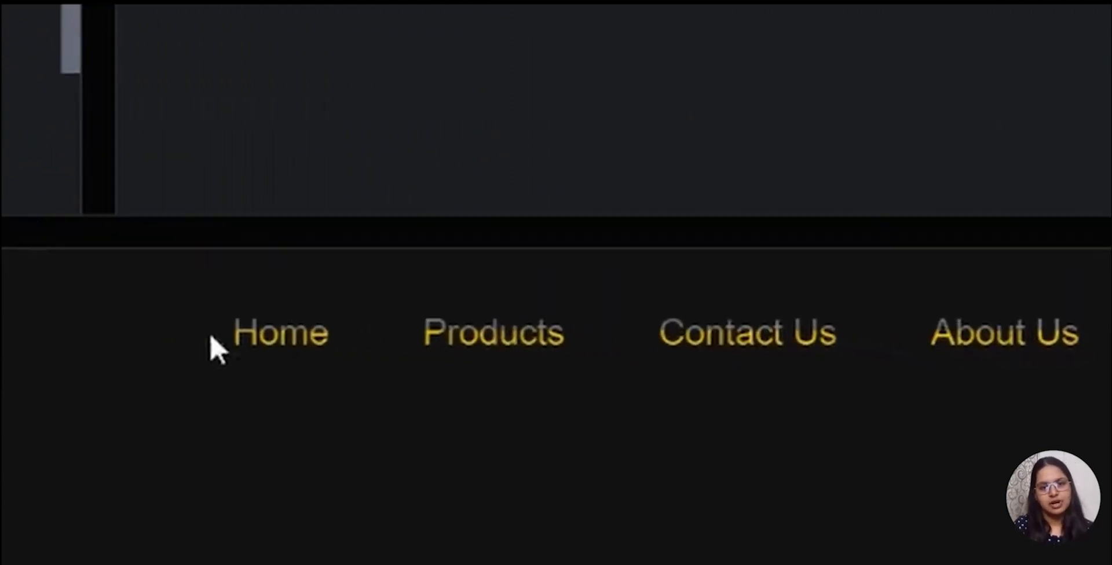
mouse_move(343, 355)
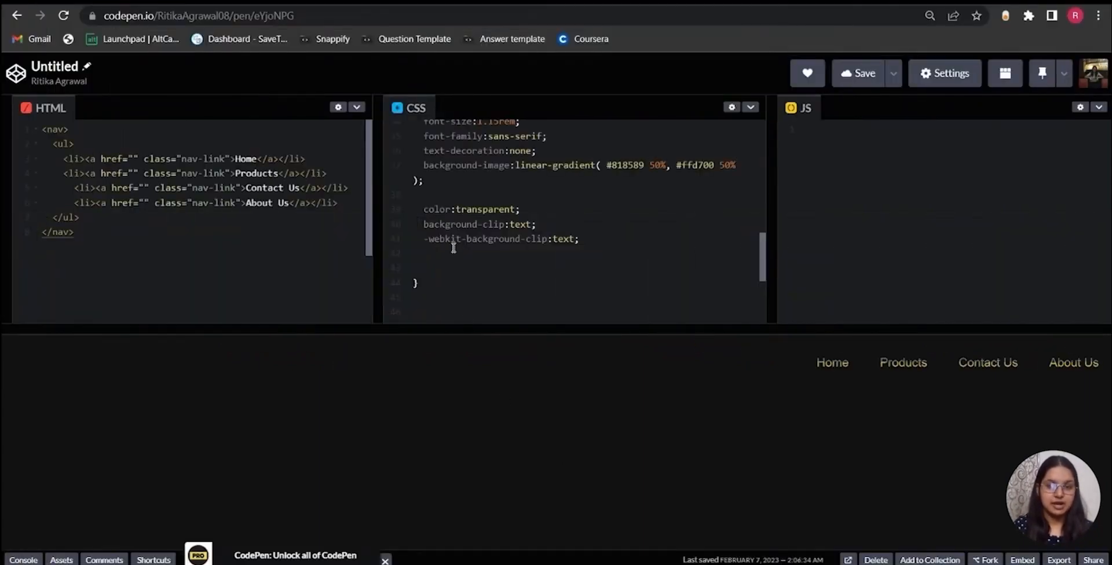
Add background-size:100% 200% to the .nav-link rule
text(backgroun)
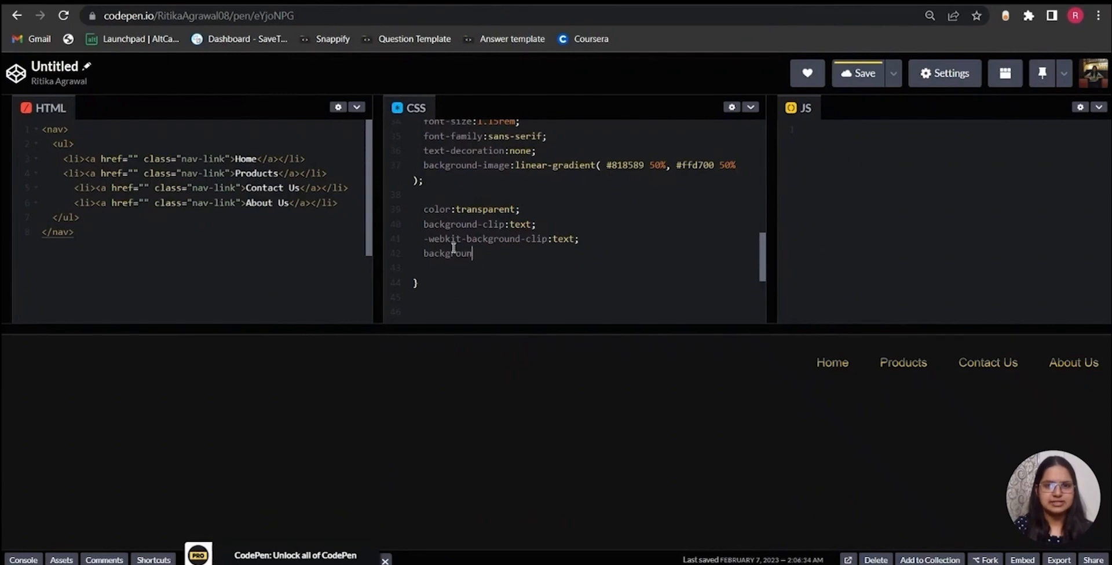
text(-size:)
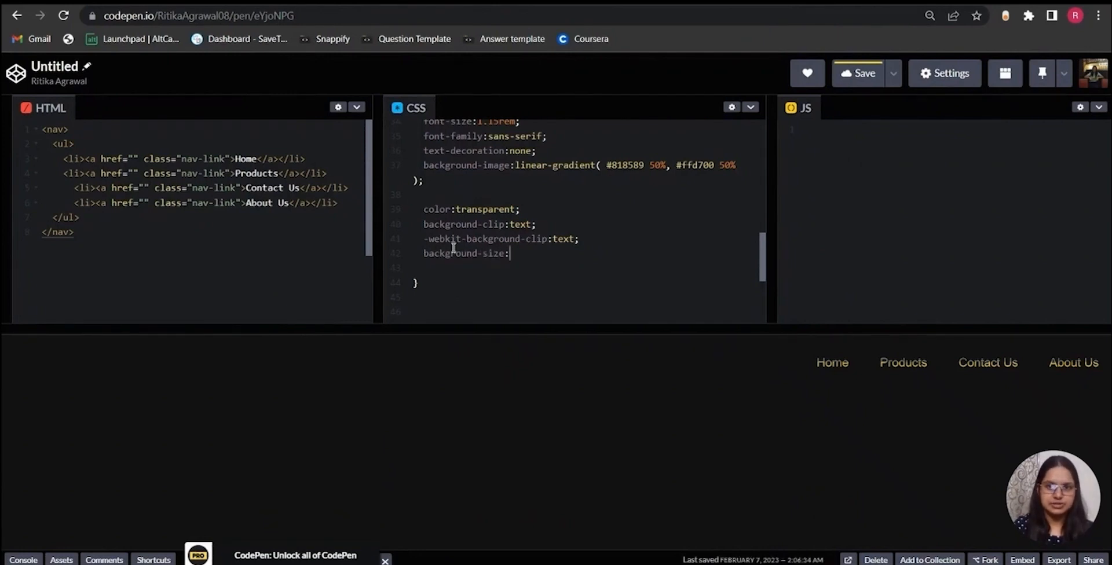
text(100% 20)
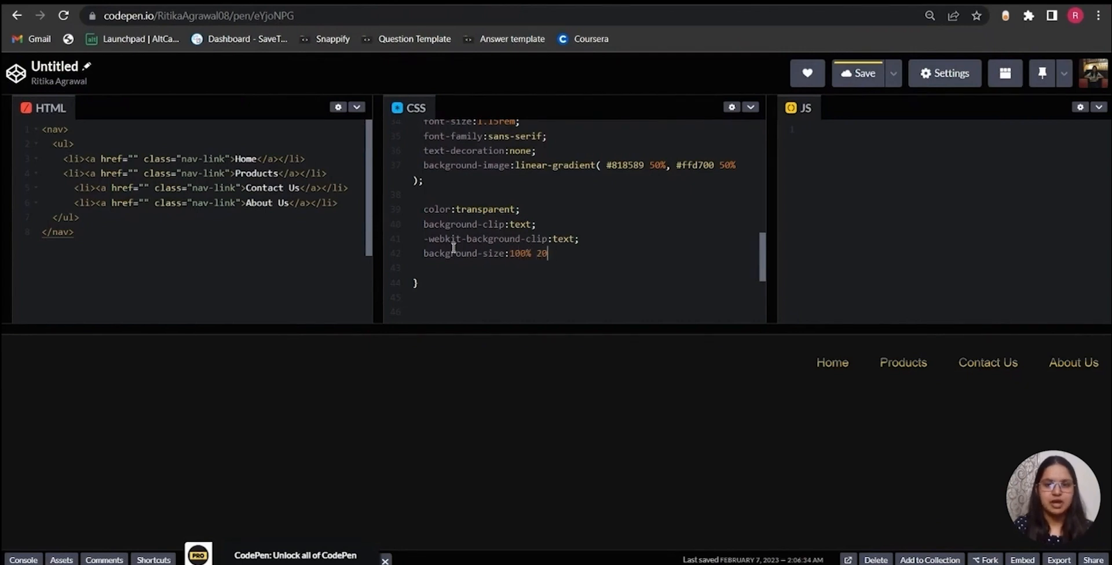
text(0%;)
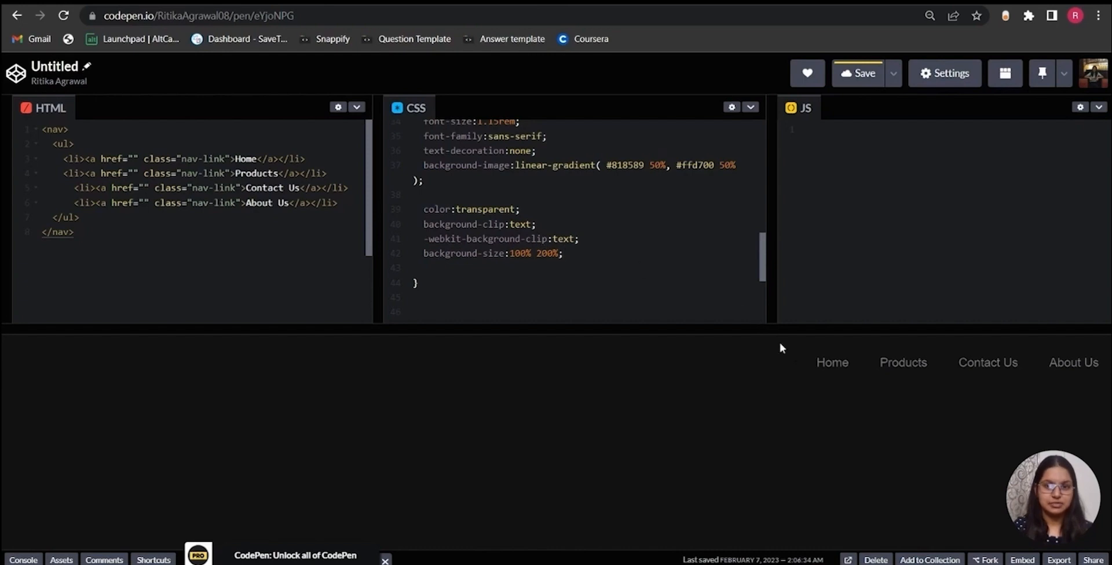
mouse_move(827, 358)
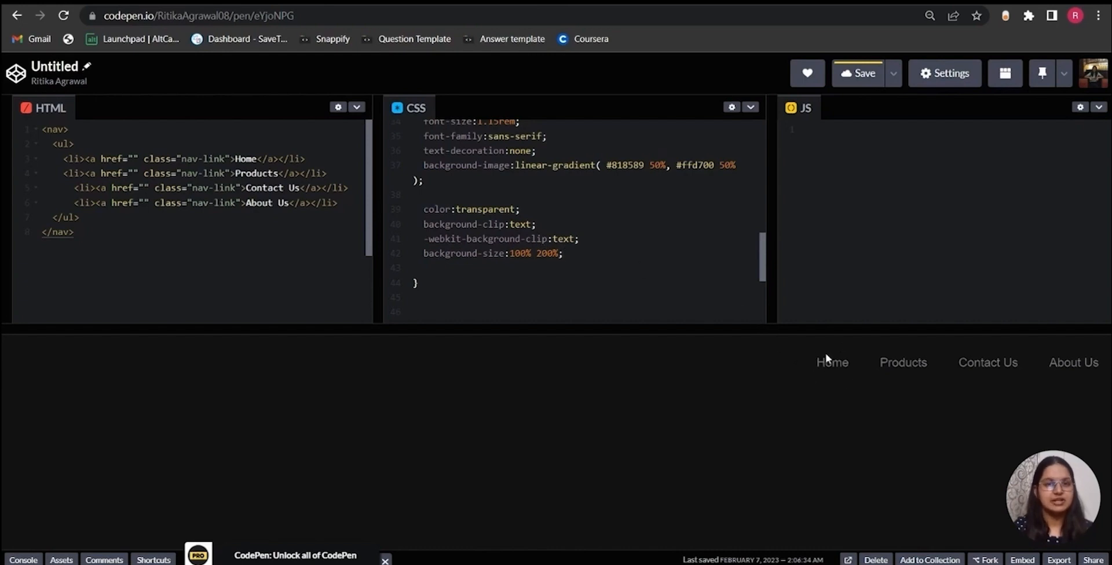
mouse_move(833, 363)
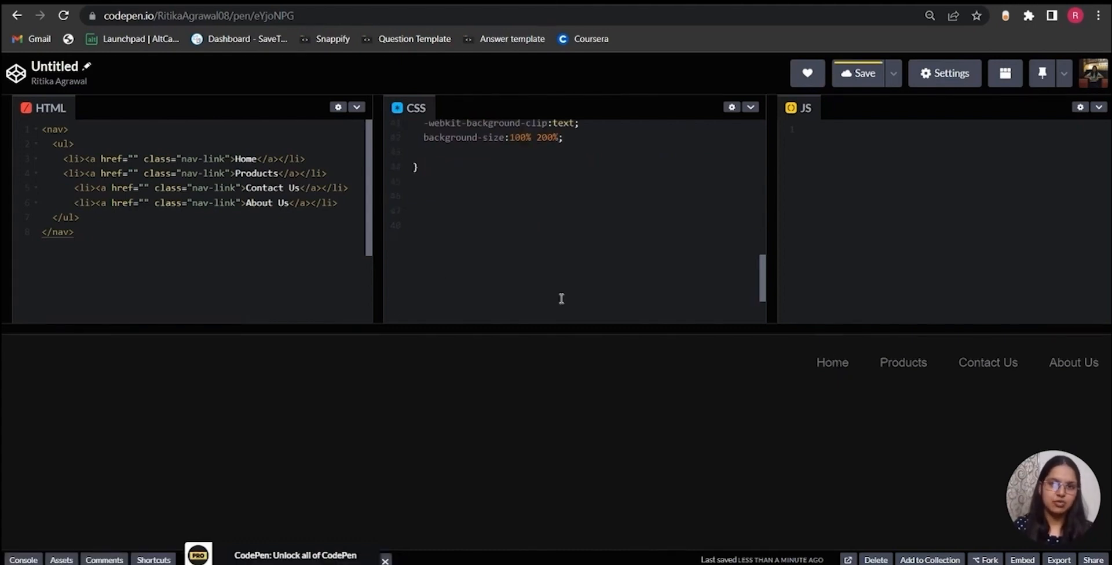
text(@media ())
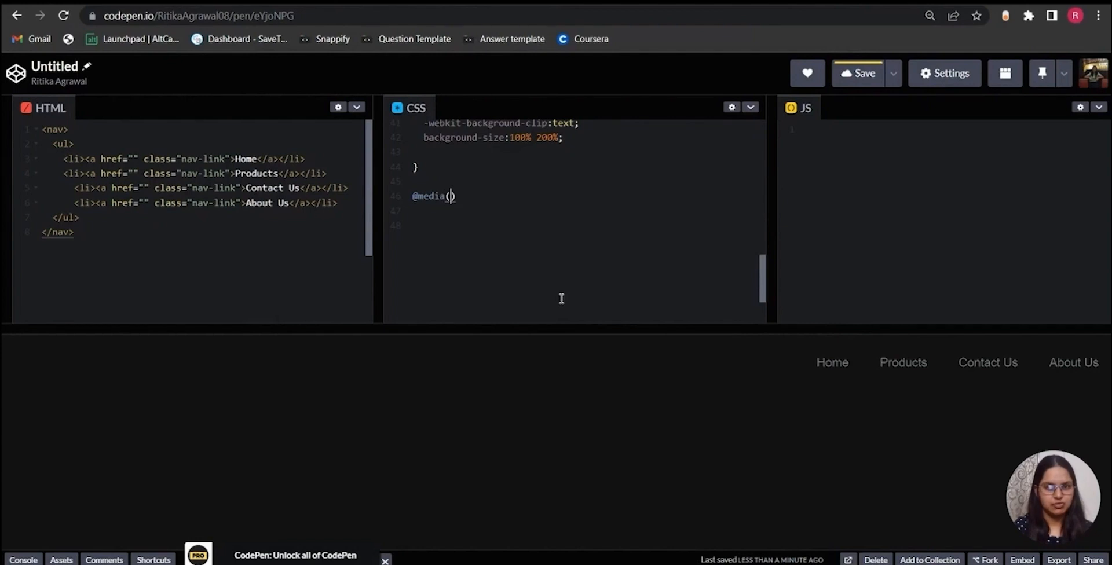
text(hover)
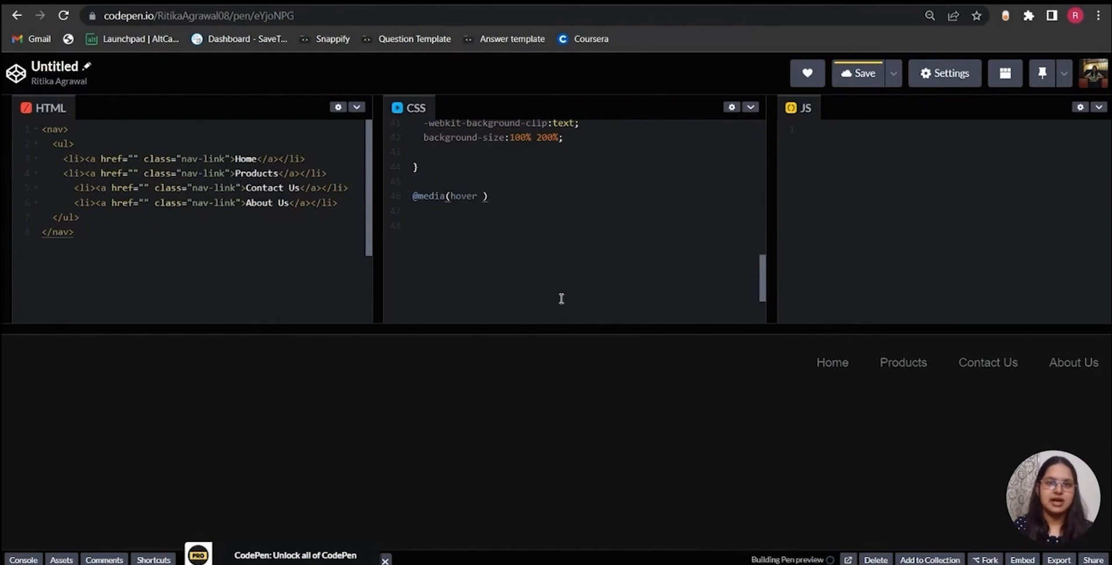
text(: hover))
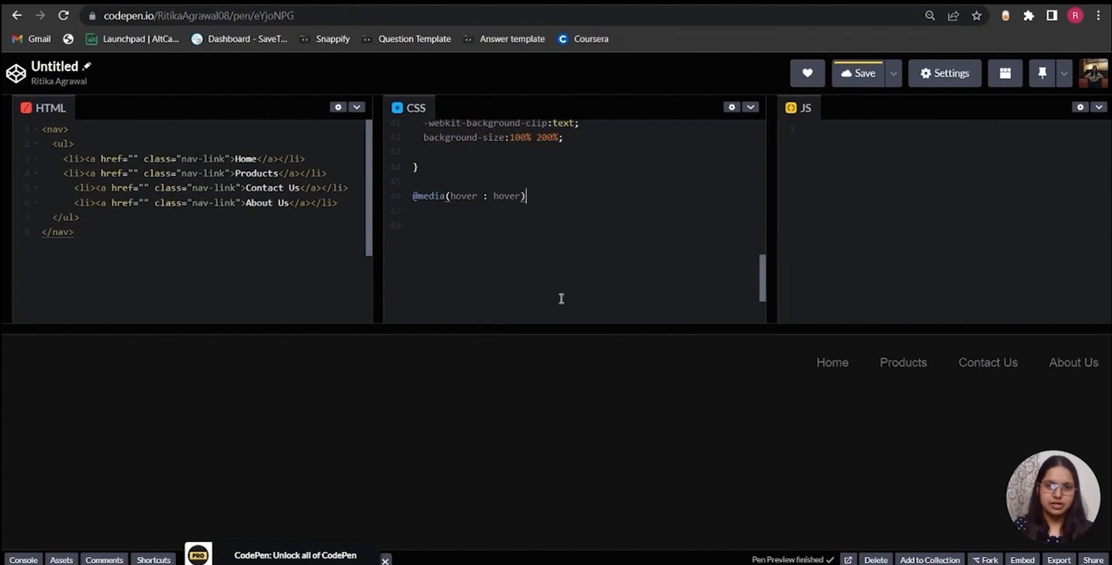
text({)
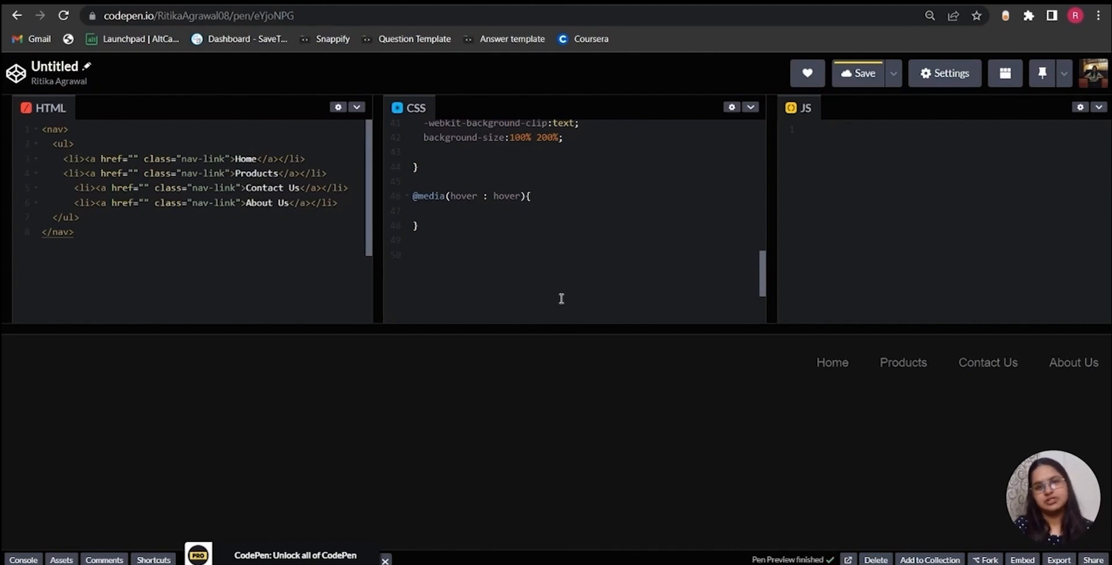
click(860, 73)
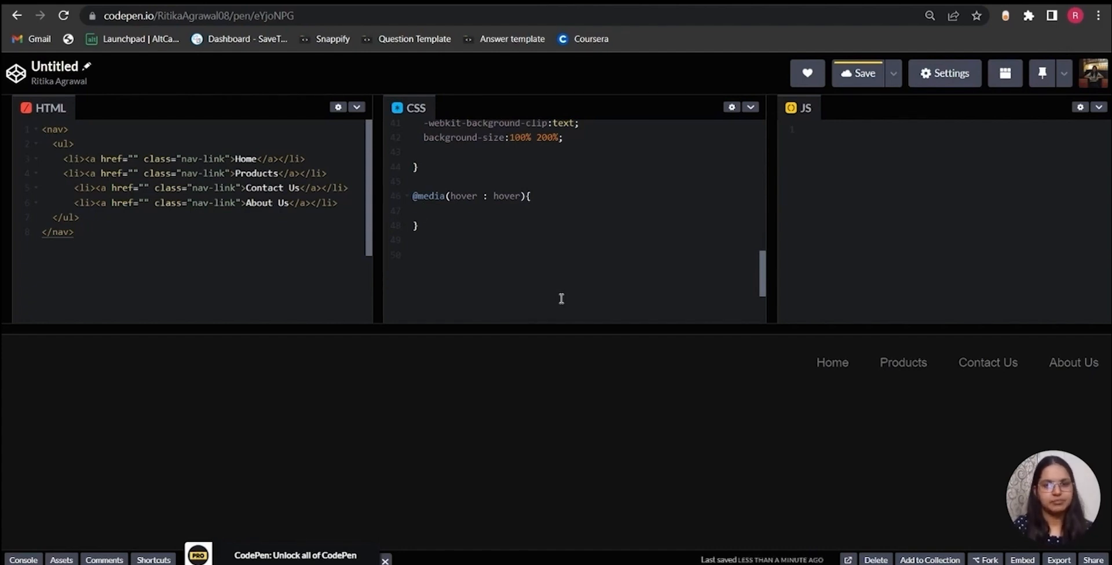
Inside it, set .nav-link:hover background-position to 0 100%
text(.nav)
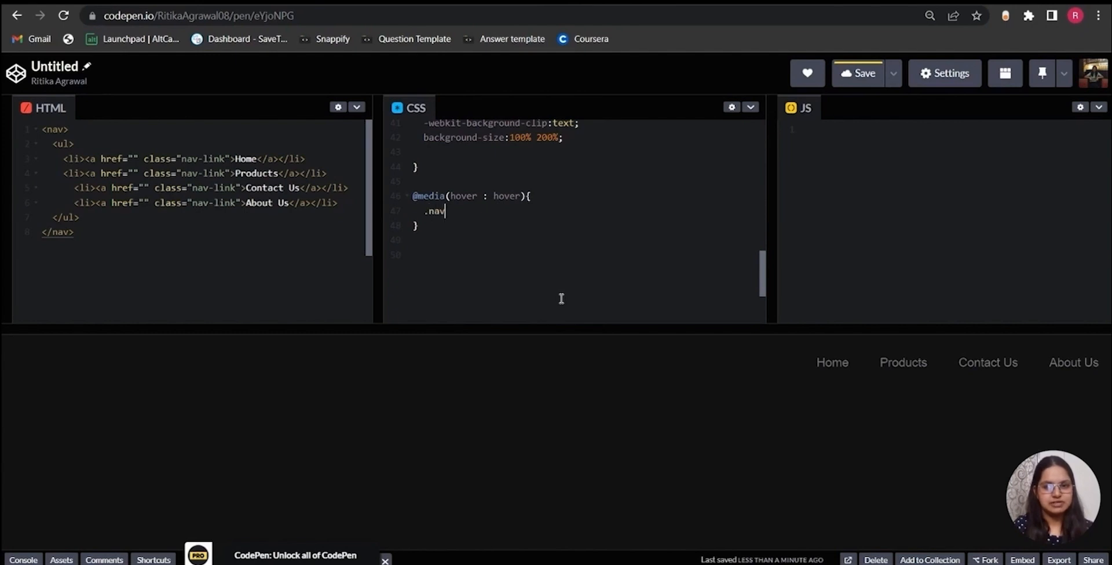
text(-link)
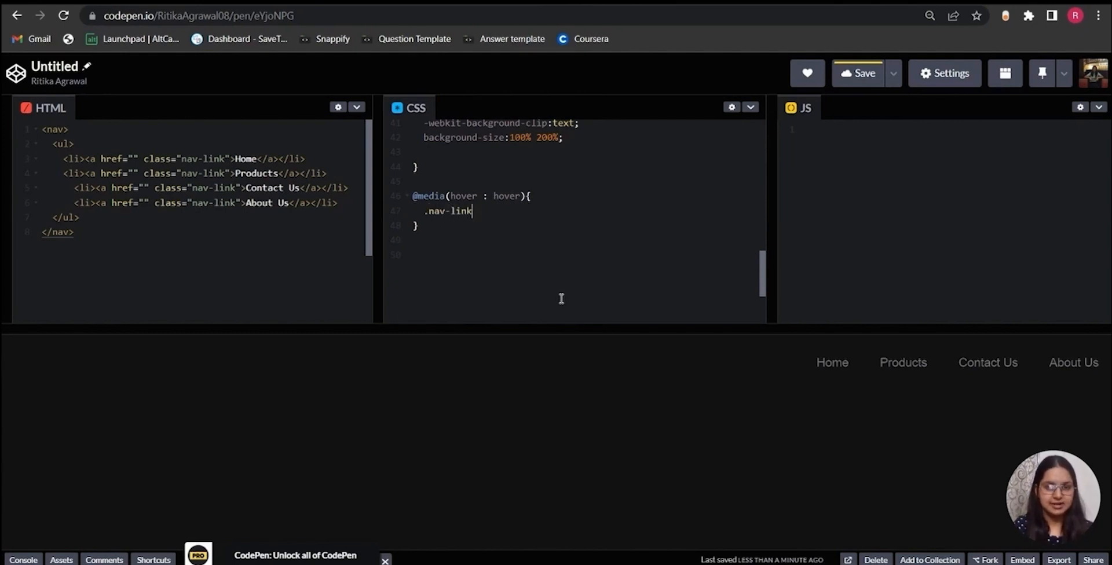
text(:)
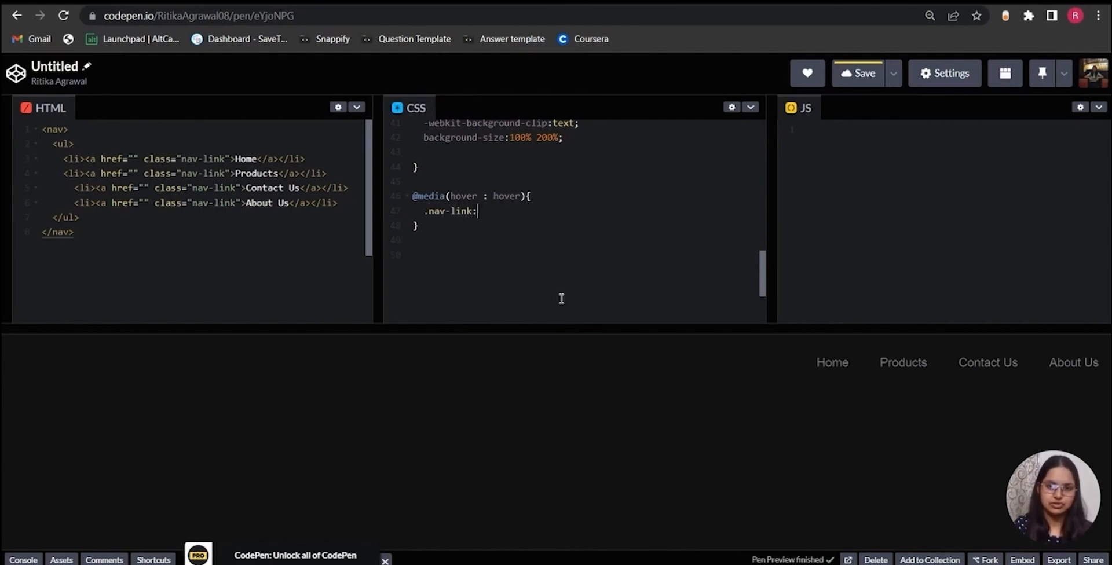
text(hover{)
text(background-posi)
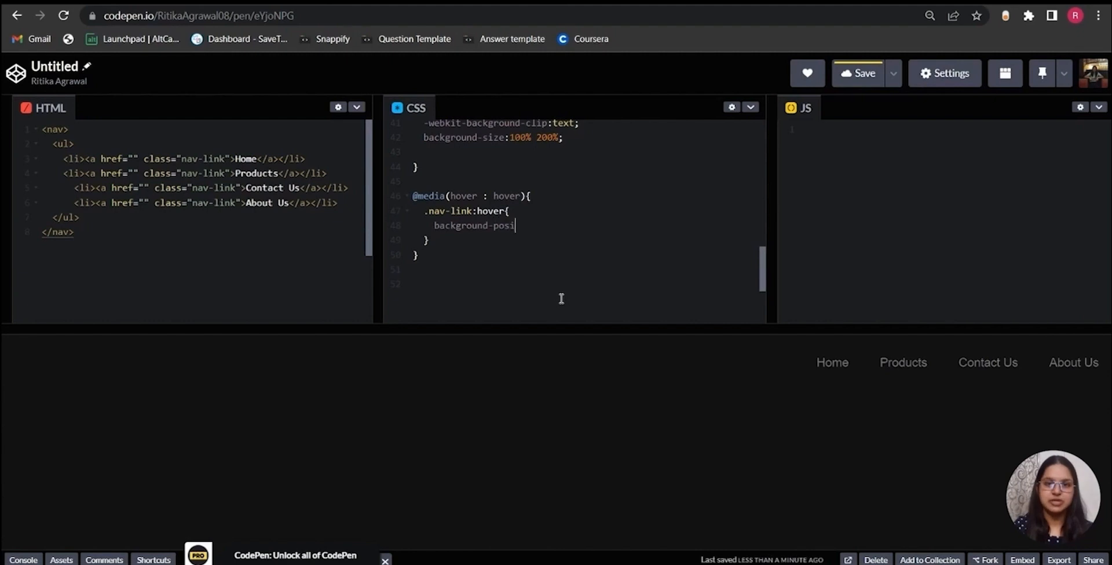
text(tion: 0)
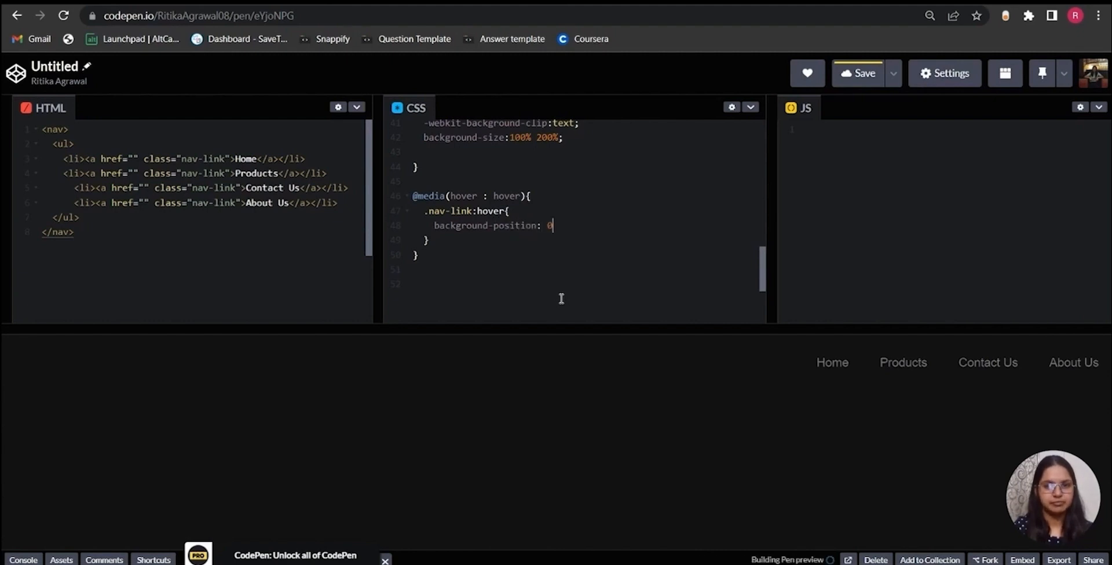
text(1)
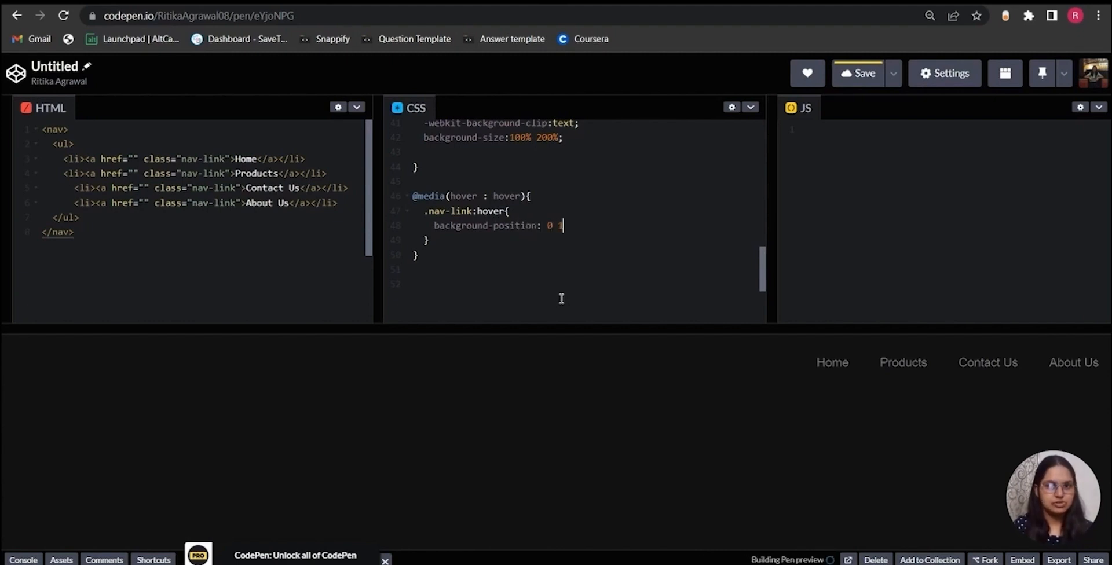
text(00%;)
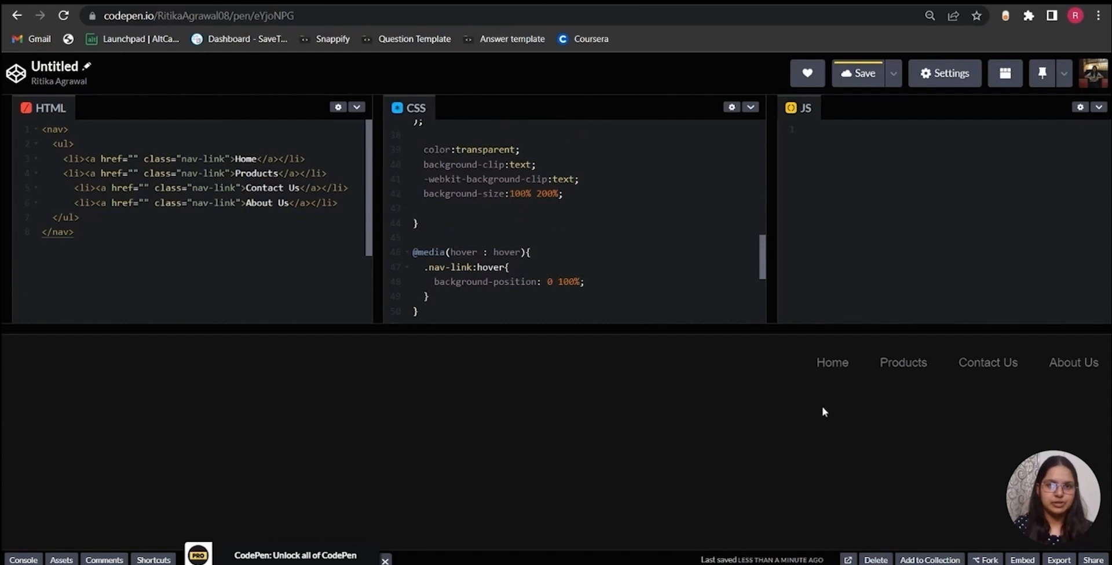
mouse_move(834, 375)
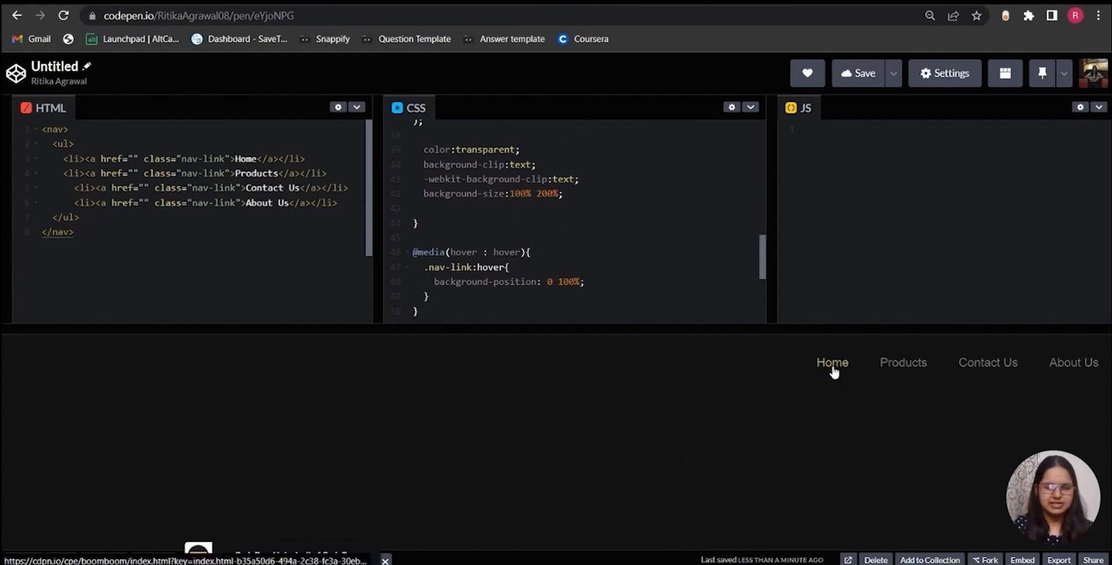
mouse_move(833, 381)
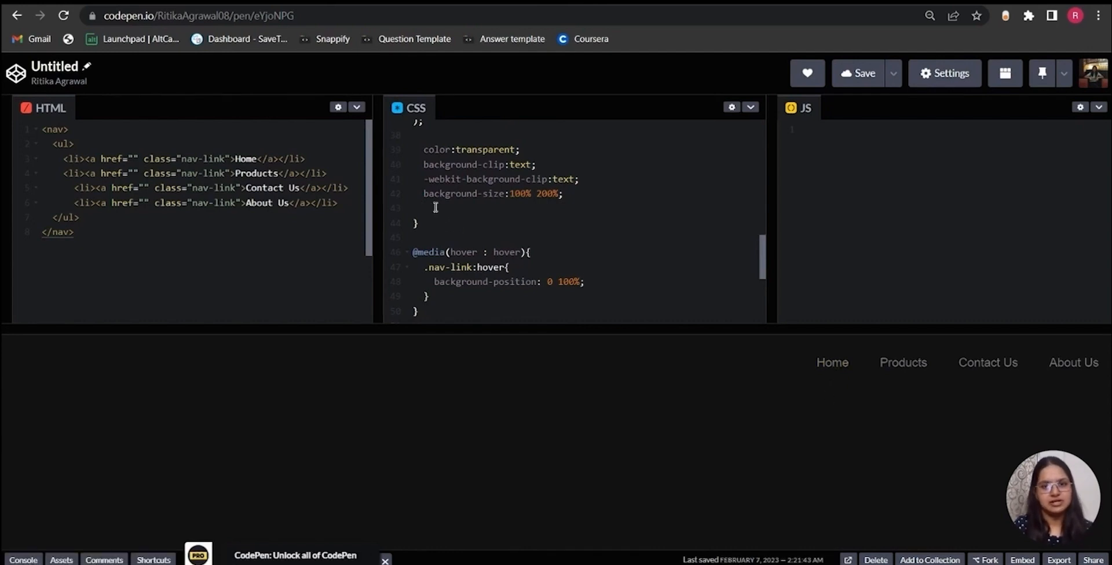
Add transition: all 550ms ease-in-out to the .nav-link rule
text(transition: all 550ms ease-in-out;)
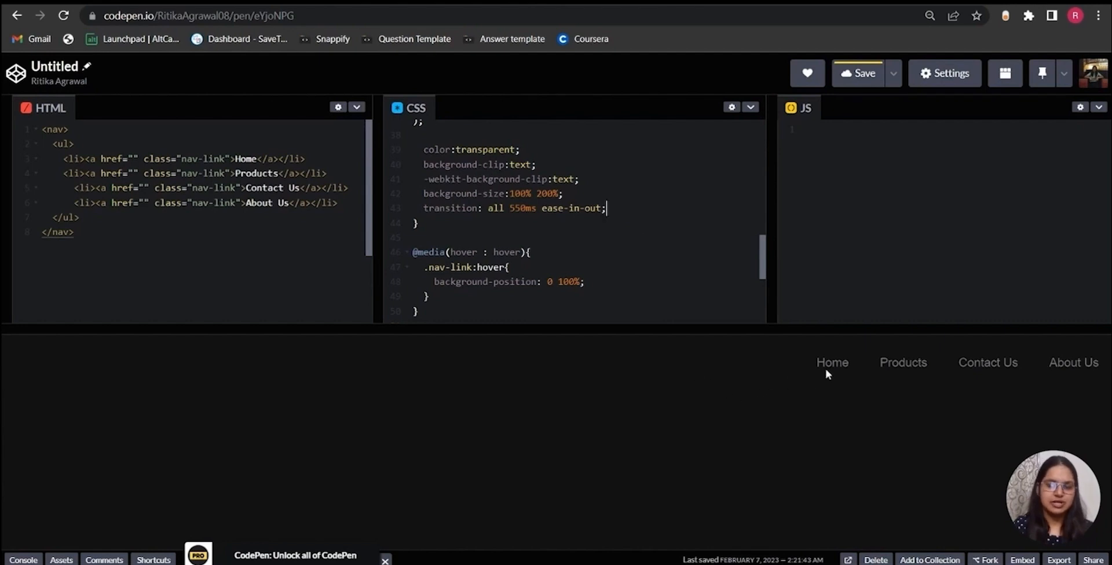
mouse_move(828, 370)
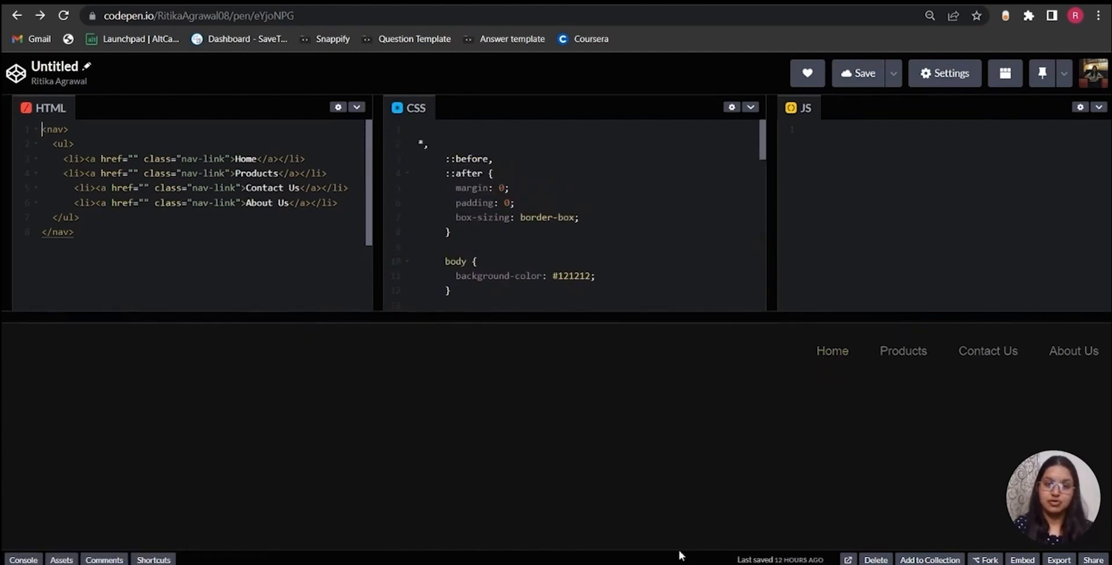
mouse_move(765, 431)
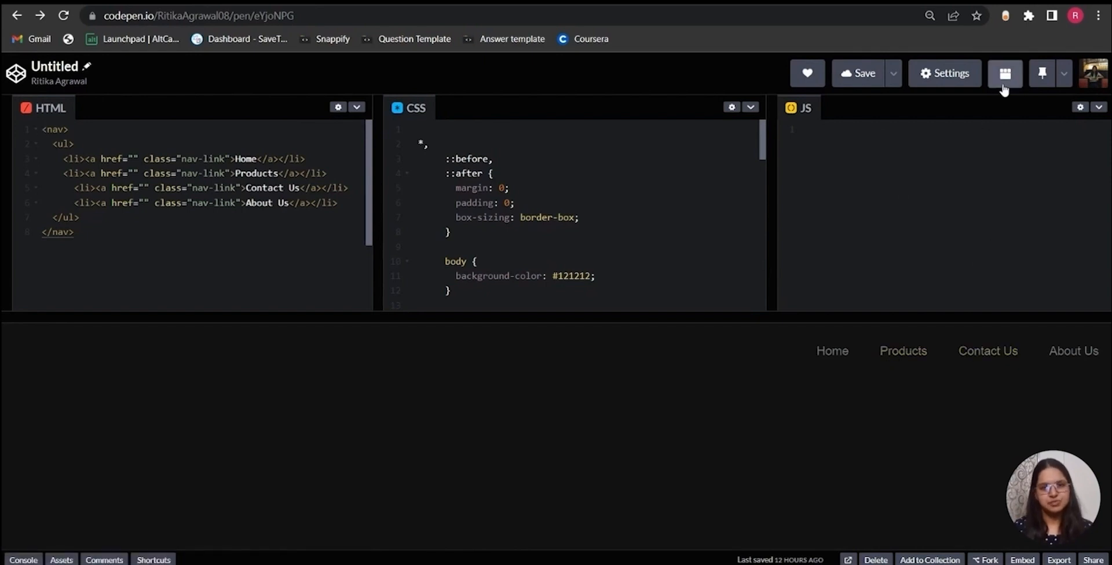
Switch the link hover demo pen to Full Page View
click(1006, 73)
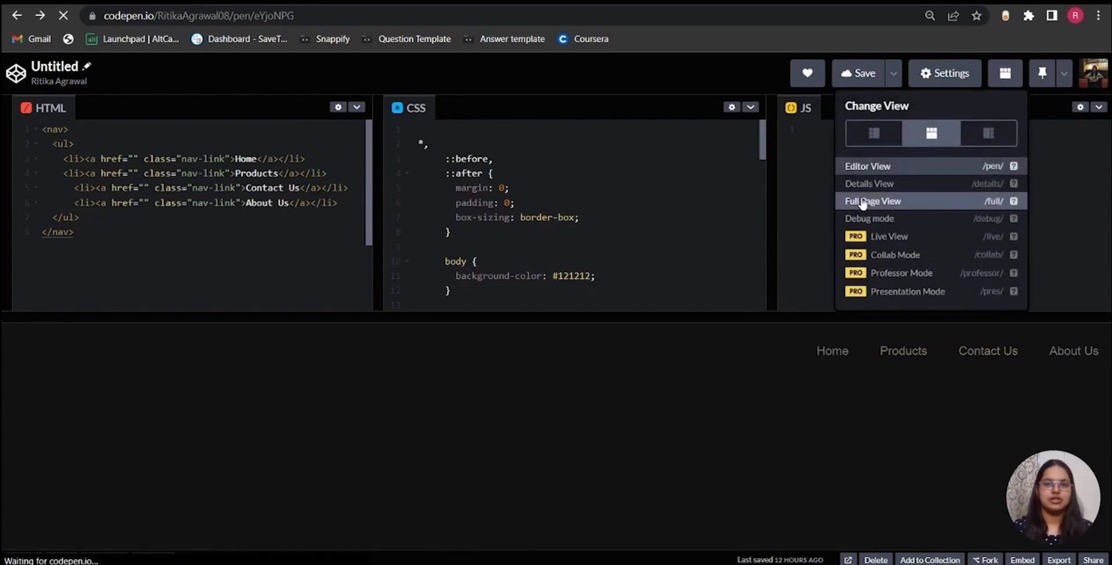
click(871, 201)
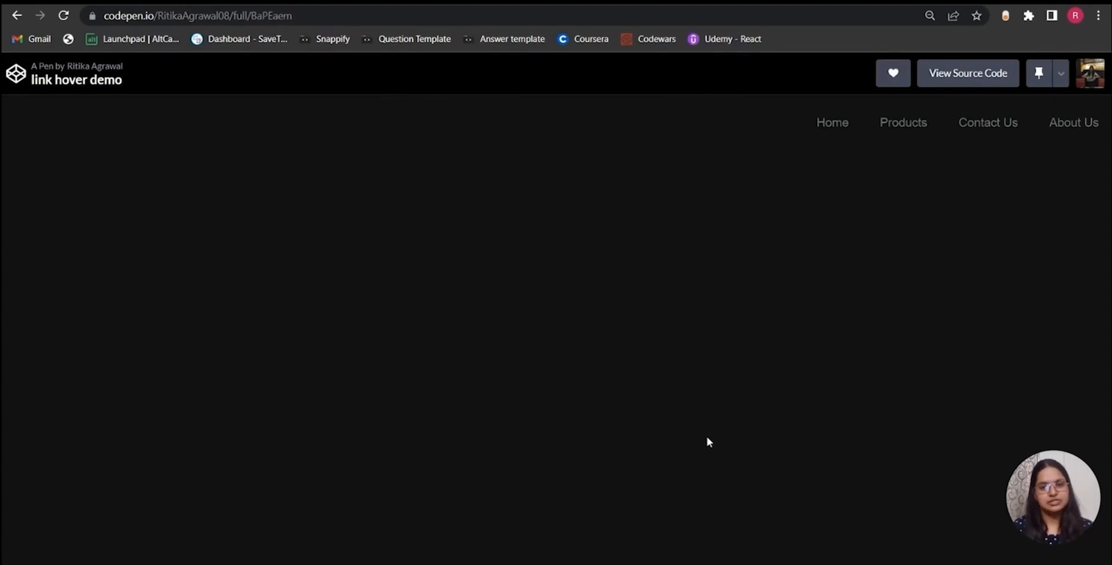
mouse_move(767, 391)
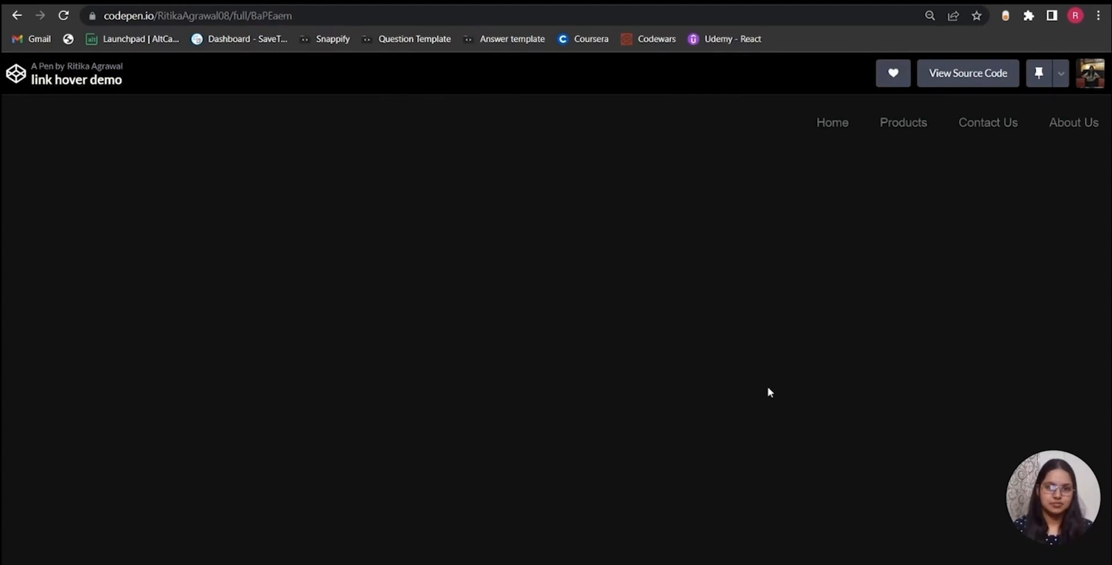
mouse_move(818, 284)
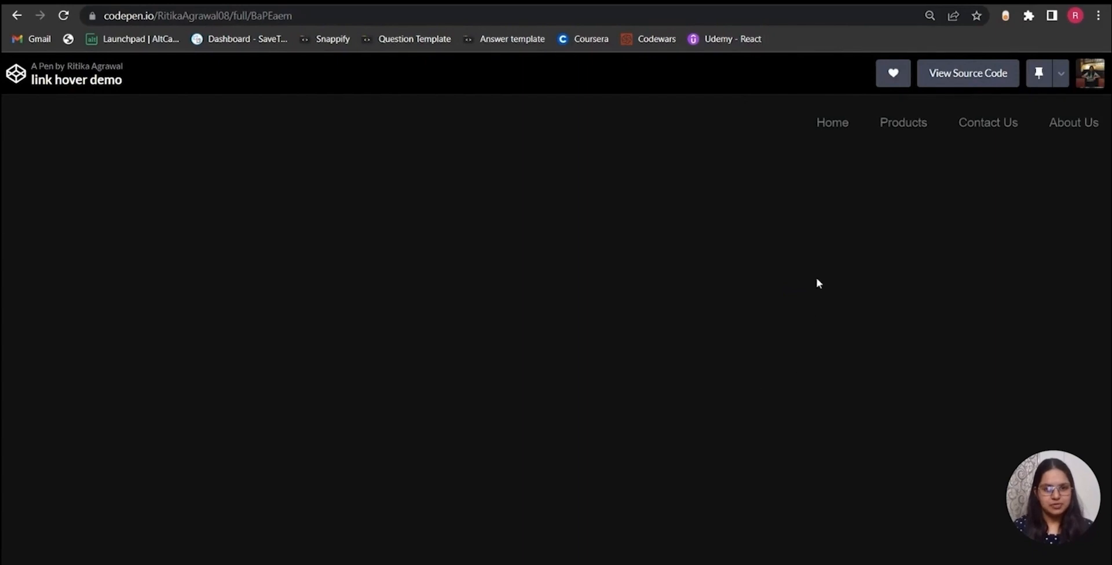
mouse_move(830, 190)
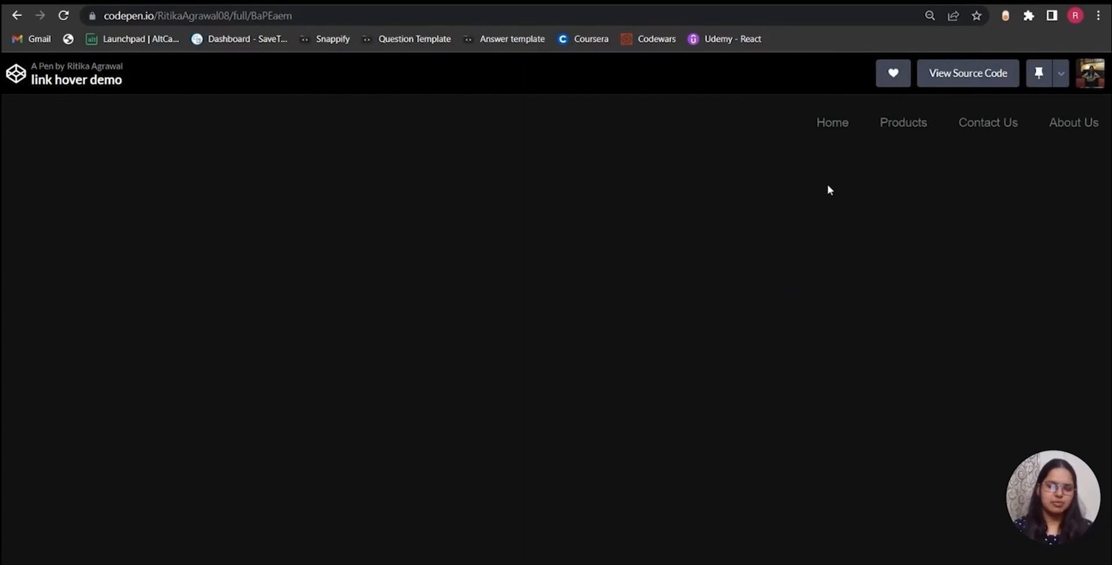
mouse_move(811, 164)
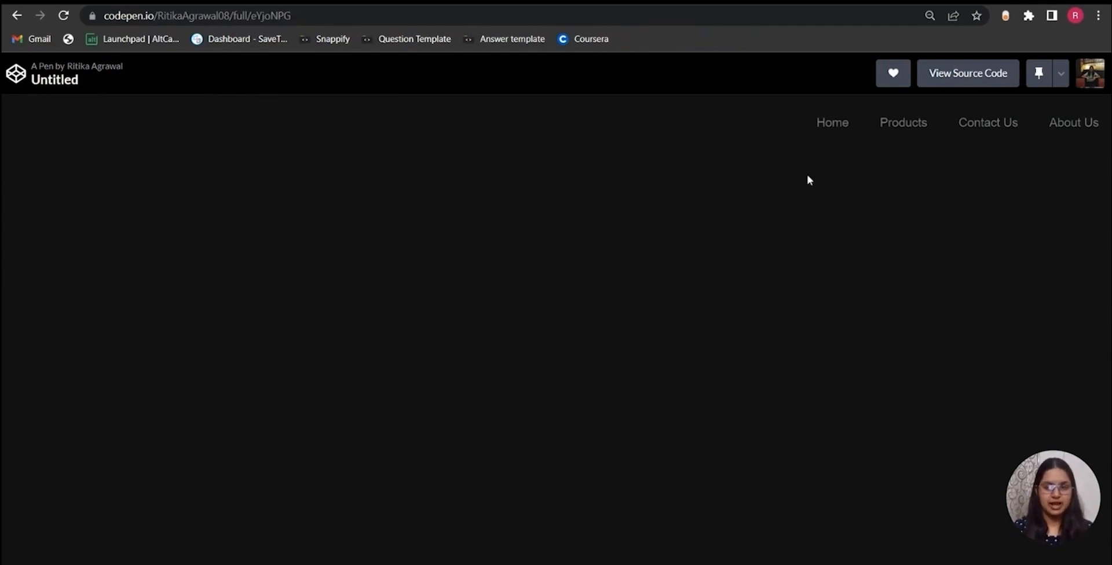
mouse_move(853, 129)
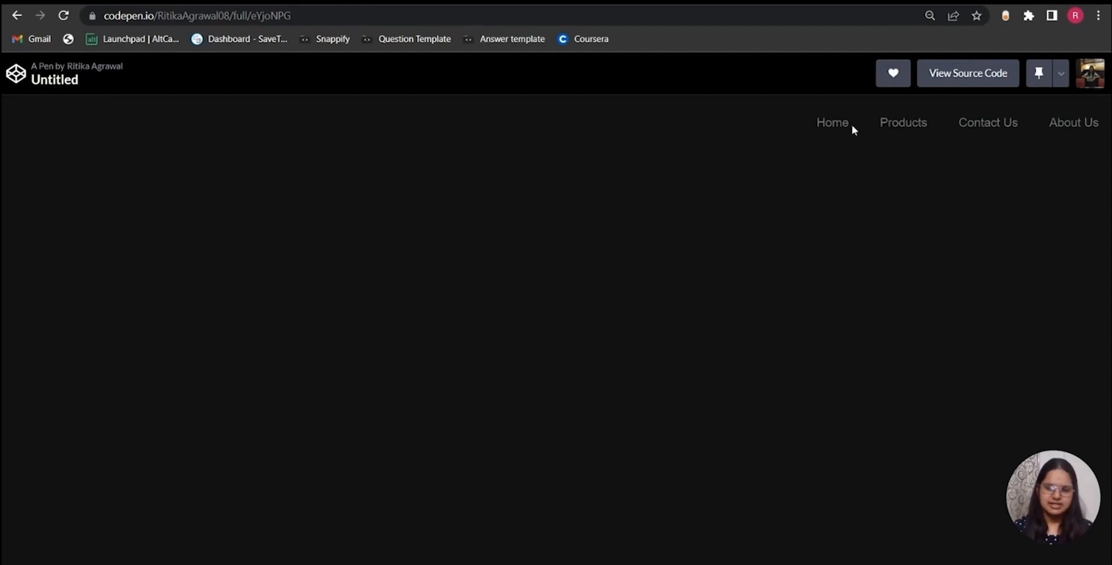
mouse_move(839, 137)
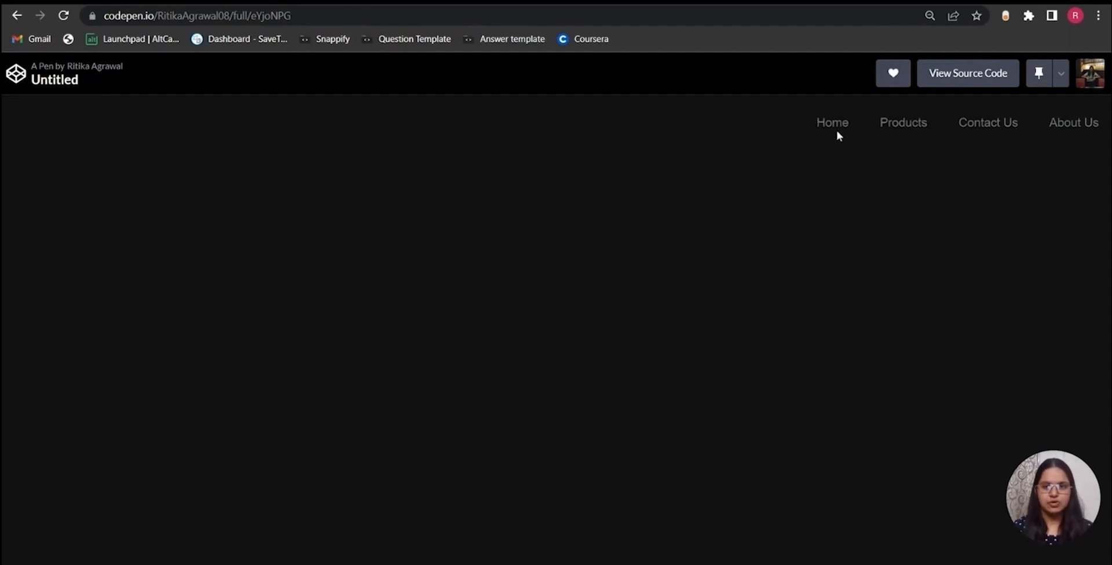
mouse_move(836, 129)
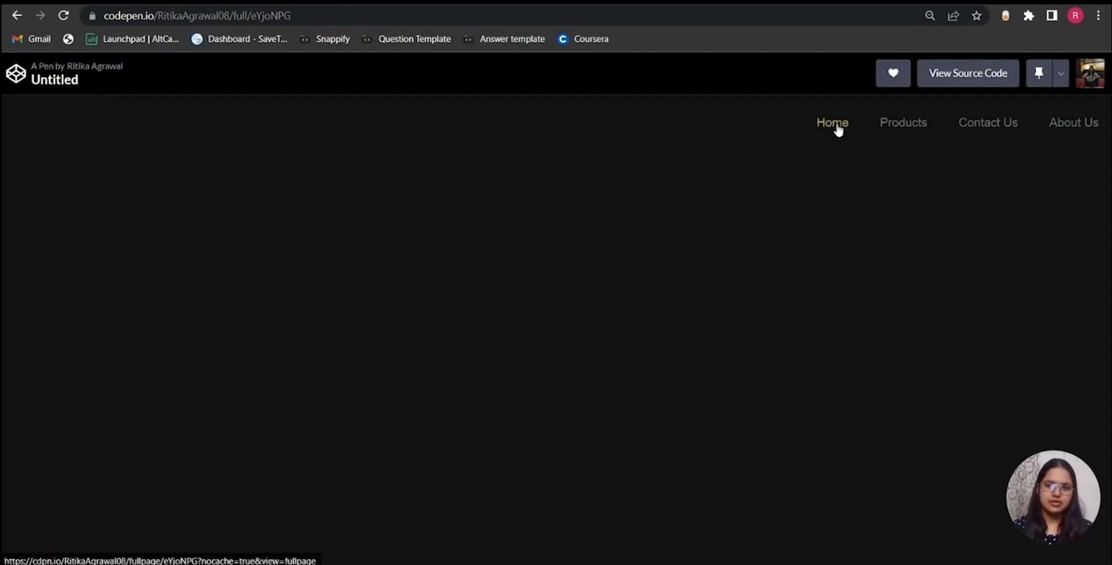
mouse_move(838, 143)
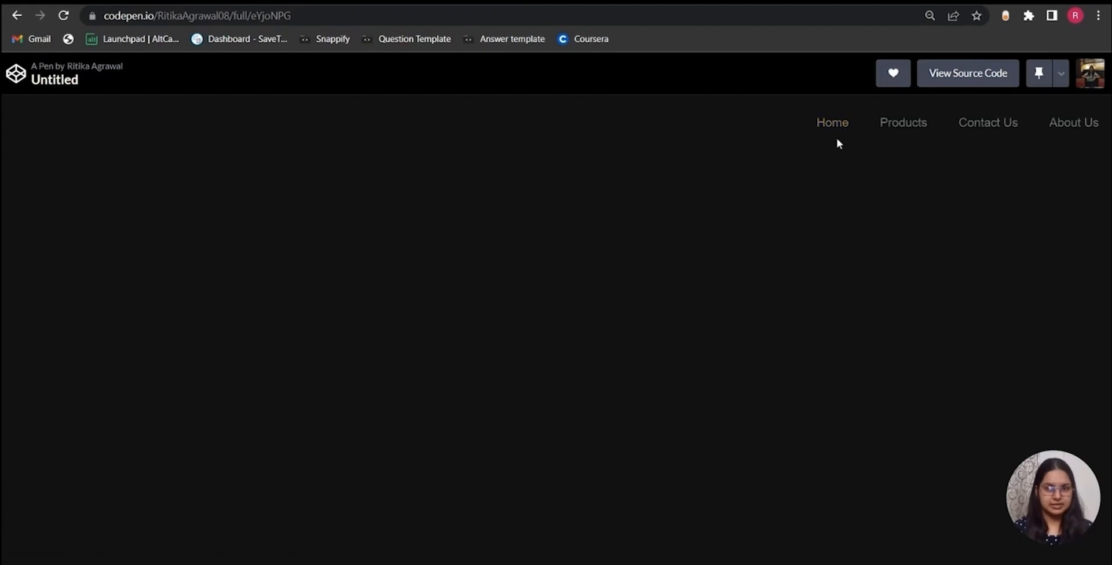
mouse_move(707, 442)
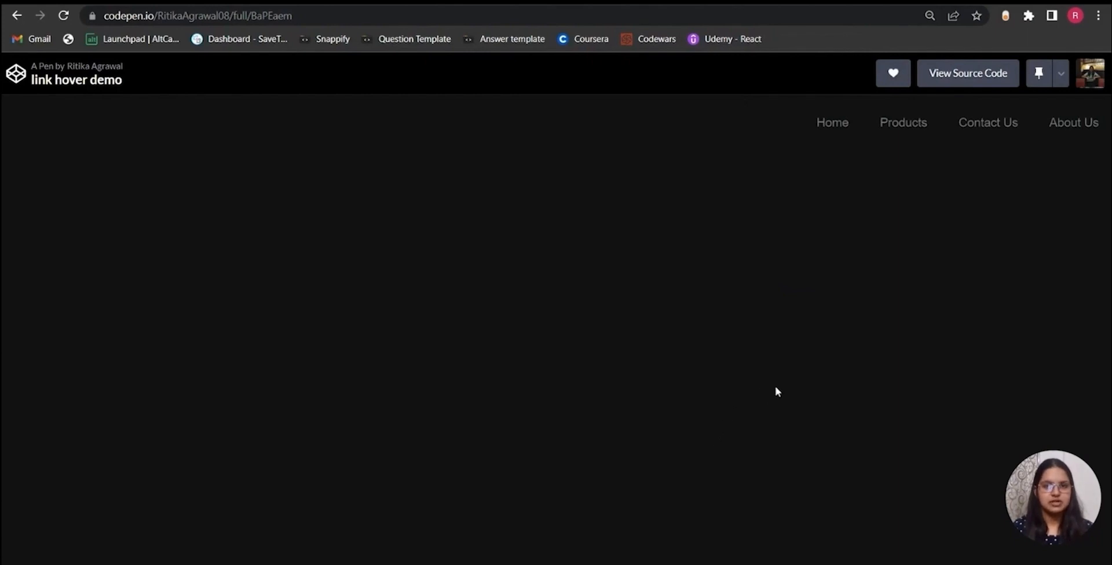
mouse_move(824, 261)
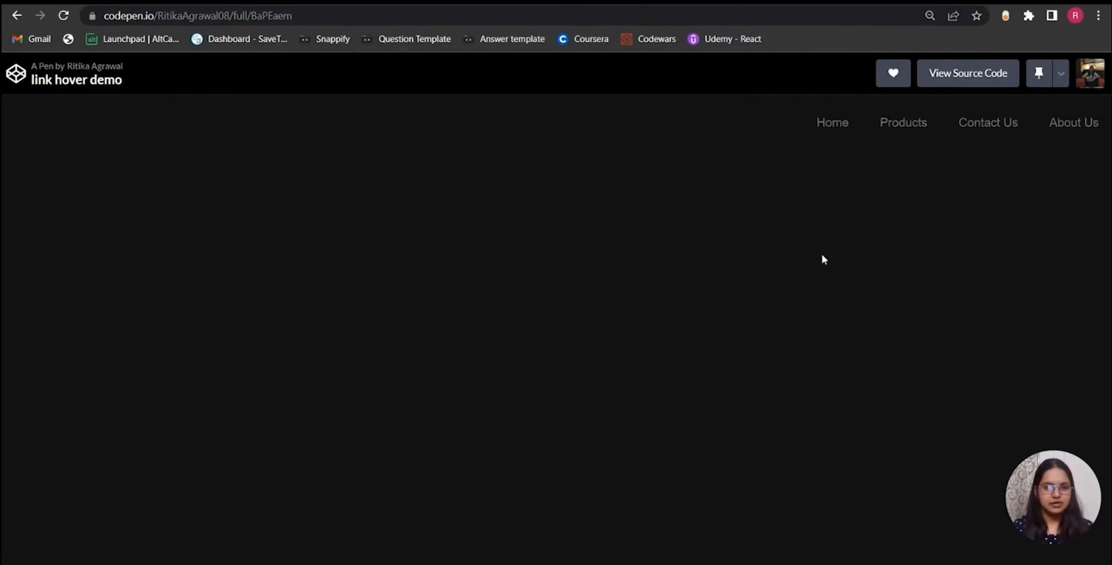
mouse_move(862, 187)
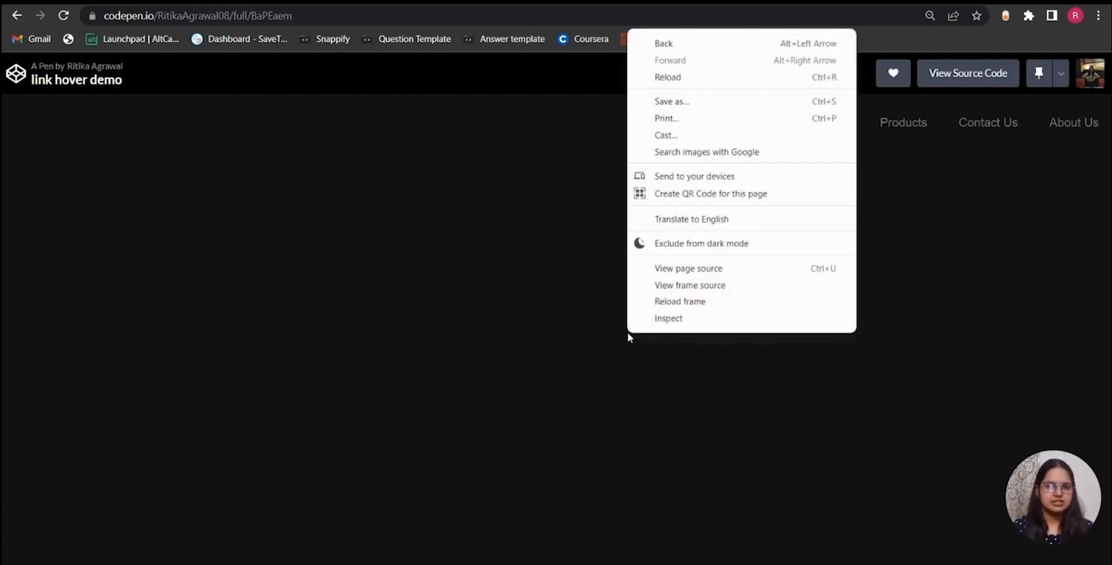
click(649, 330)
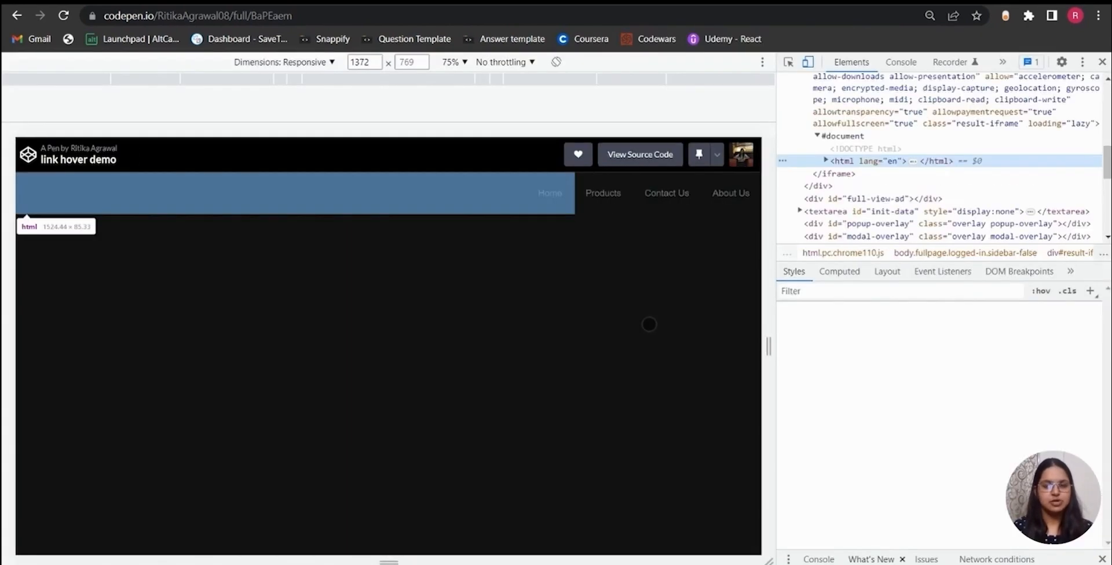
click(843, 150)
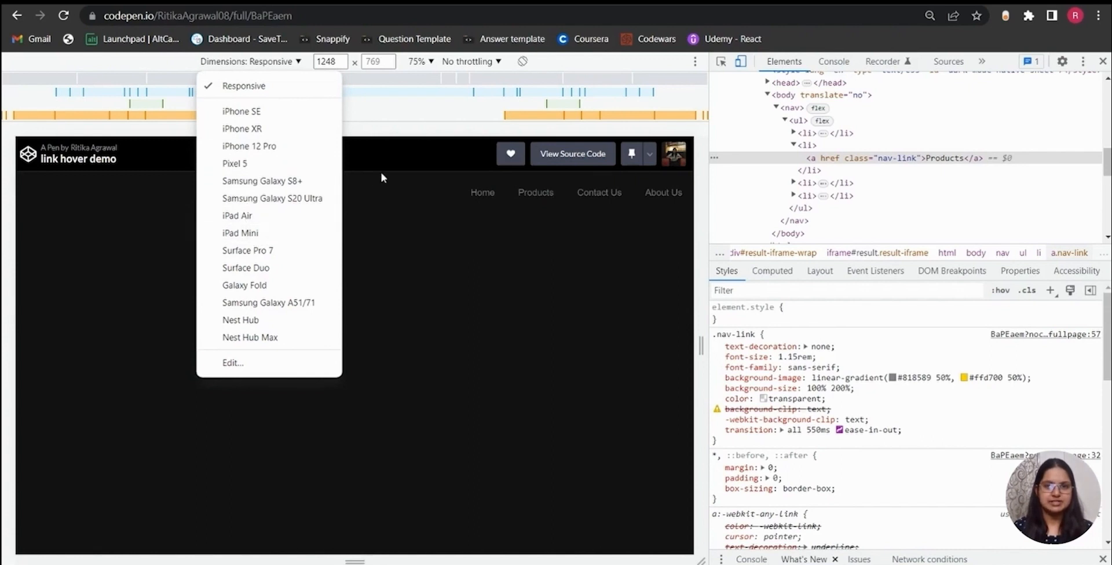
mouse_move(392, 334)
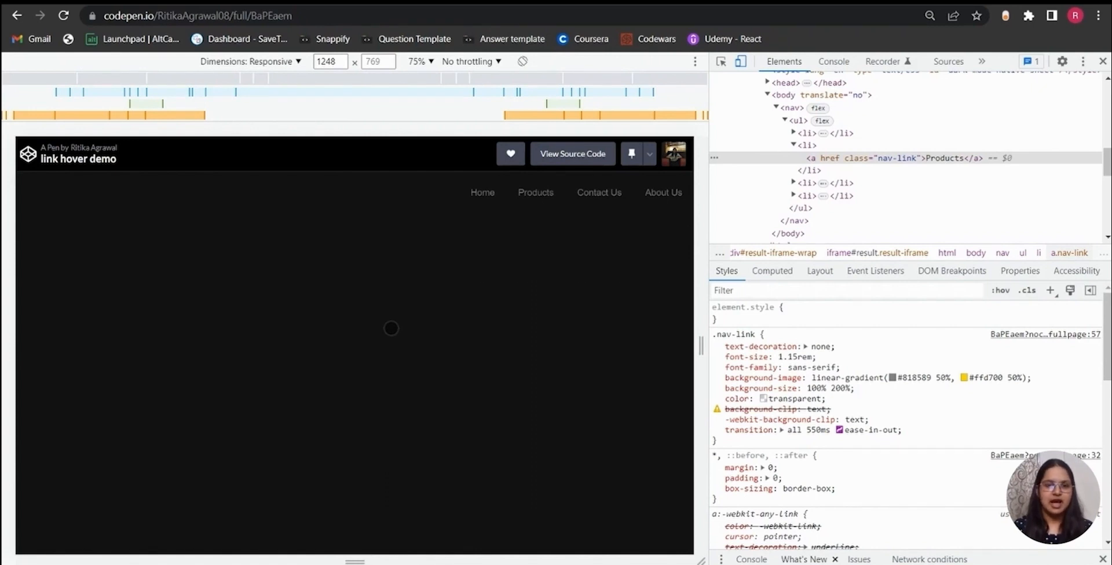
mouse_move(449, 332)
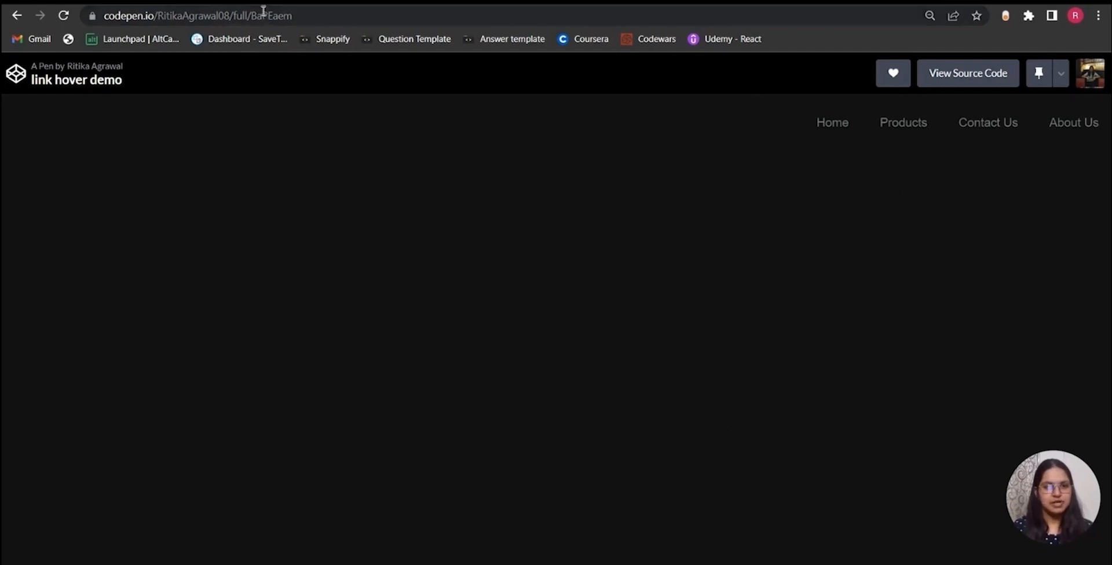
Go to lambdatest.com, reach the LT Browser product page and download LT Browser 2.0
text(lambdatest.com/intl/en-in)
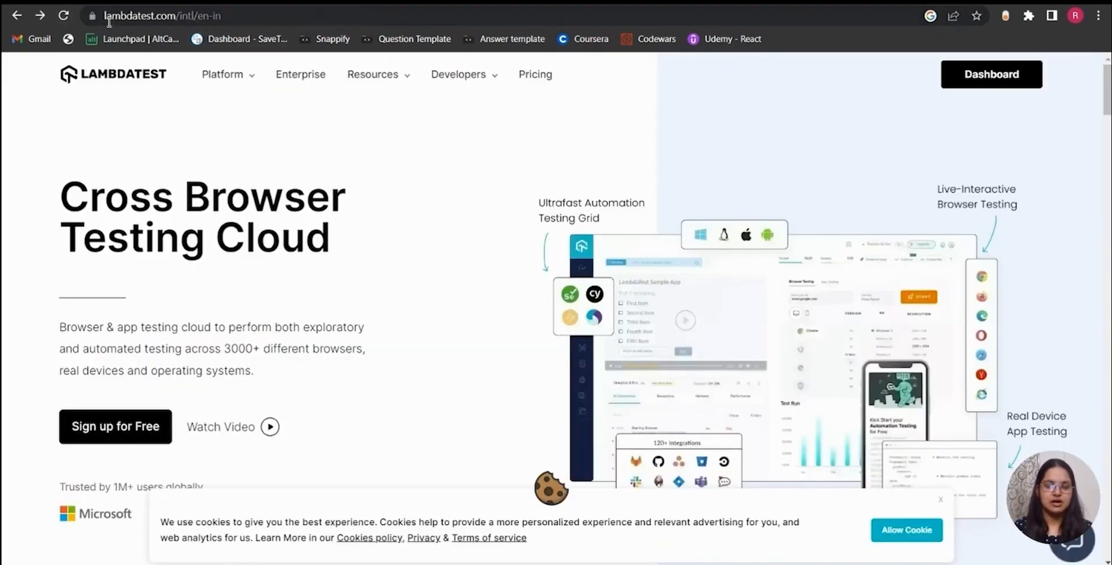
click(222, 74)
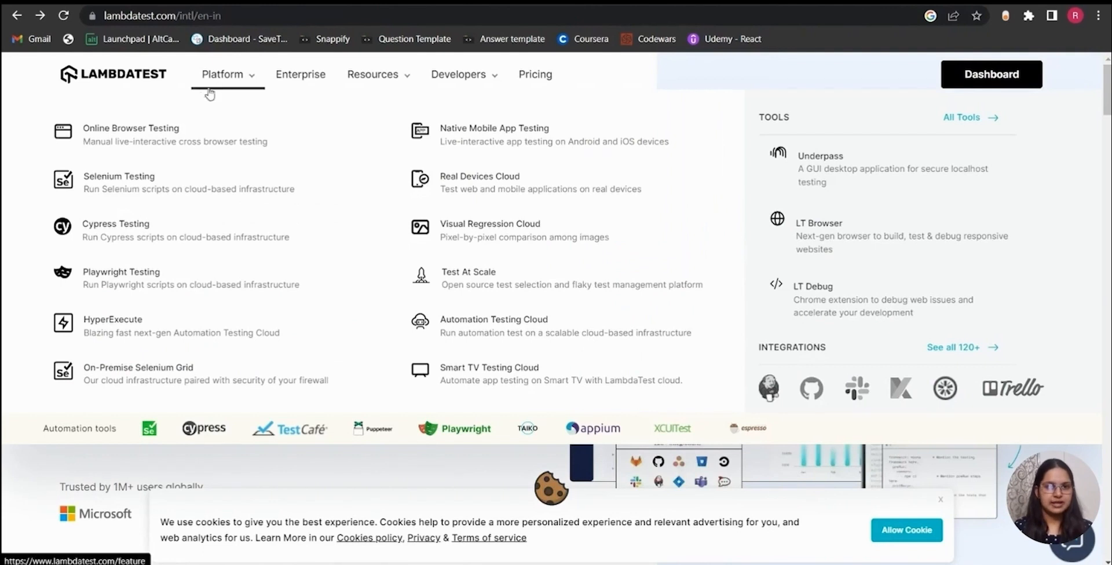
mouse_move(850, 254)
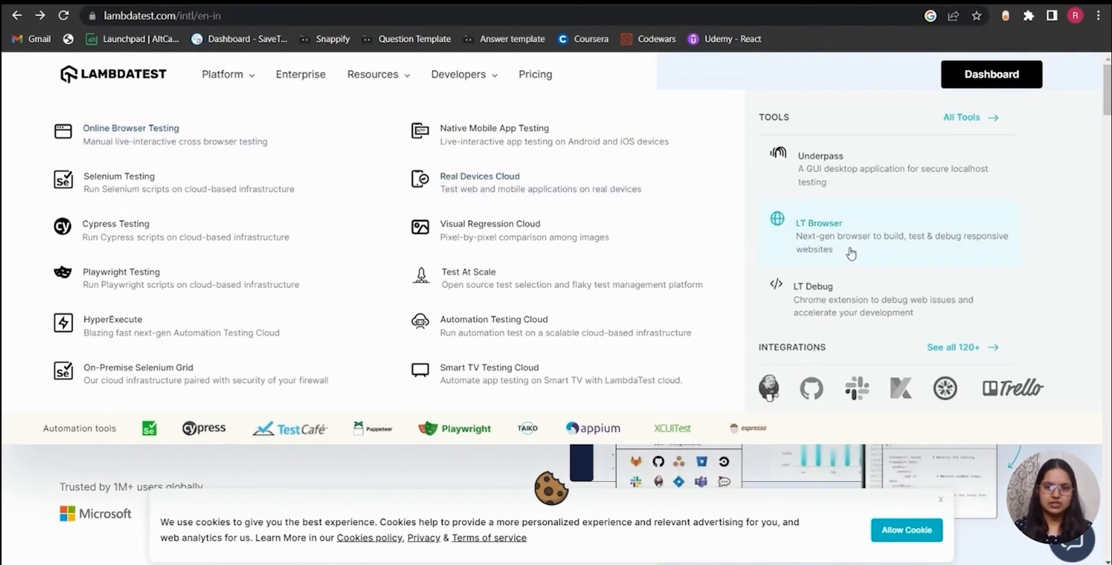
click(818, 224)
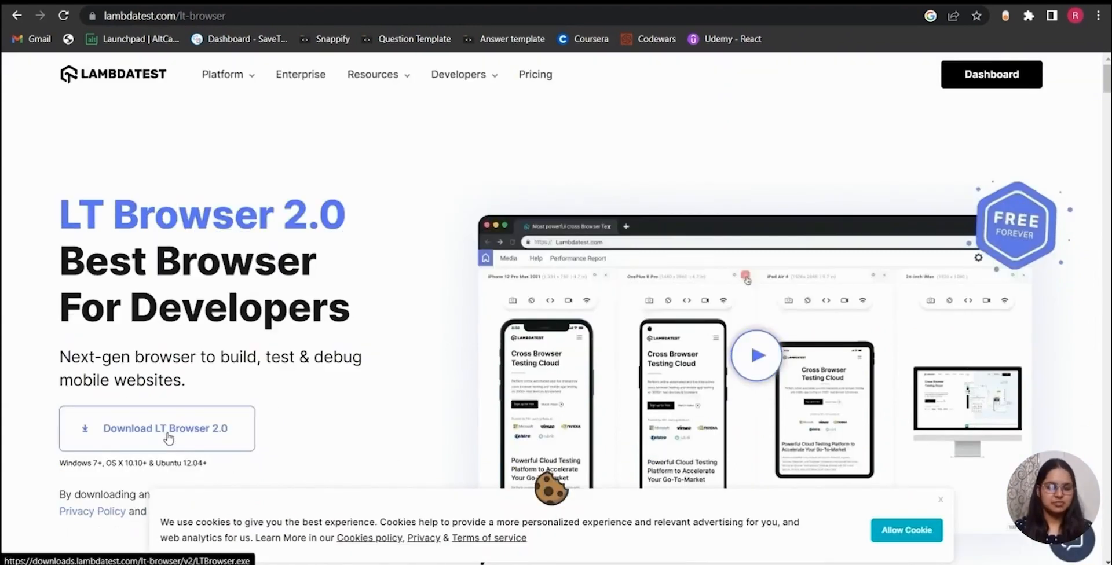
click(160, 429)
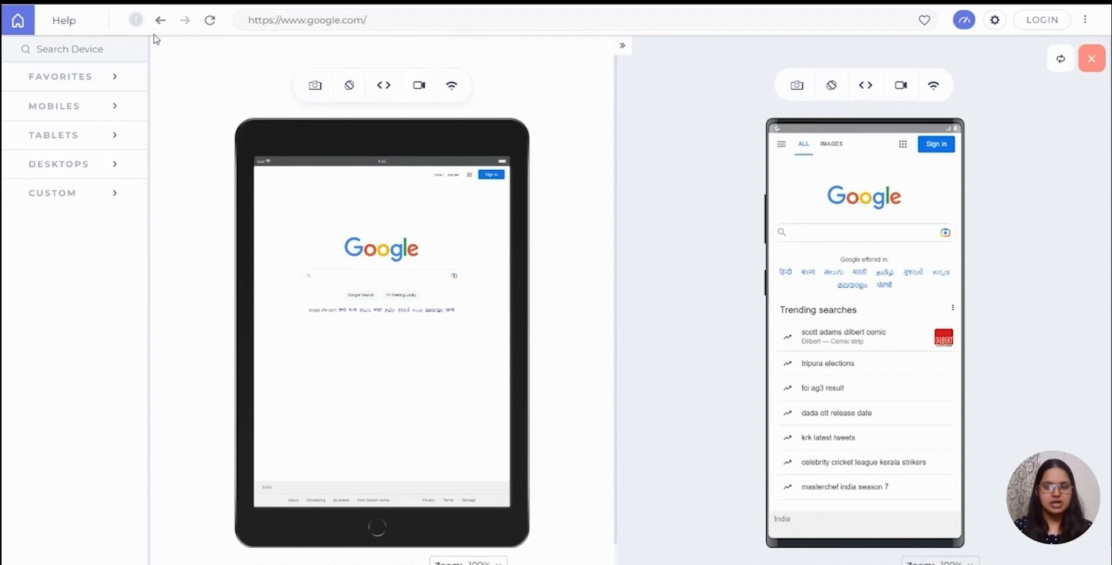
mouse_move(115, 111)
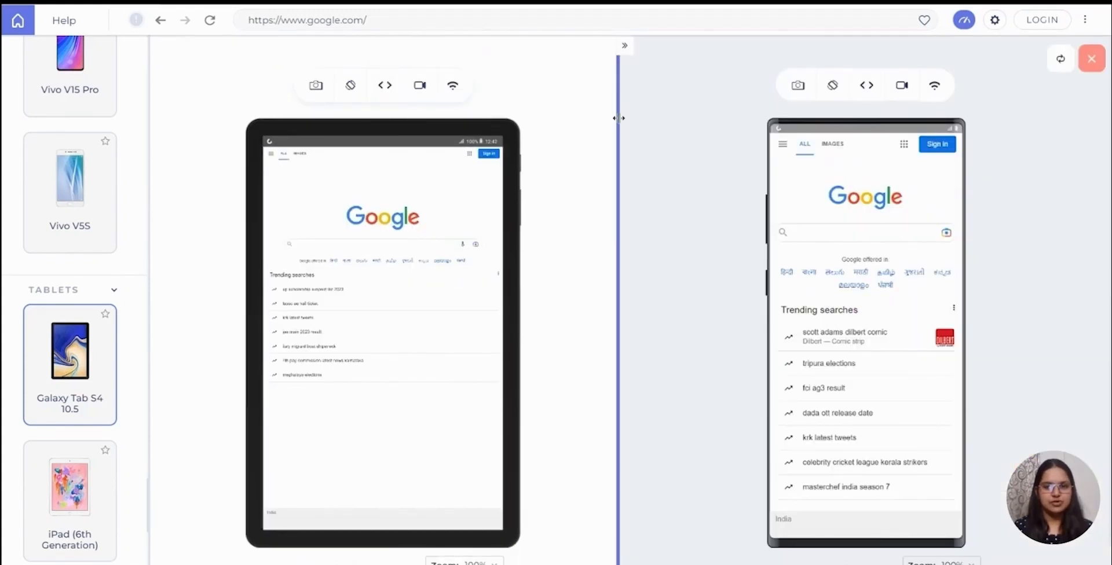
Load the CodePen full-page URL in LT Browser on a Desktop 1280 x 720 viewport
drag(618, 118, 627, 163)
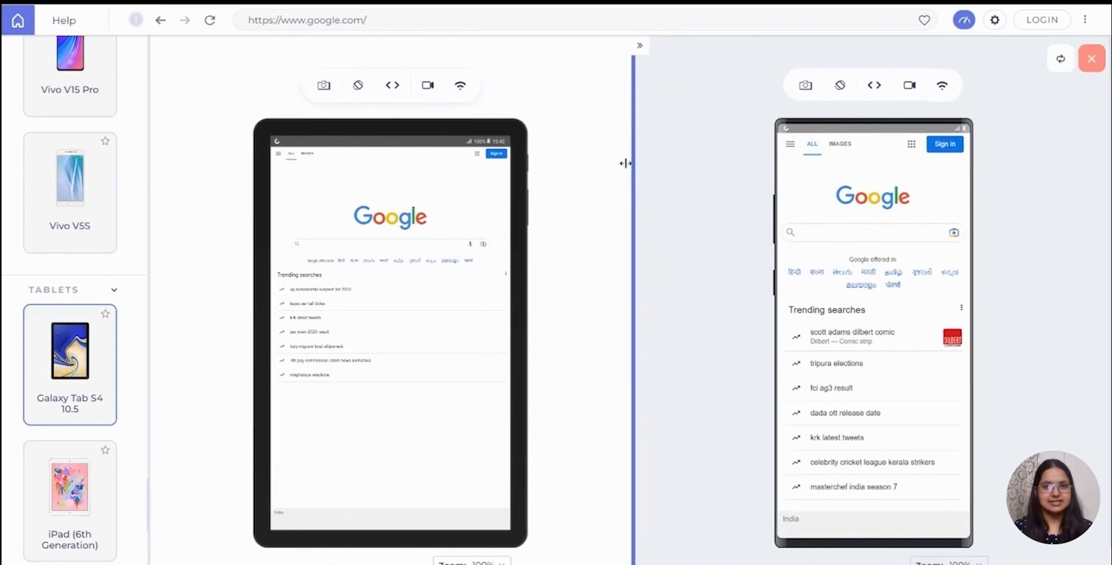
mouse_move(760, 224)
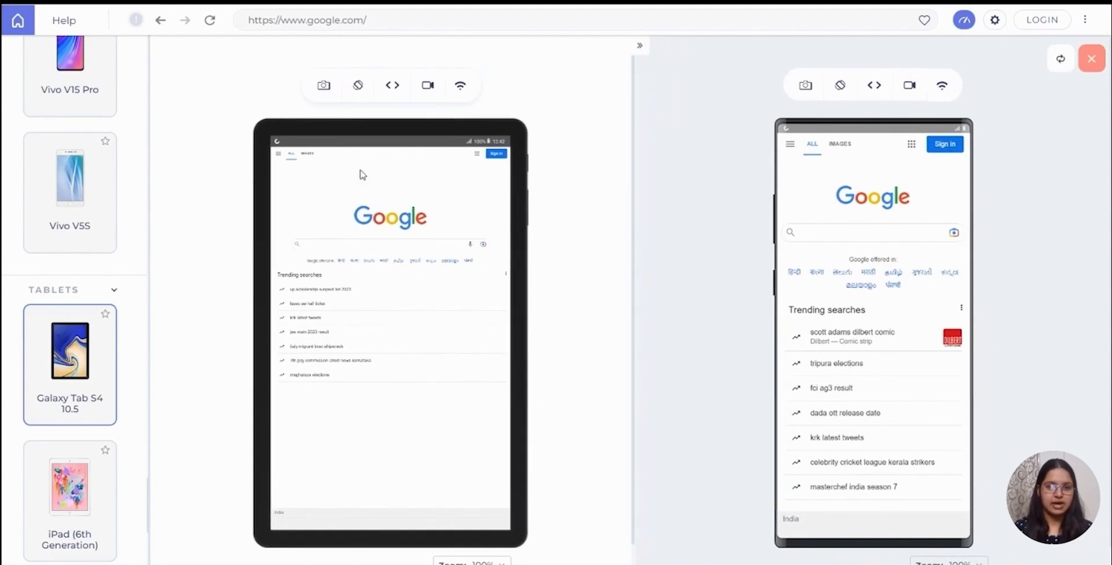
mouse_move(688, 177)
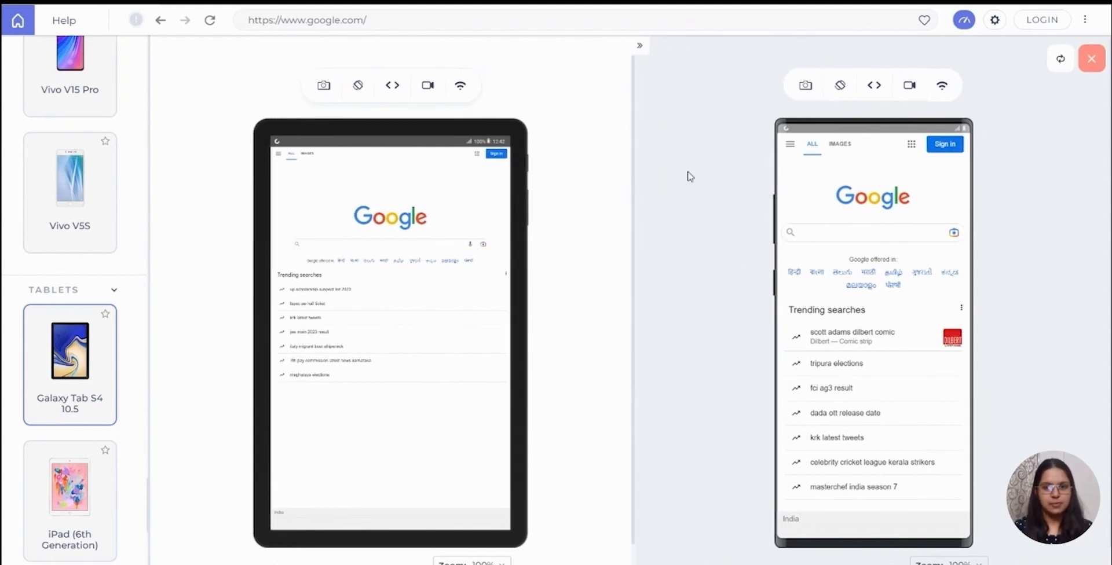
mouse_move(358, 85)
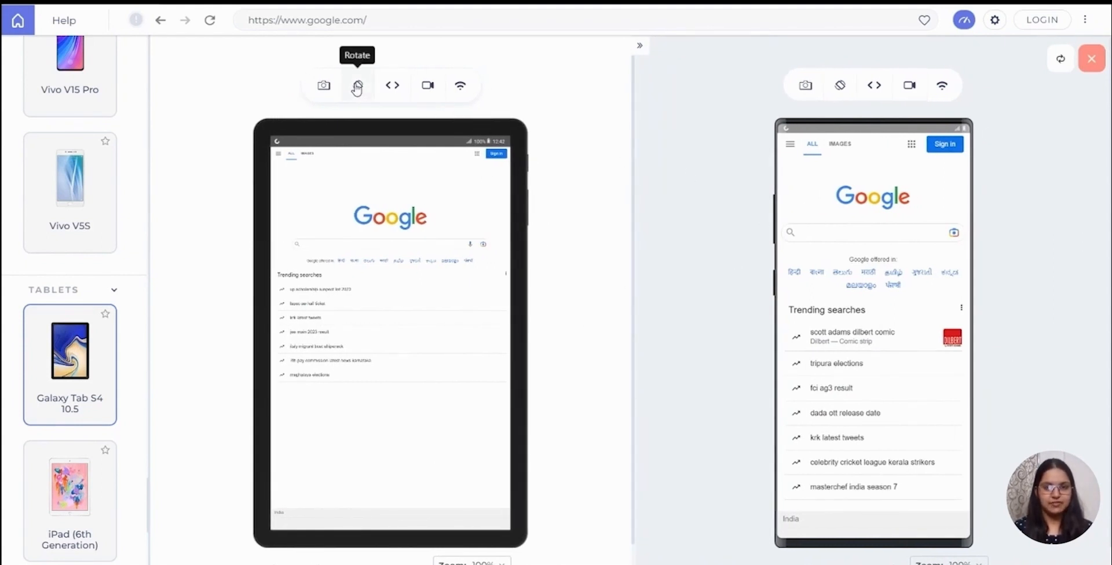
click(357, 85)
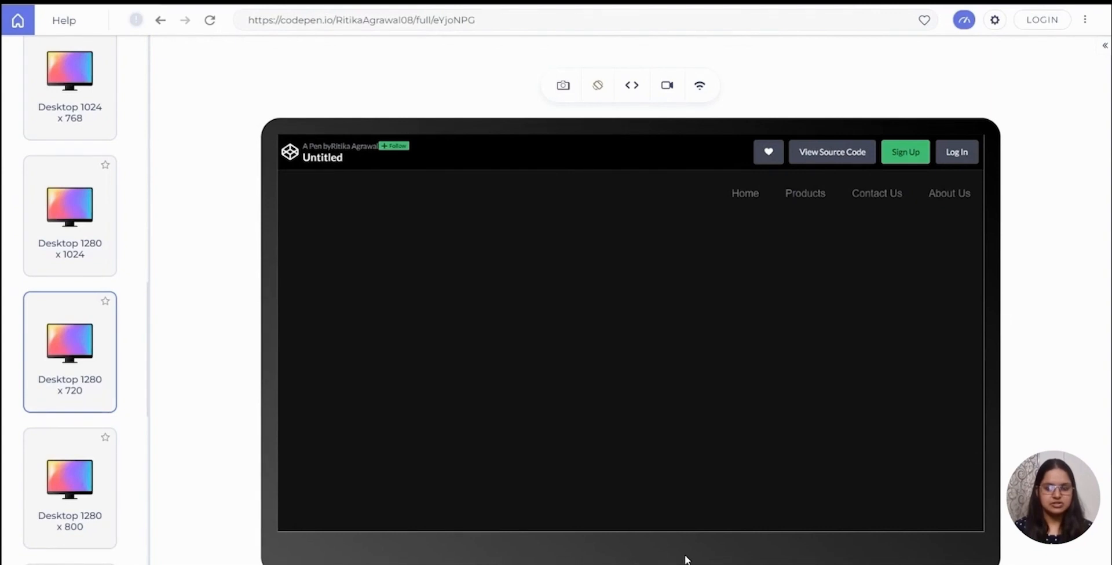
mouse_move(709, 409)
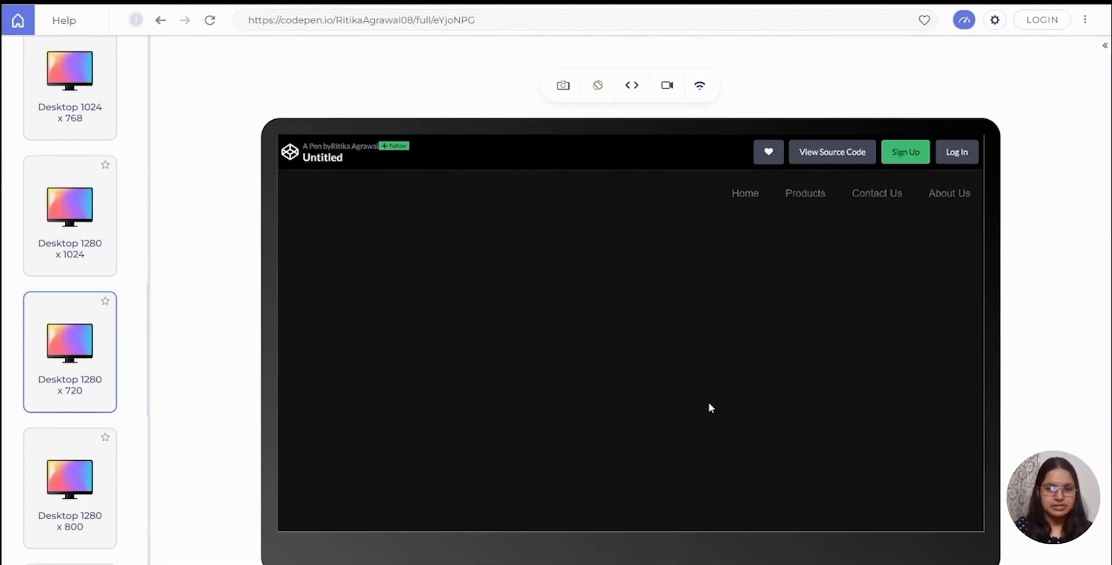
mouse_move(750, 248)
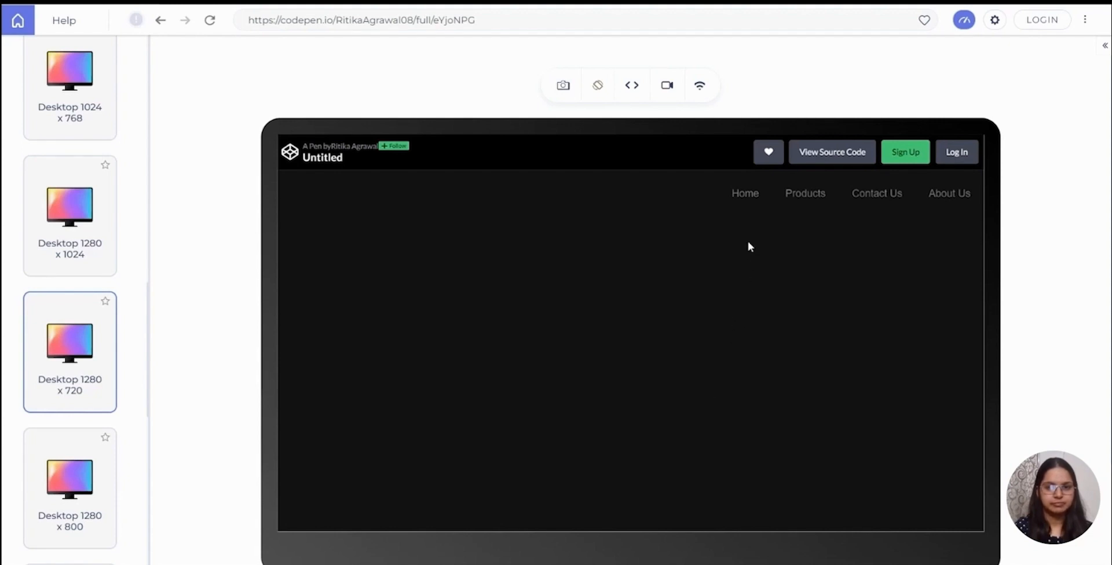
mouse_move(709, 409)
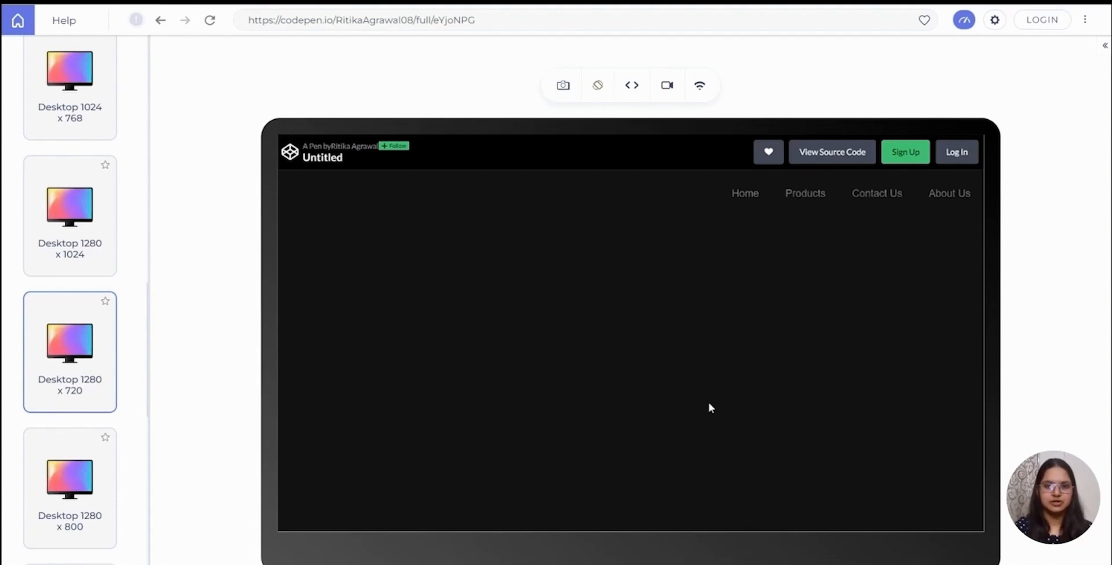
mouse_move(751, 247)
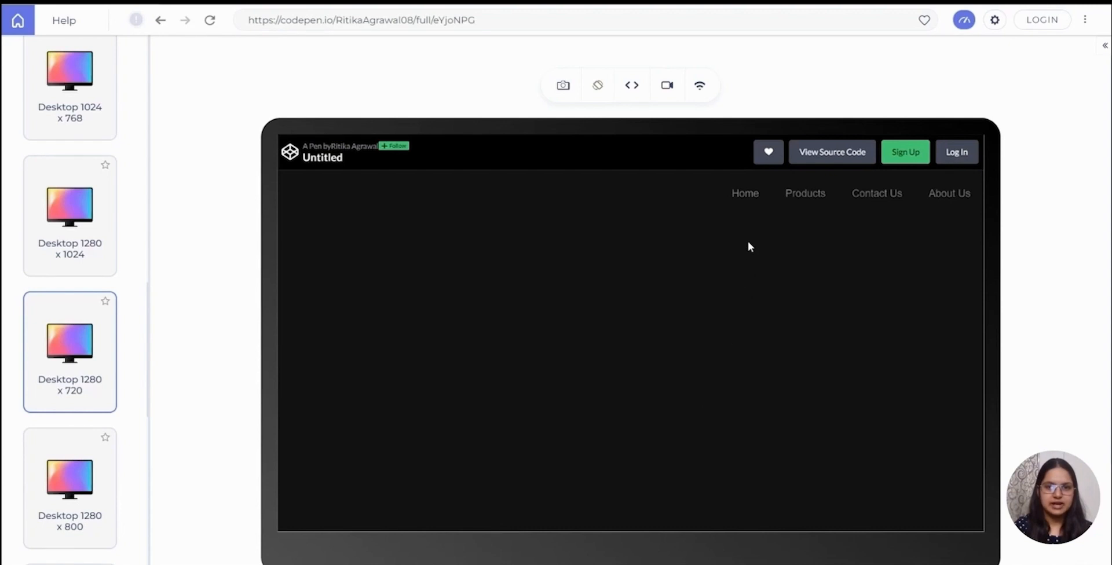
mouse_move(751, 203)
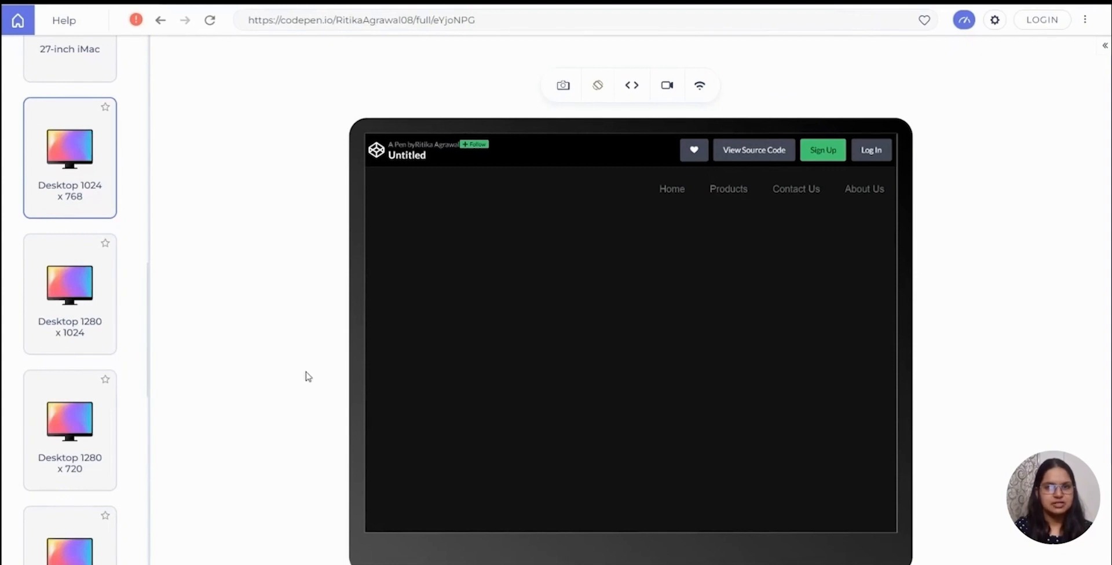
mouse_move(783, 236)
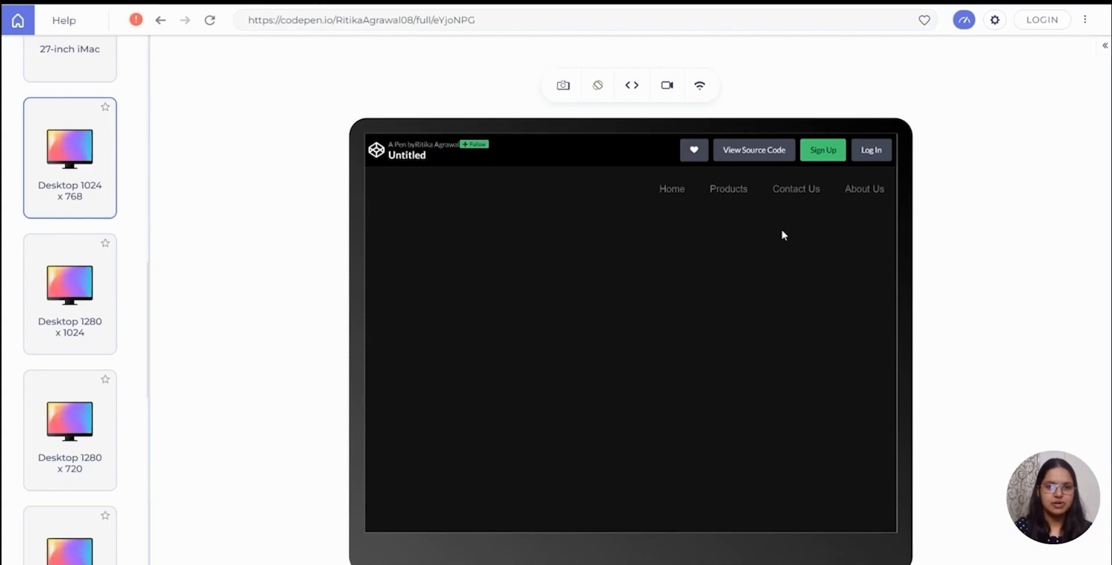
mouse_move(735, 194)
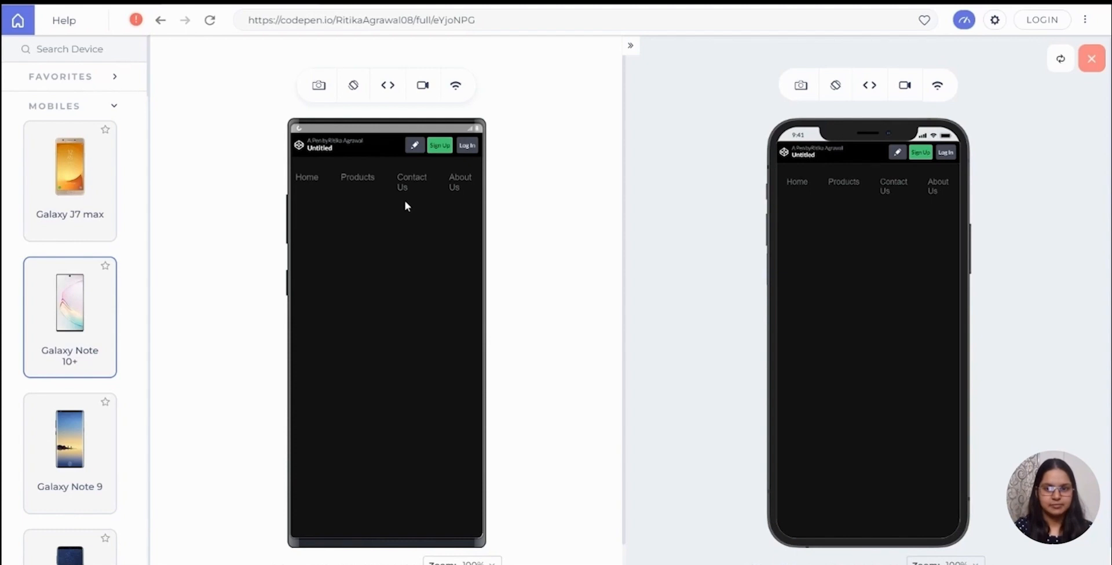
mouse_move(450, 199)
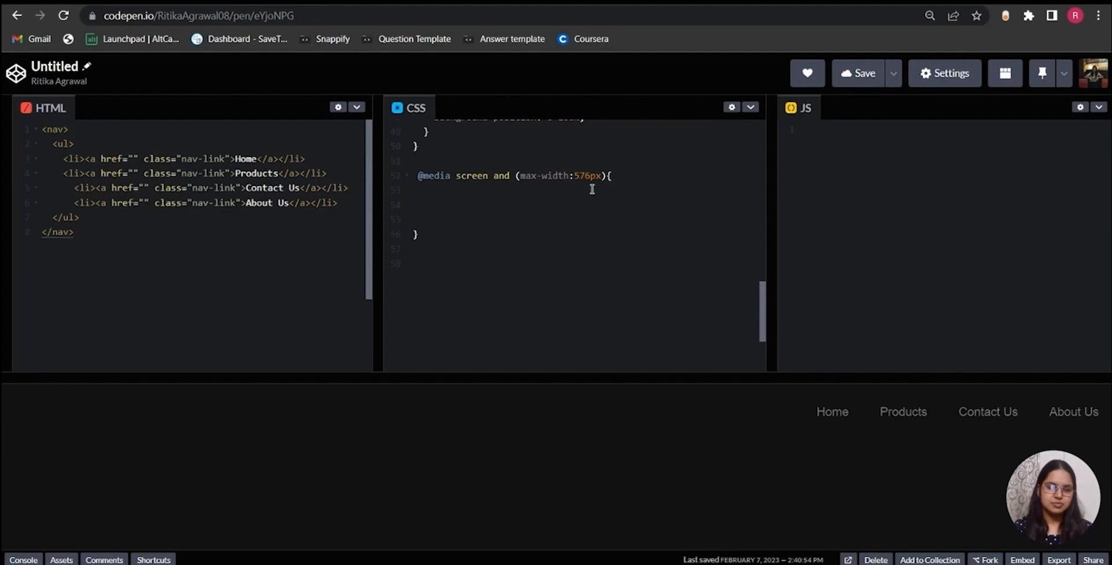
Inside the 576px media query, give ul flex-direction: column
click(429, 205)
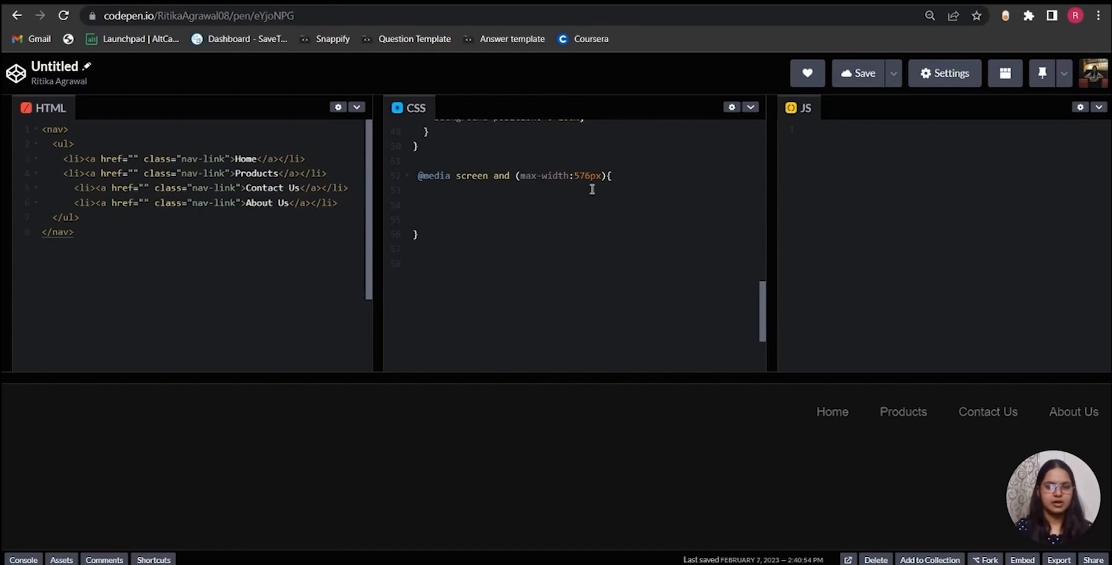
text(ul{)
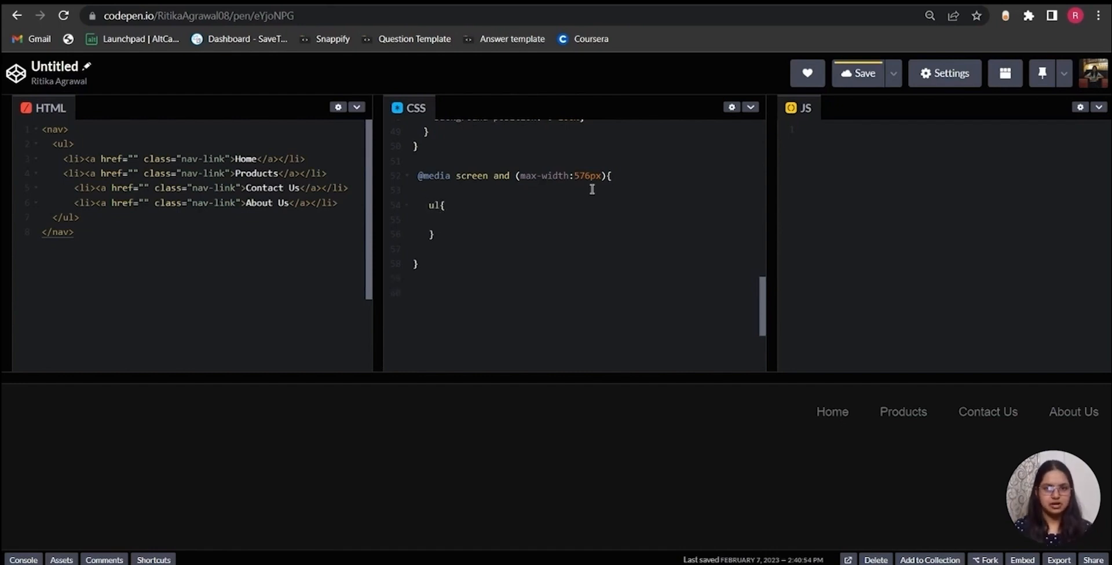
text(flex-direction:)
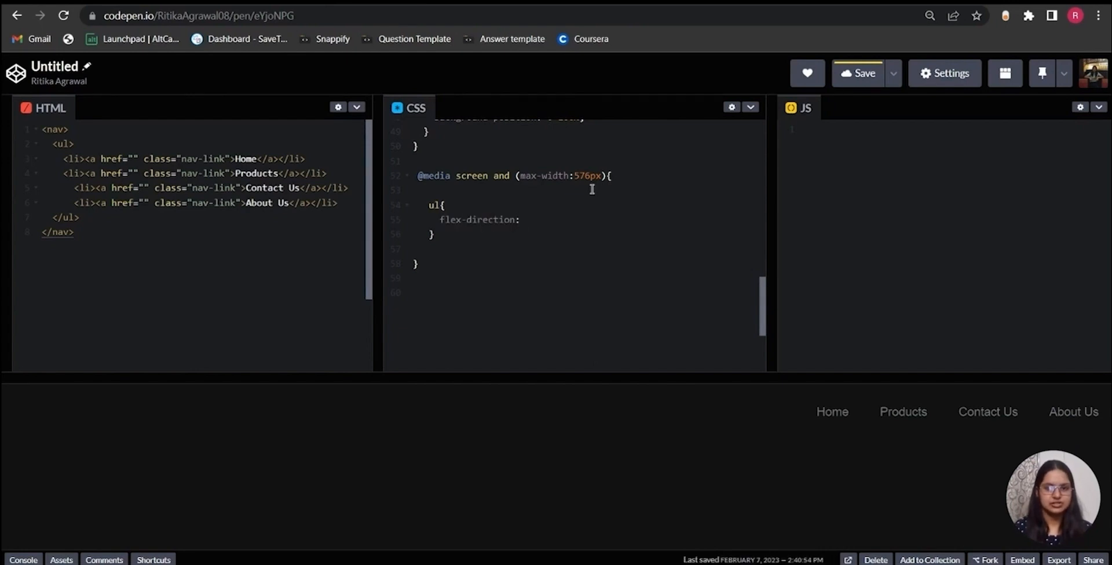
text(column:)
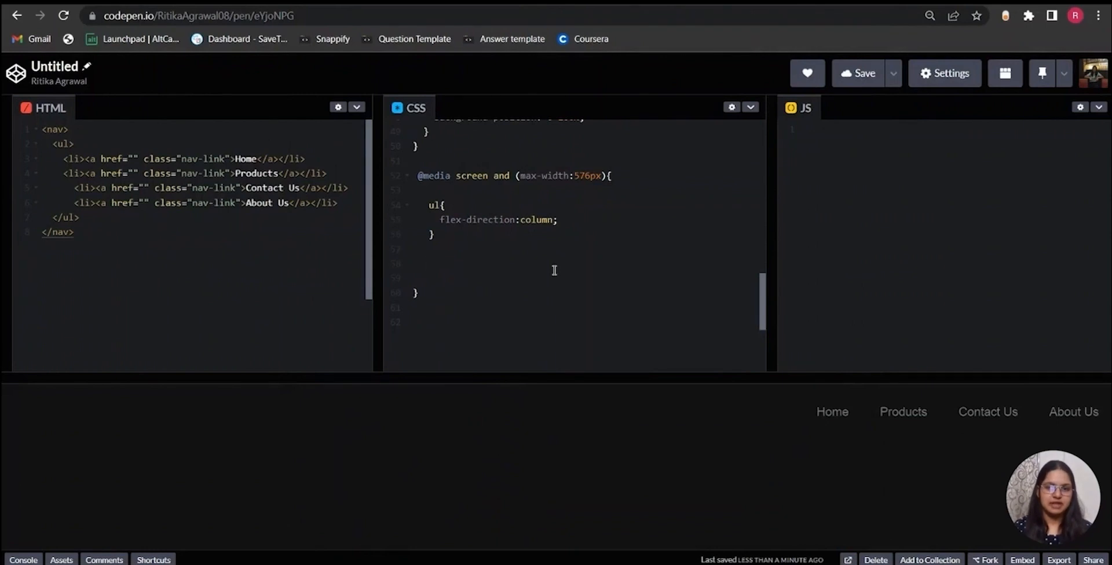
Add nav justify-content: center and li margin: 1.5em 0 to the media query
text(nav{)
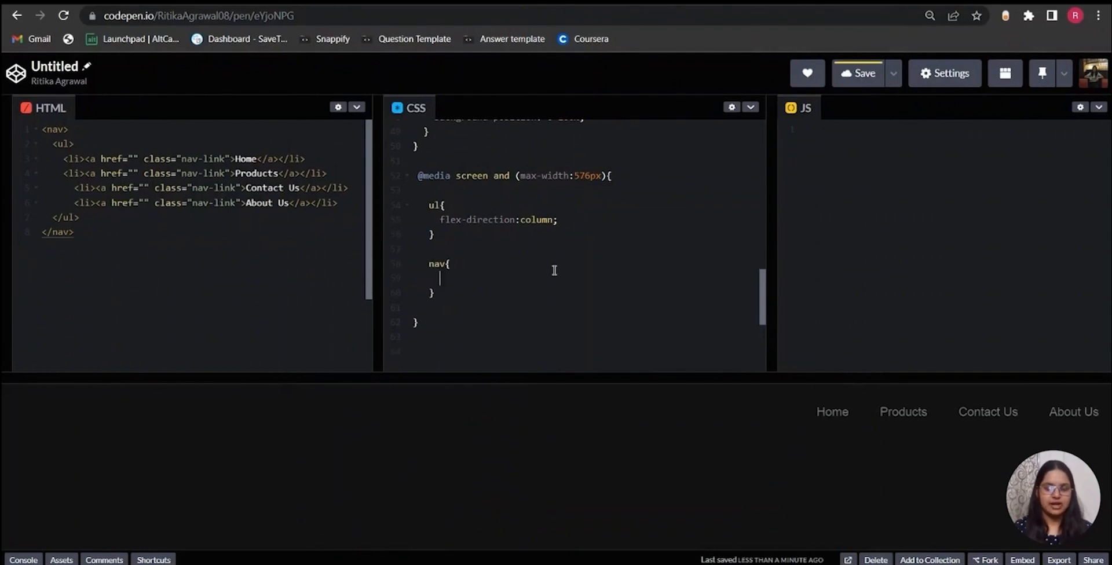
text(justi)
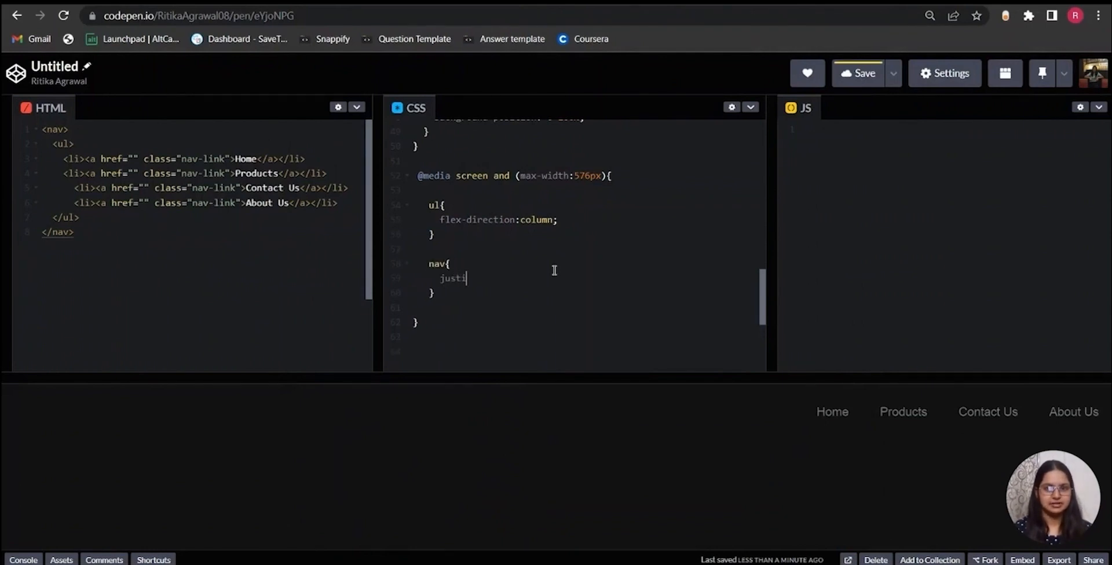
text(fy-content:)
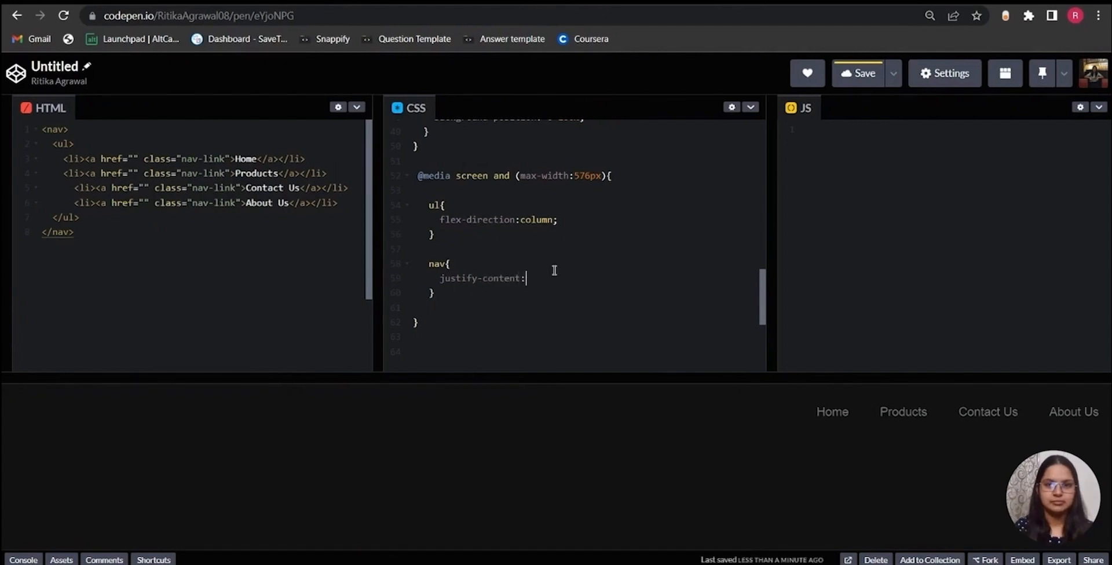
text(center;)
text(li{)
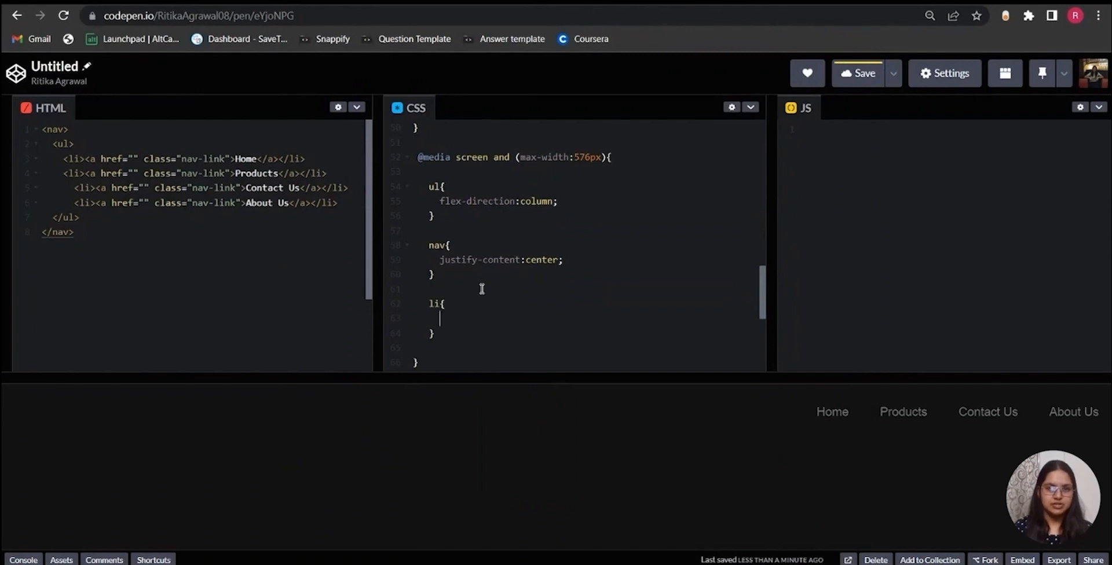
text(mar)
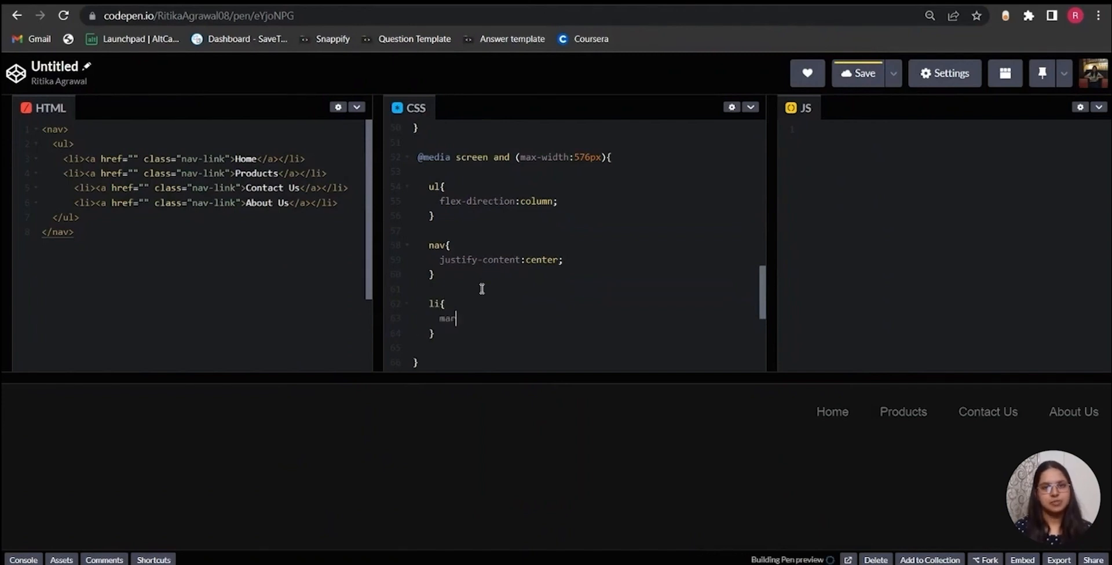
text(gin: 1.)
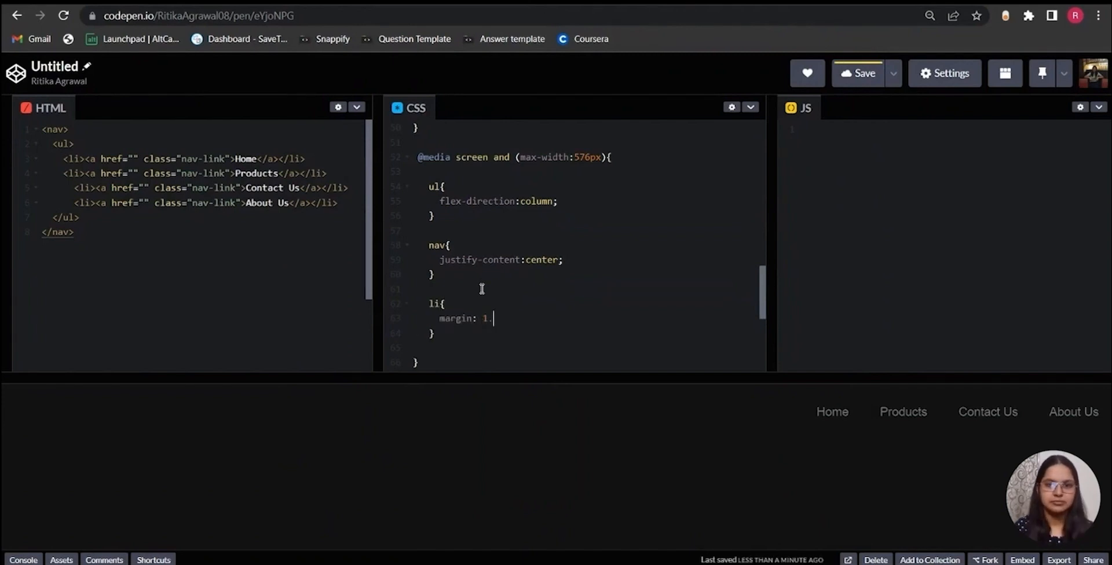
text(5em 0;)
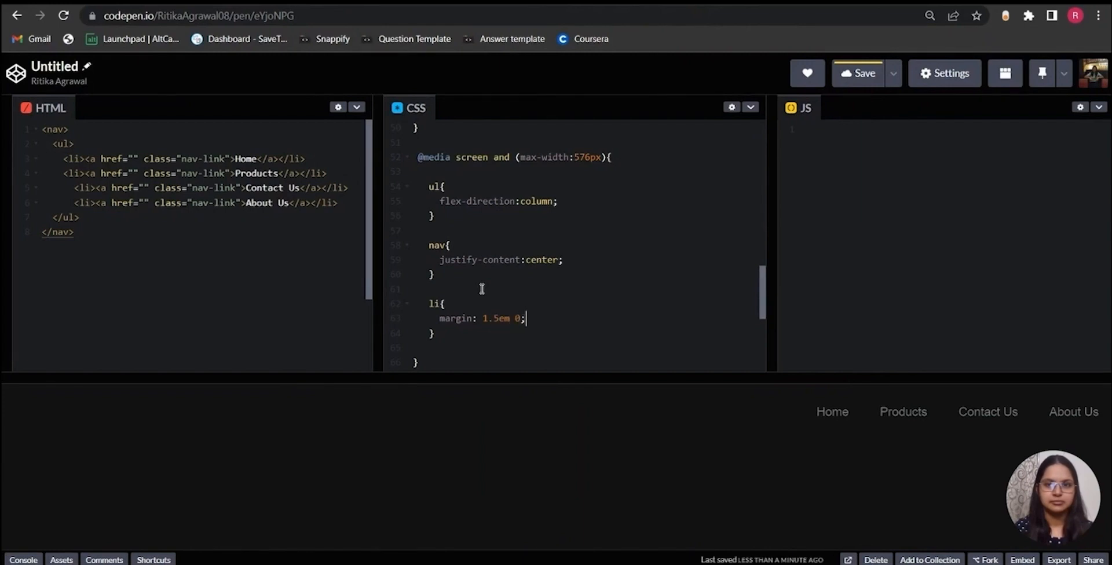